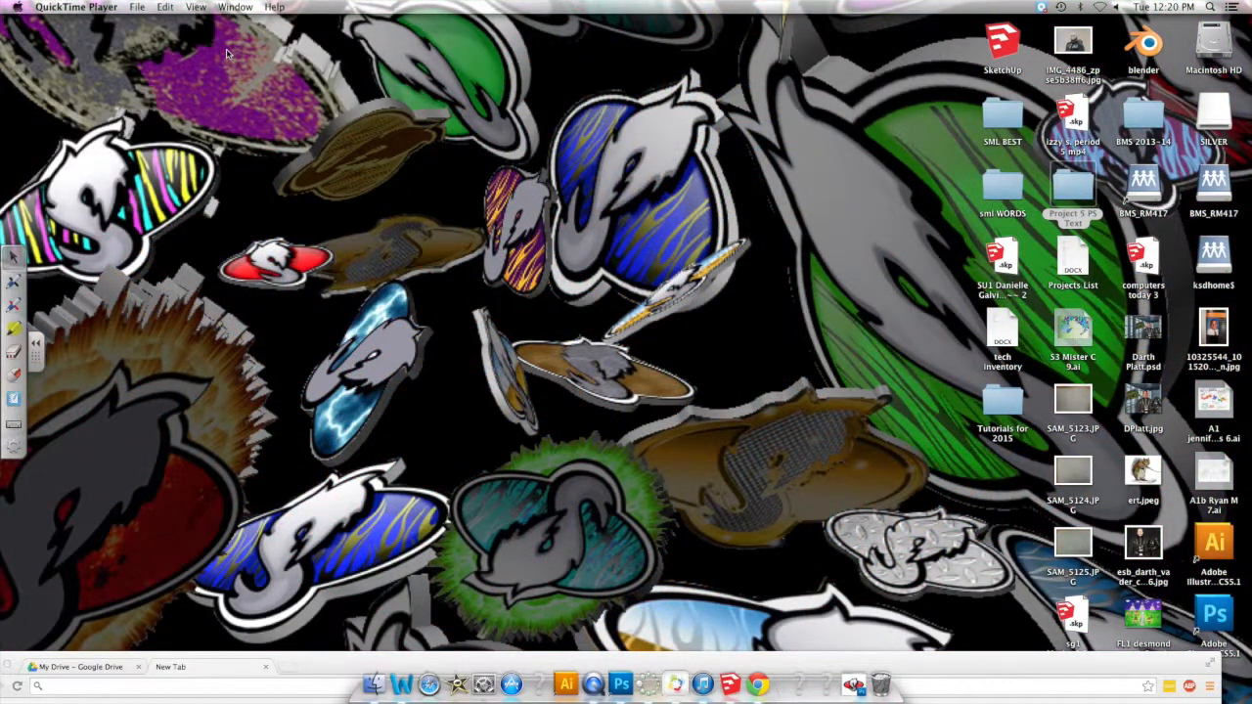
pyautogui.moveTo(223, 57)
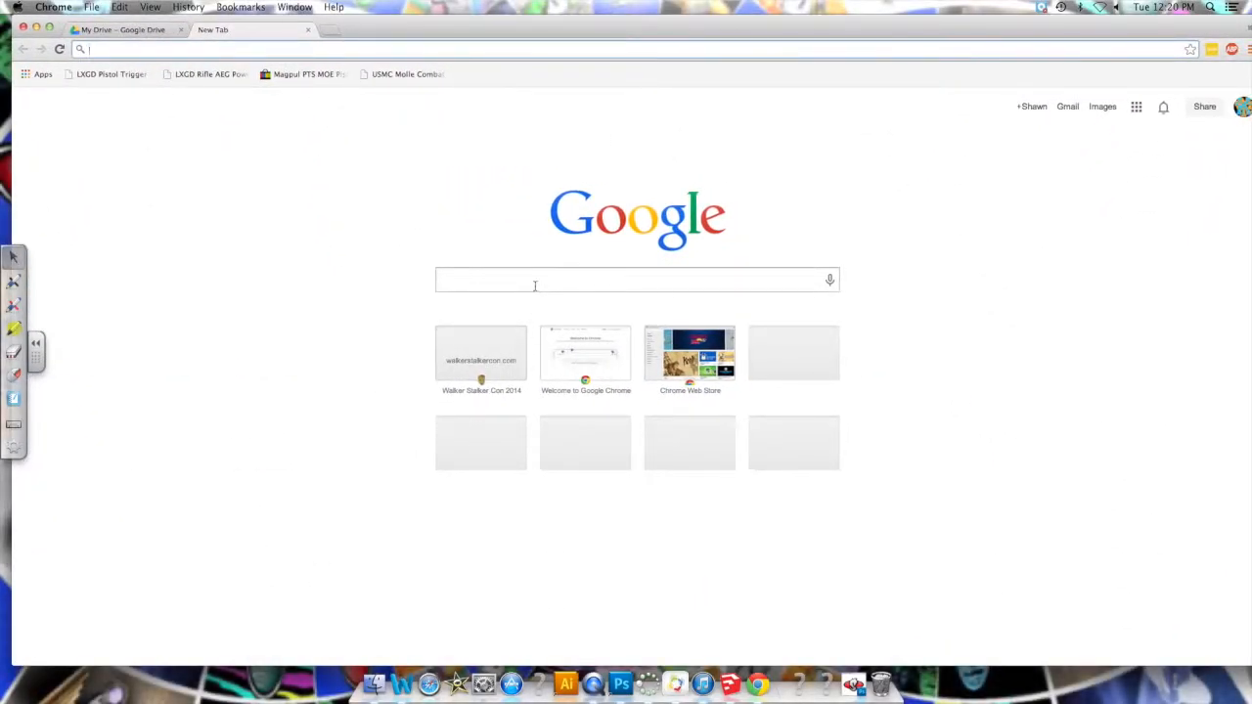
# Step: Focus the Google search field on the browser's start page
pyautogui.click(636, 279)
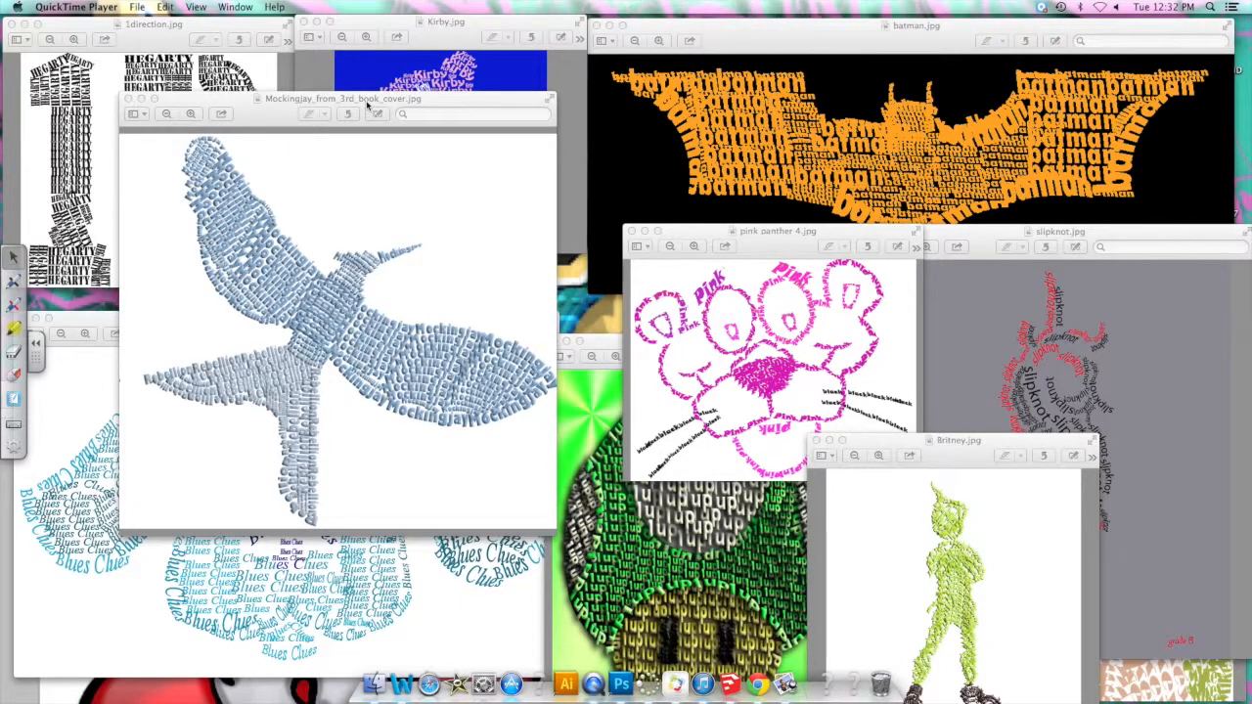
pyautogui.moveTo(436, 105)
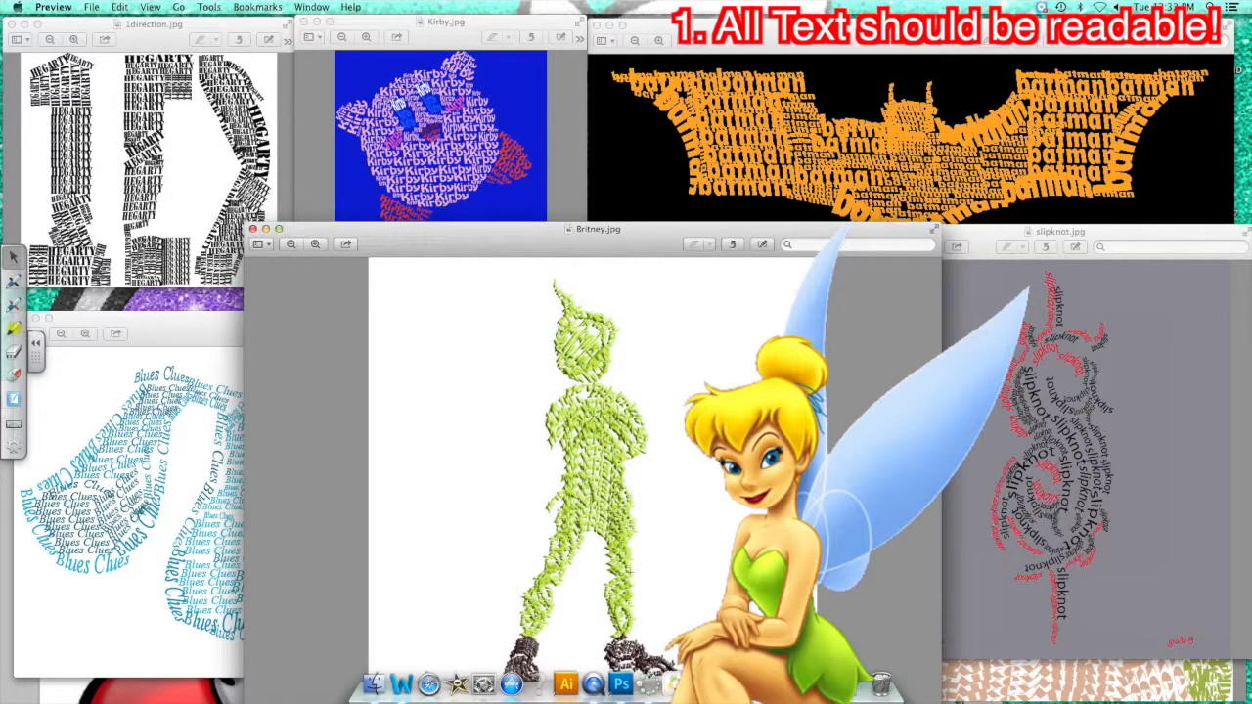
pyautogui.moveTo(560, 283)
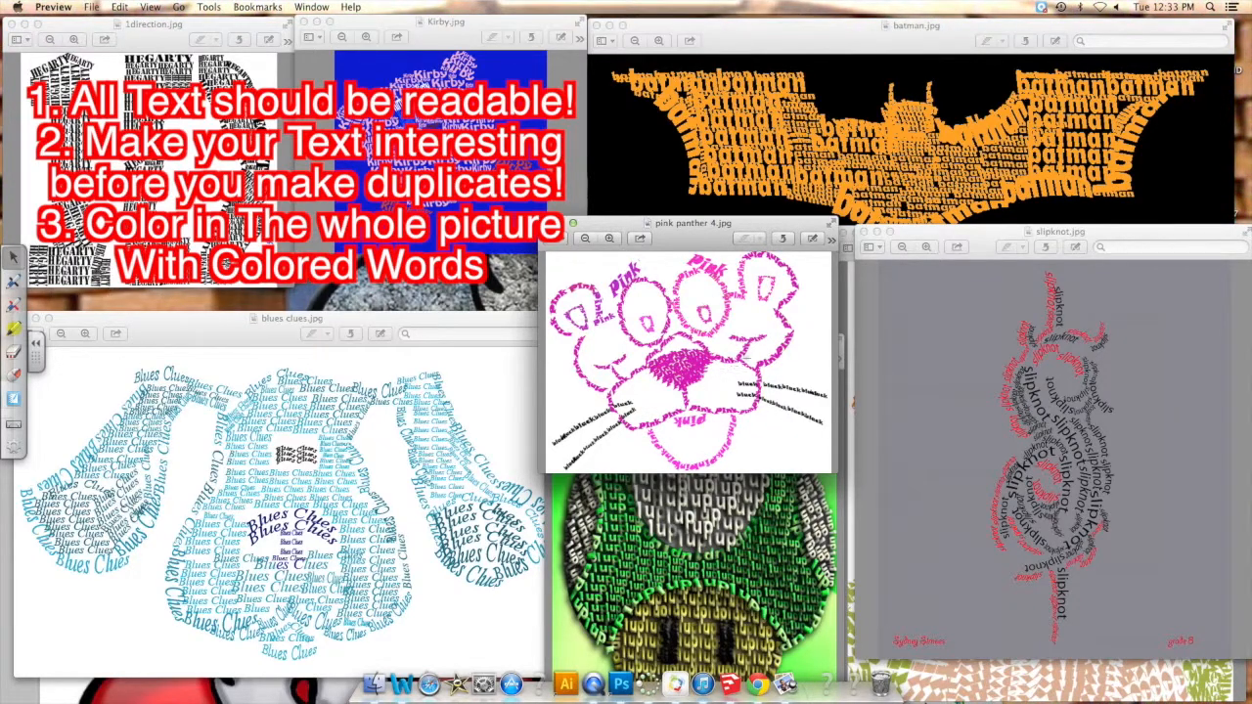
pyautogui.moveTo(517, 395)
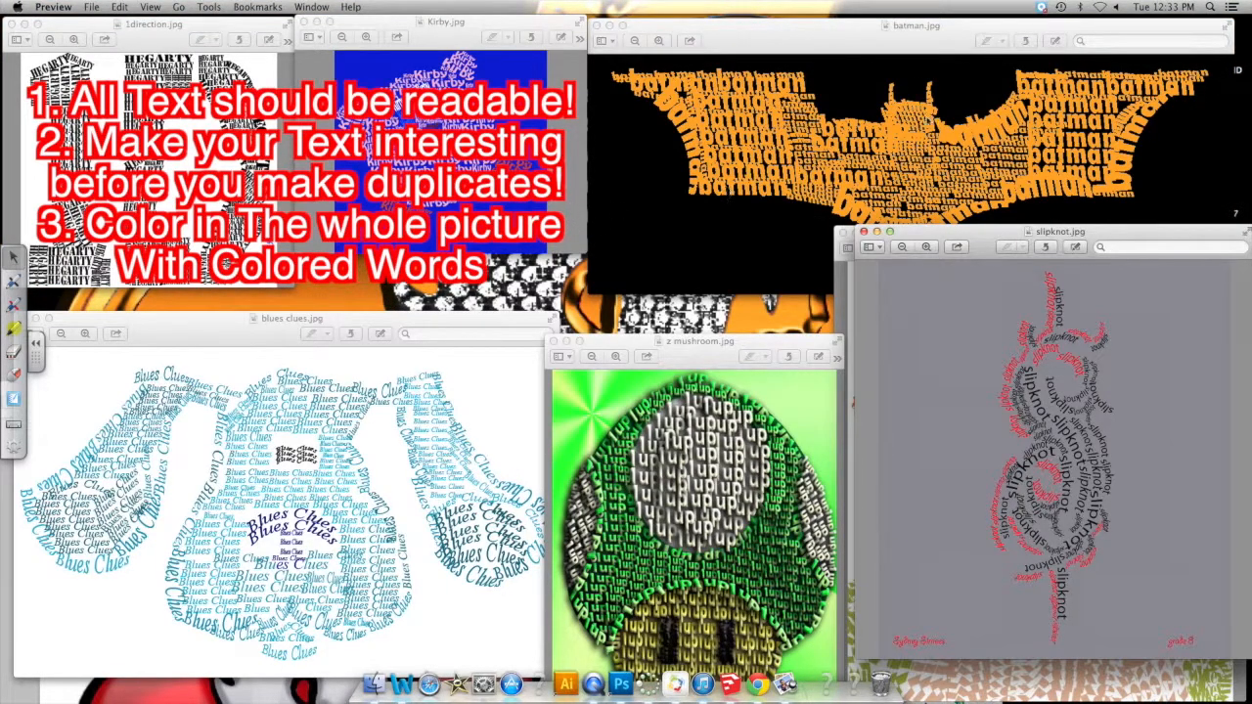
# Step: Bring the bat word-art example to the front and close it
pyautogui.click(916, 26)
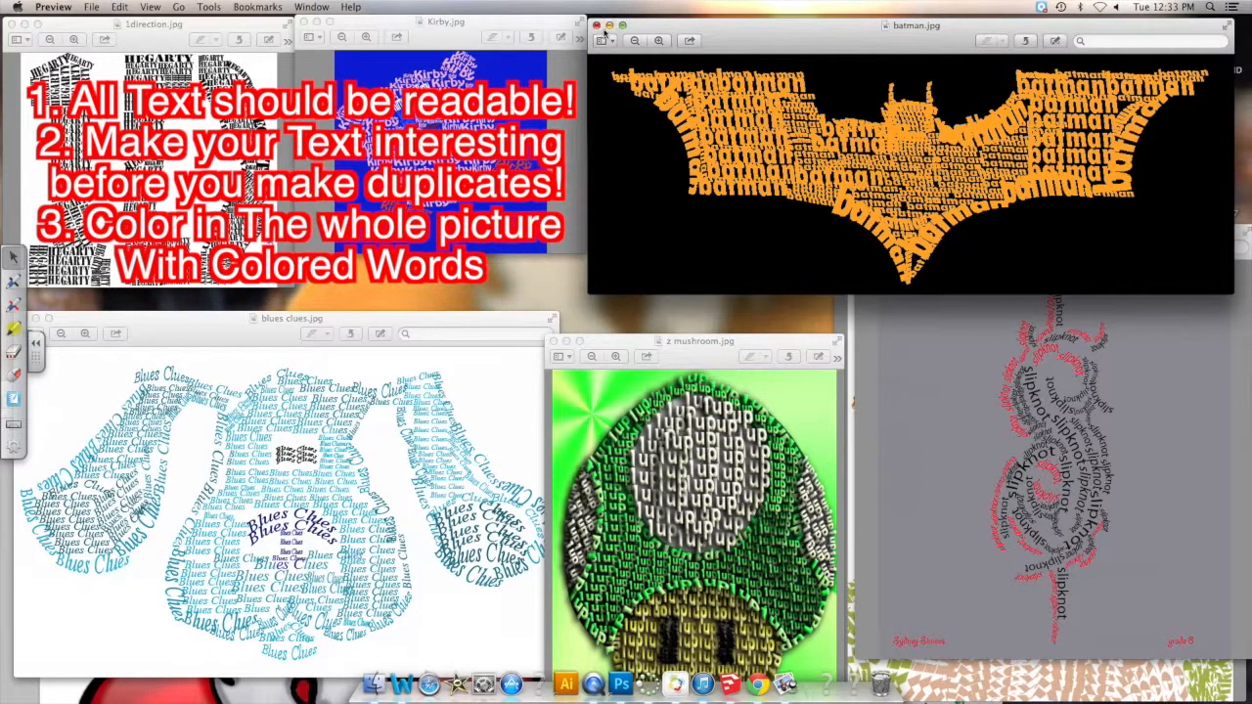
pyautogui.click(595, 25)
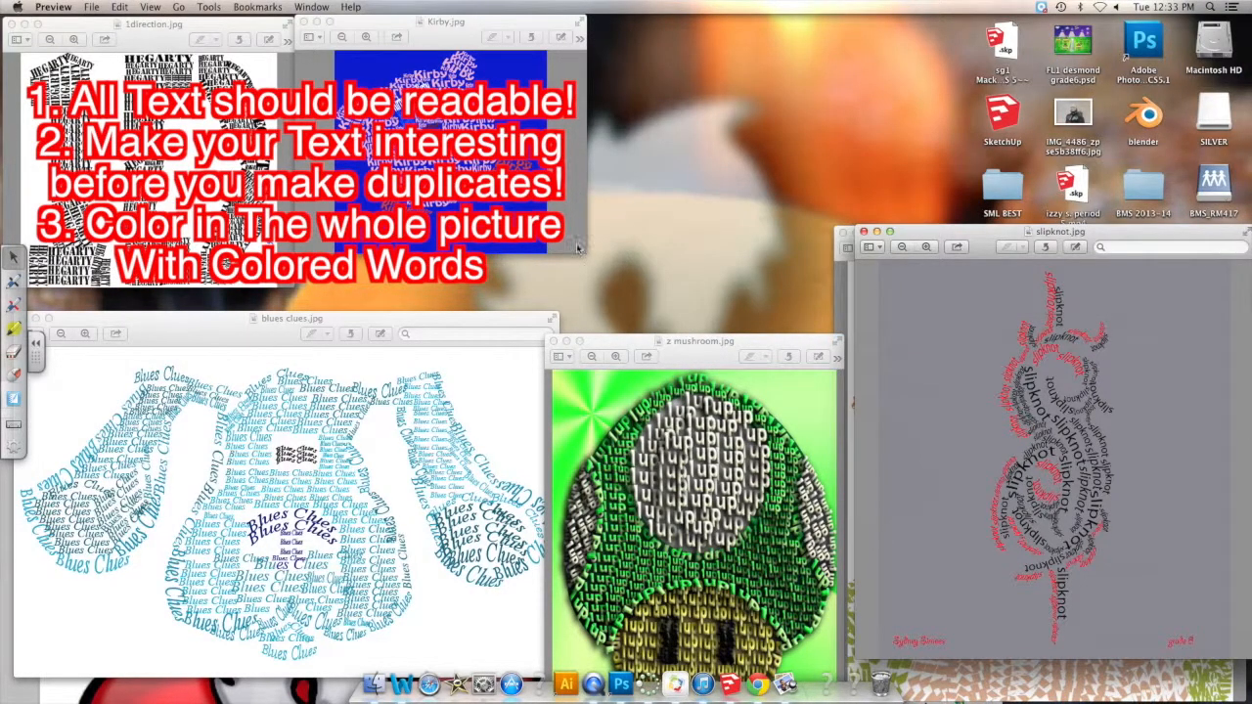
# Step: Move the Kirby example aside and enlarge the mushroom word-art window
pyautogui.moveTo(446, 19); pyautogui.dragTo(704, 39)
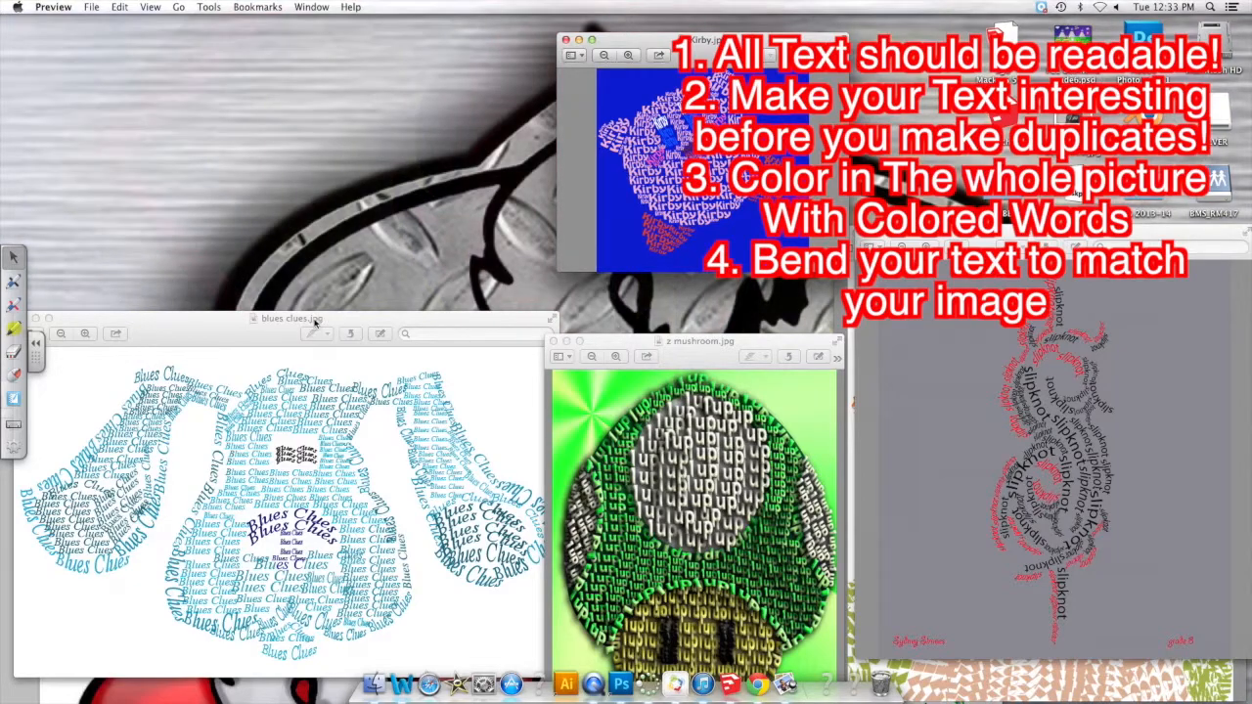
pyautogui.moveTo(289, 319); pyautogui.dragTo(325, 188)
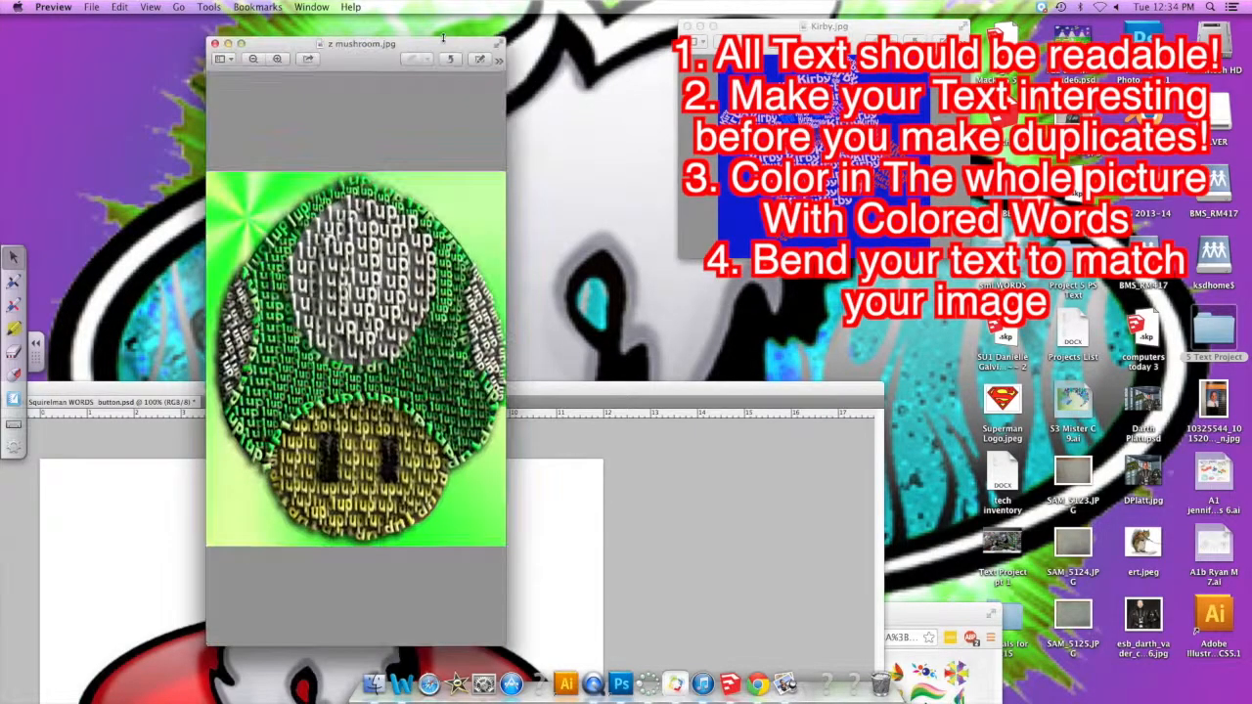
# Step: Enlarge the mushroom word-art window further to show its curved letter texture
pyautogui.moveTo(362, 43); pyautogui.dragTo(362, 245)
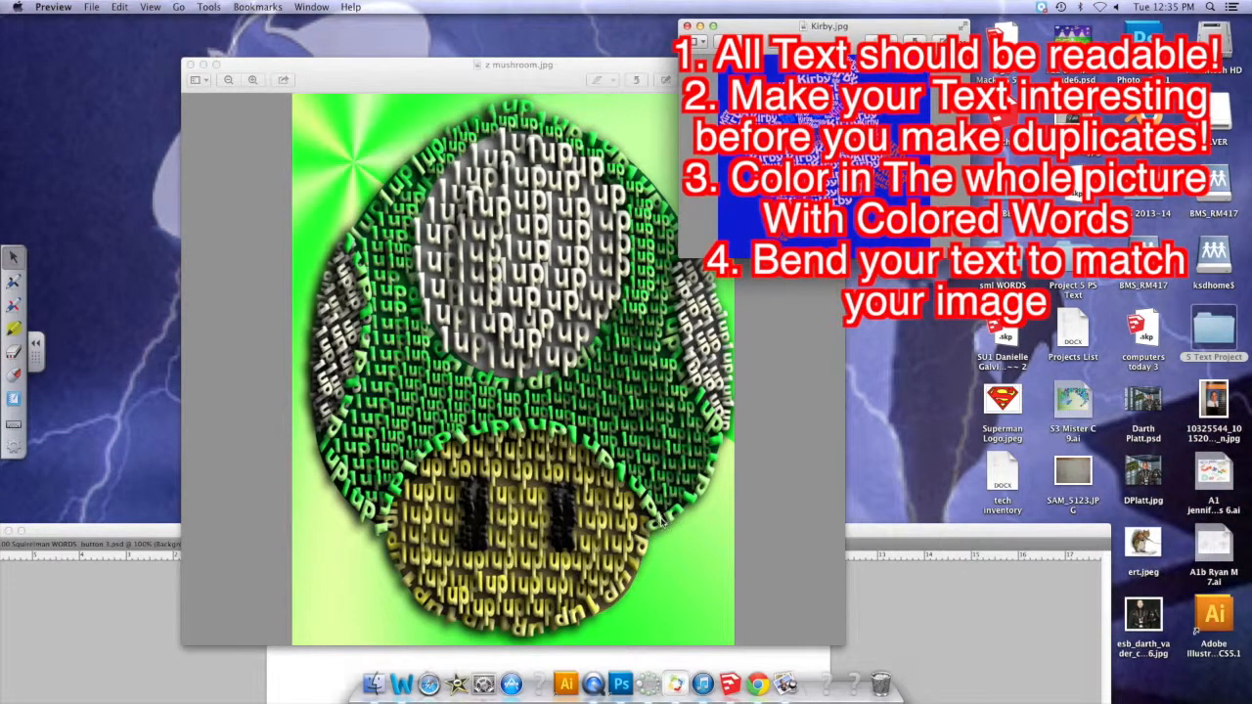
pyautogui.moveTo(446, 450)
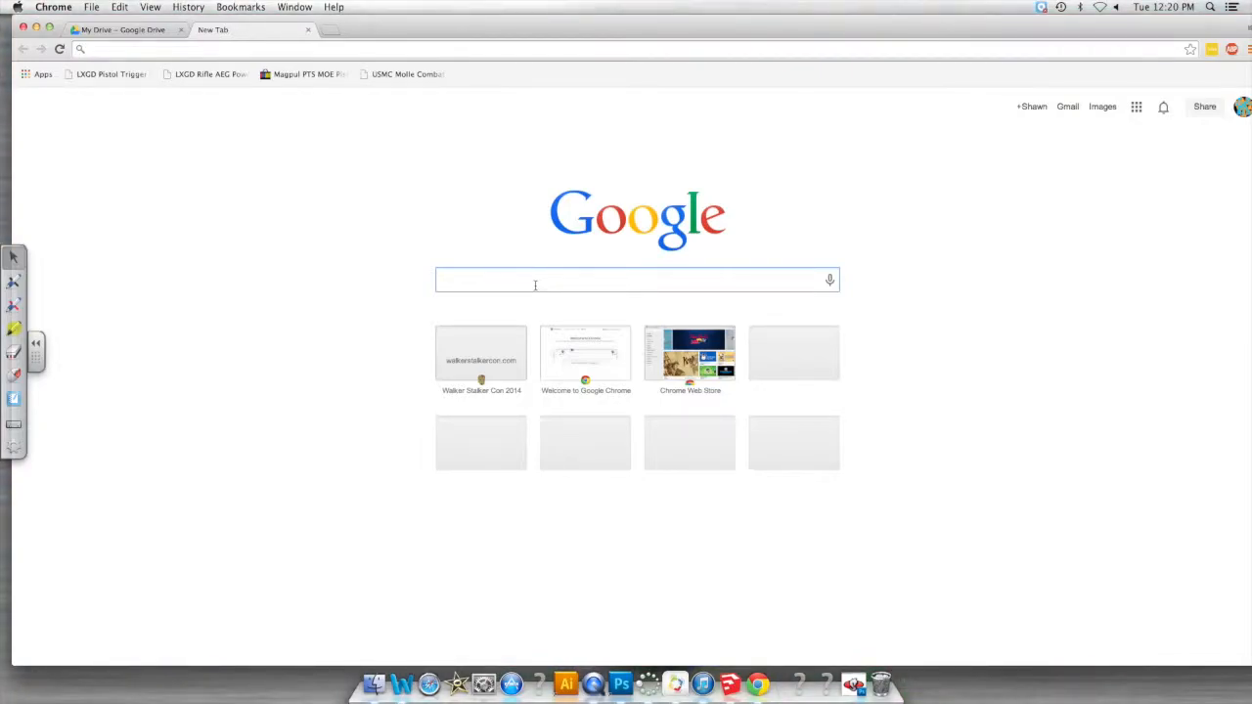
# Step: Search Google for 'Mickey mouse' and browse the image results
pyautogui.write('Mickey')
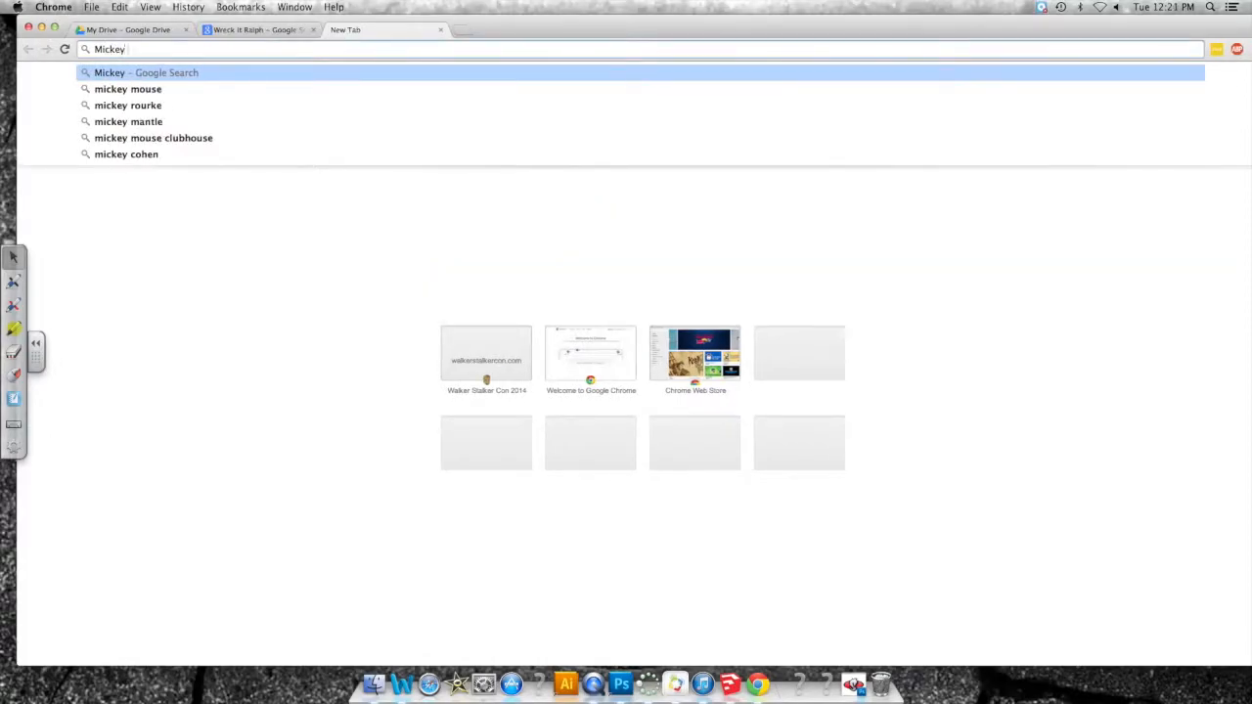
pyautogui.click(129, 90)
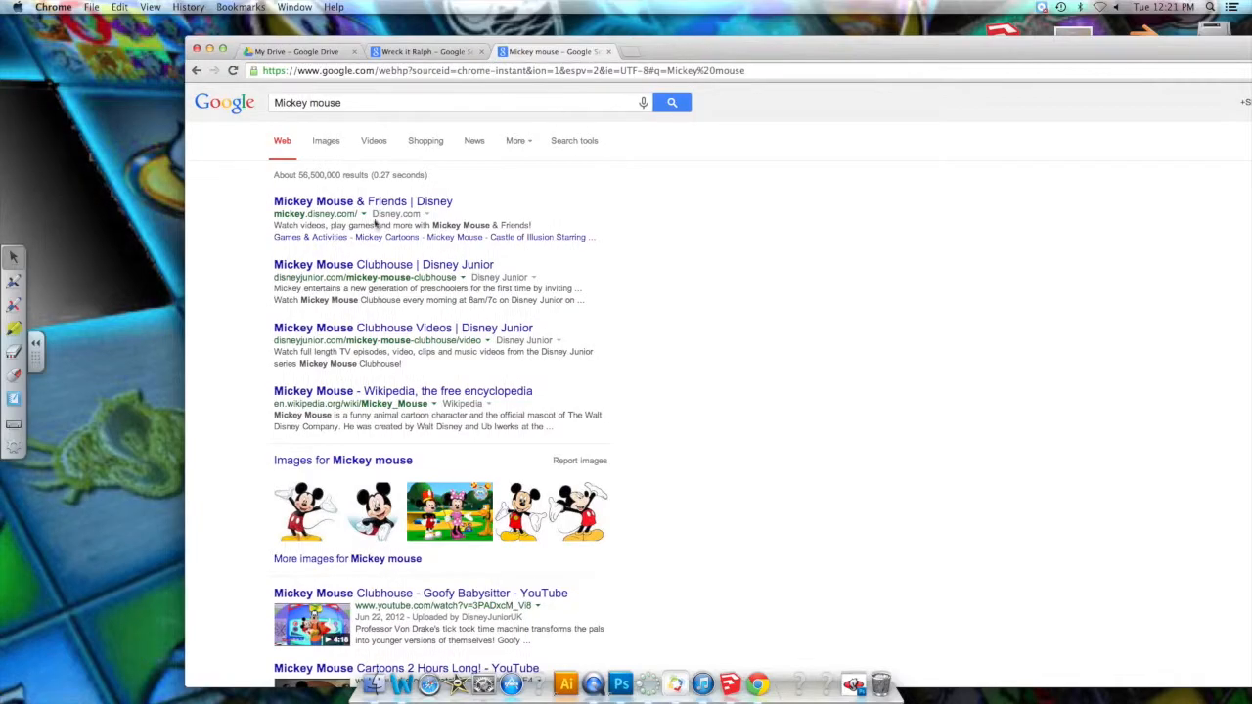
pyautogui.click(325, 141)
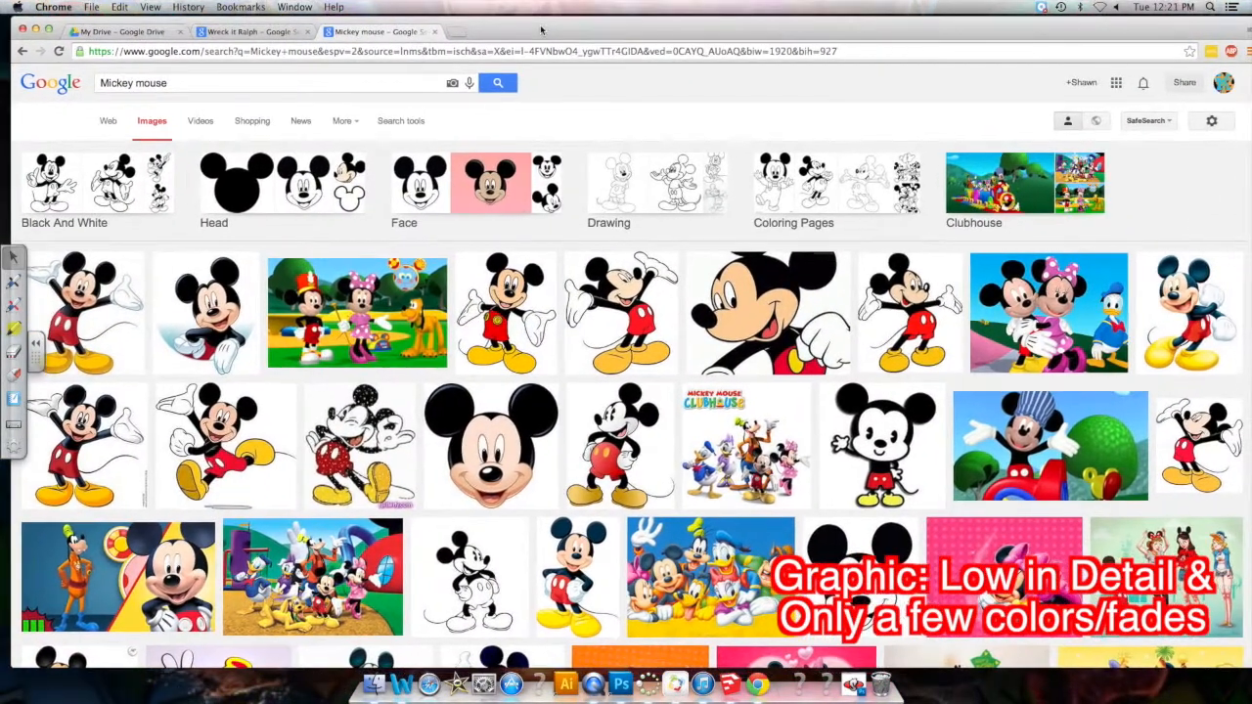
pyautogui.moveTo(778, 391)
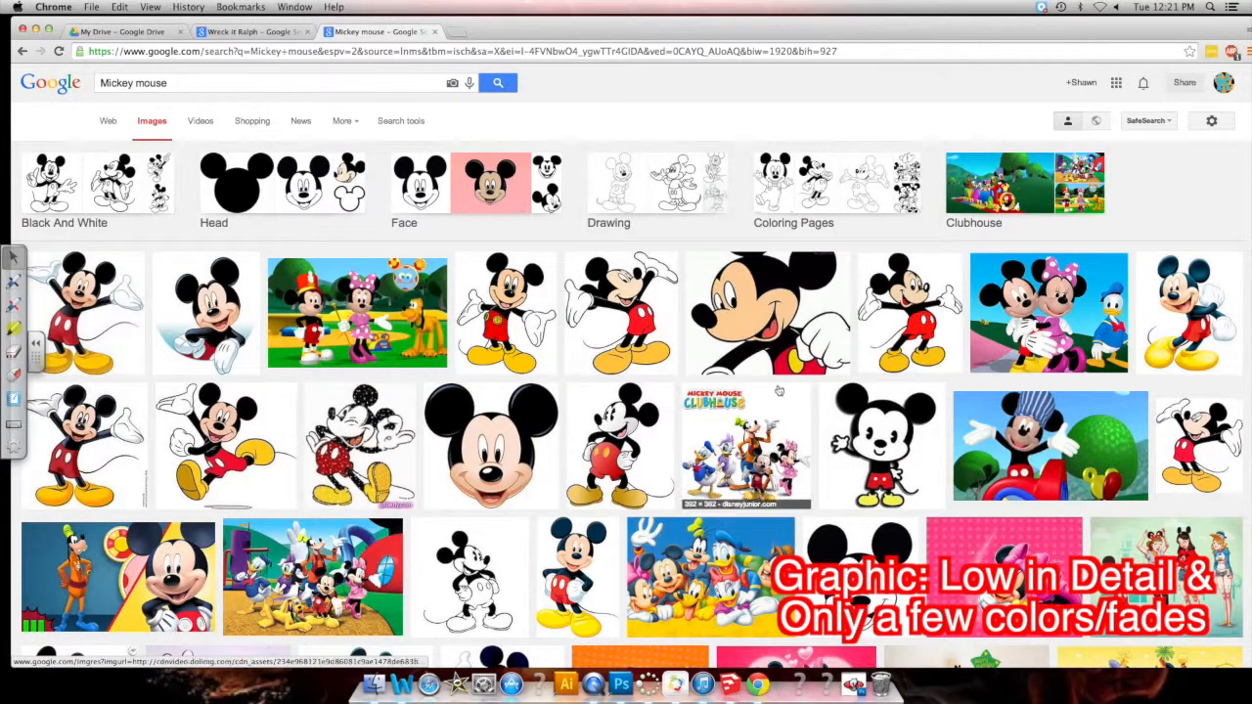
pyautogui.scroll(-3)
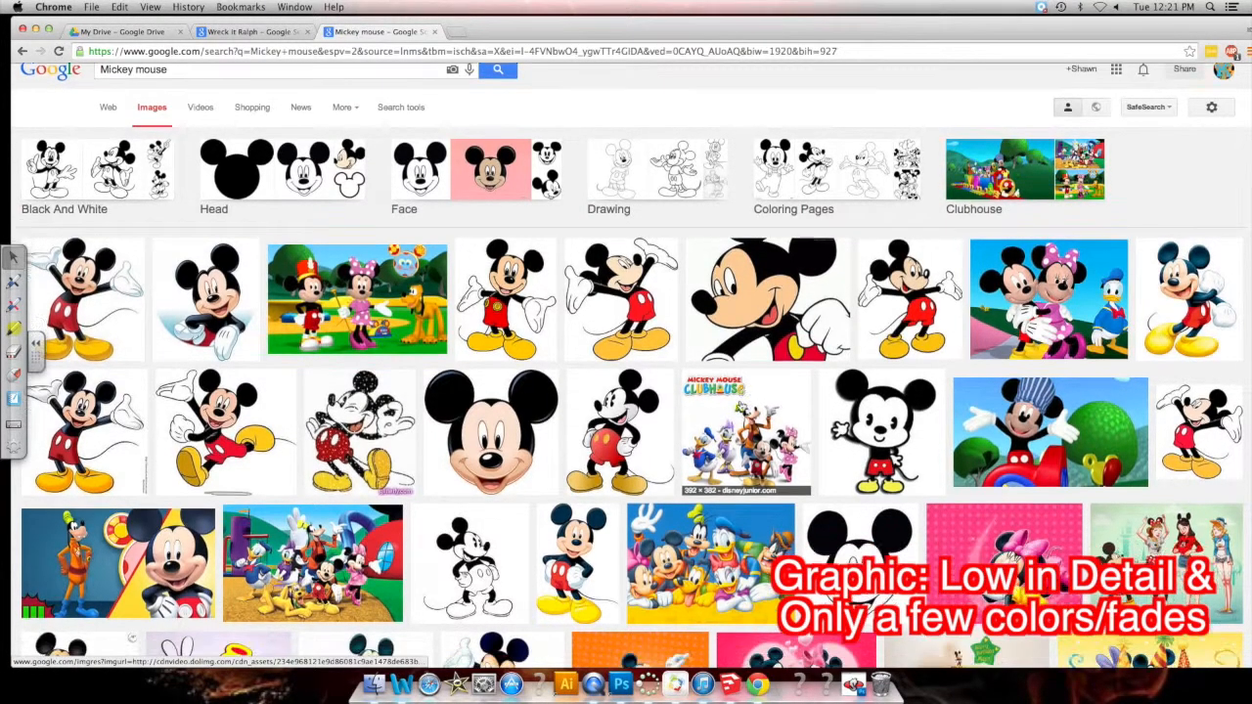
pyautogui.scroll(-3)
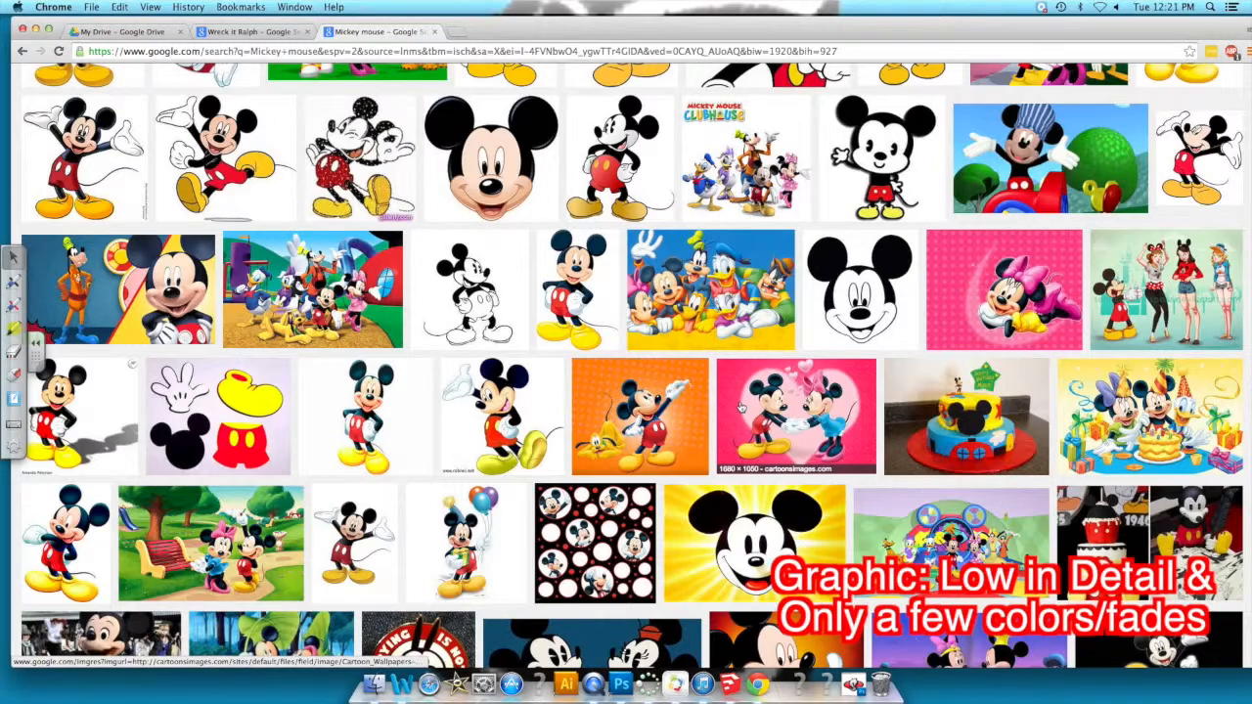
pyautogui.scroll(-3)
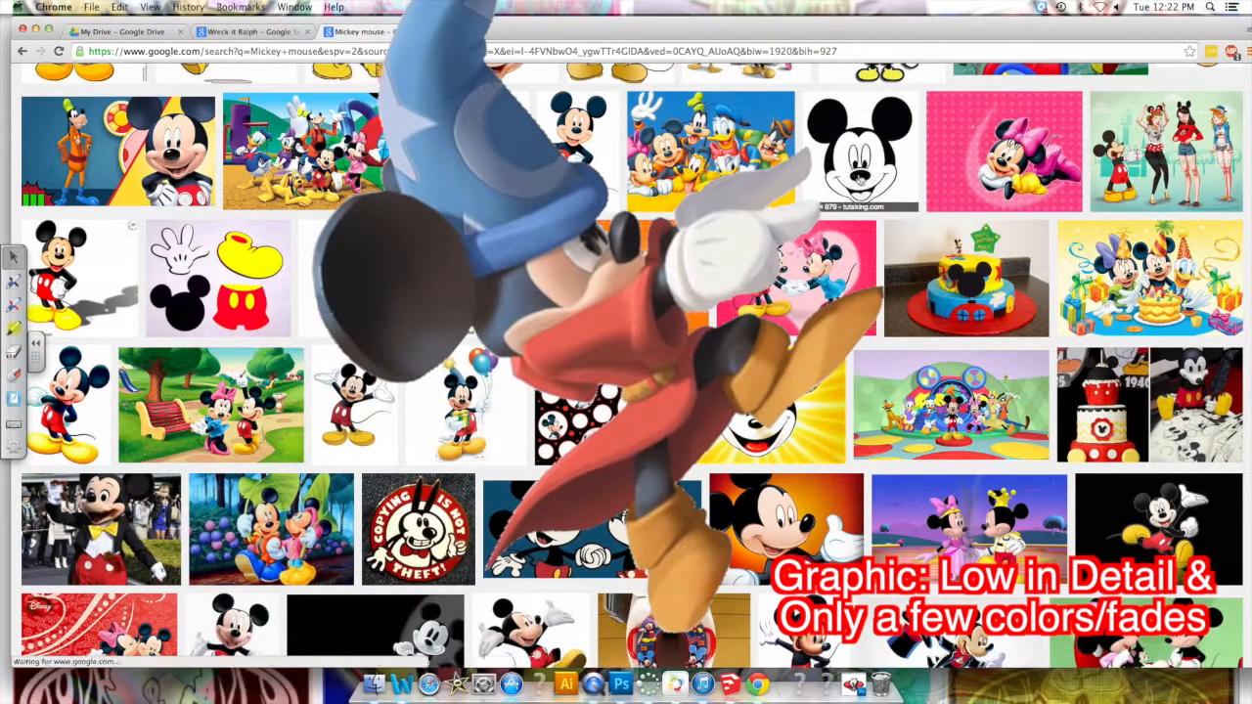
# Step: Preview the Mickey face picture and the walking Mickey cartoon up close
pyautogui.click(861, 152)
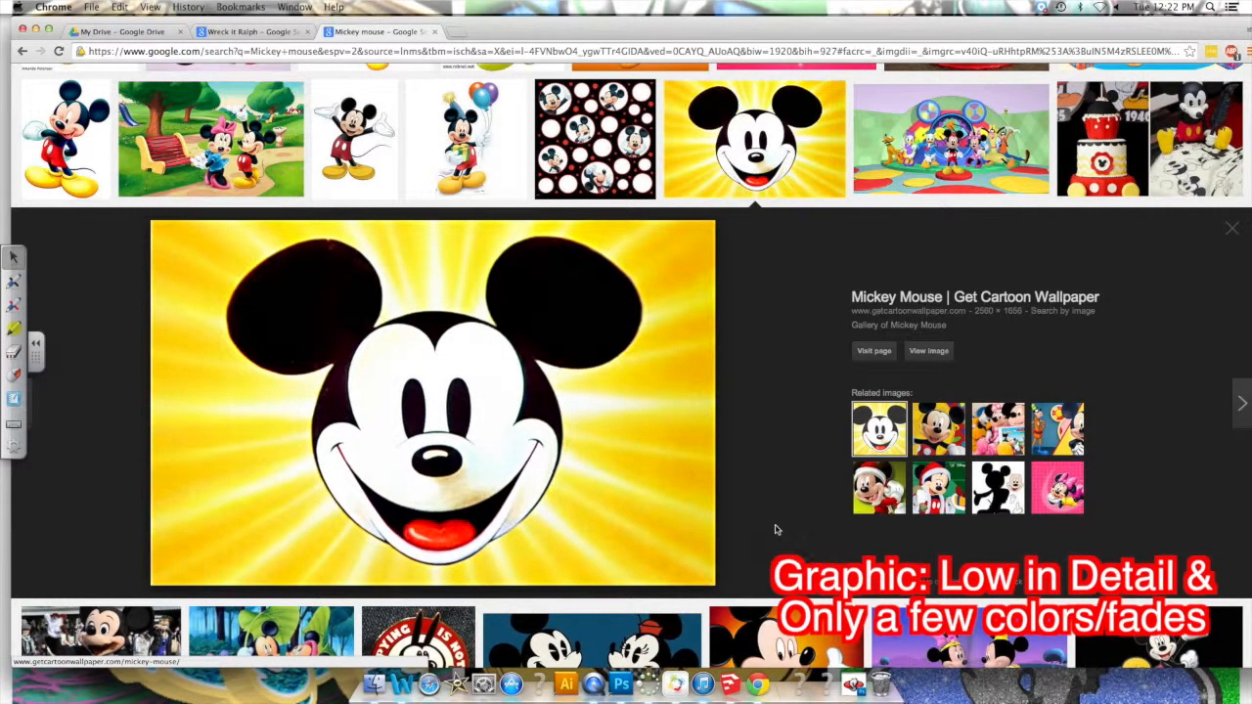
pyautogui.scroll(-3)
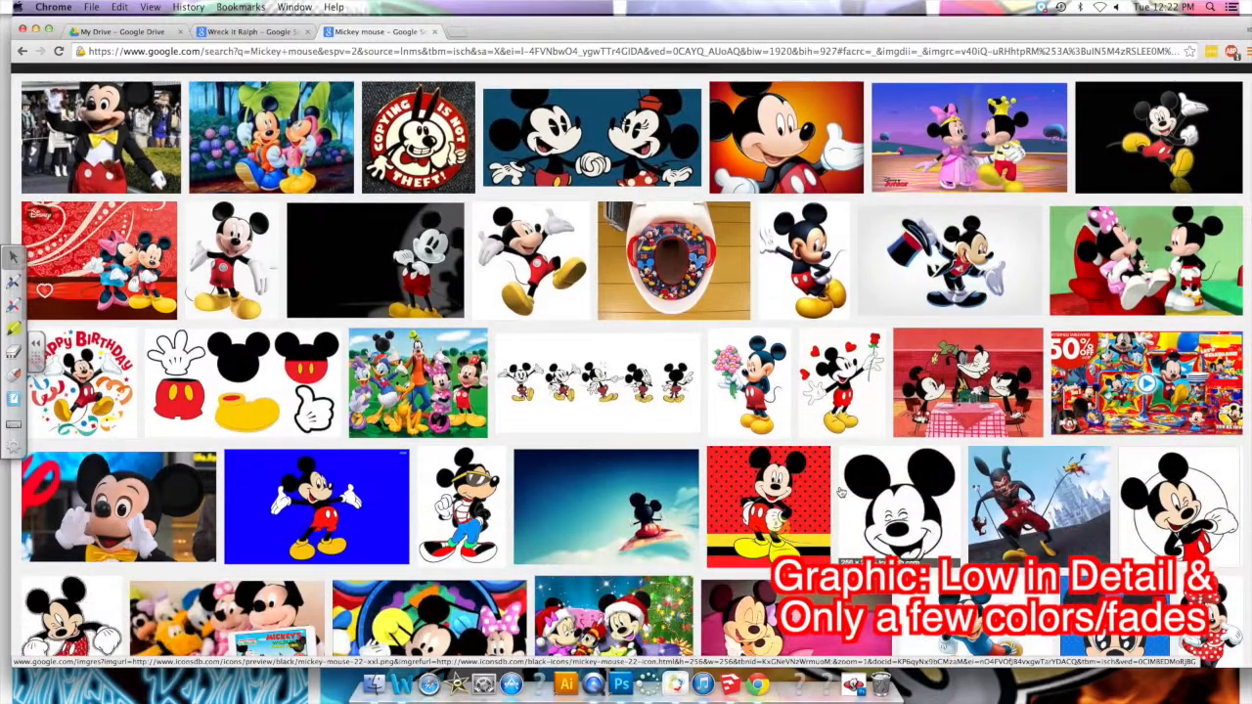
pyautogui.scroll(-3)
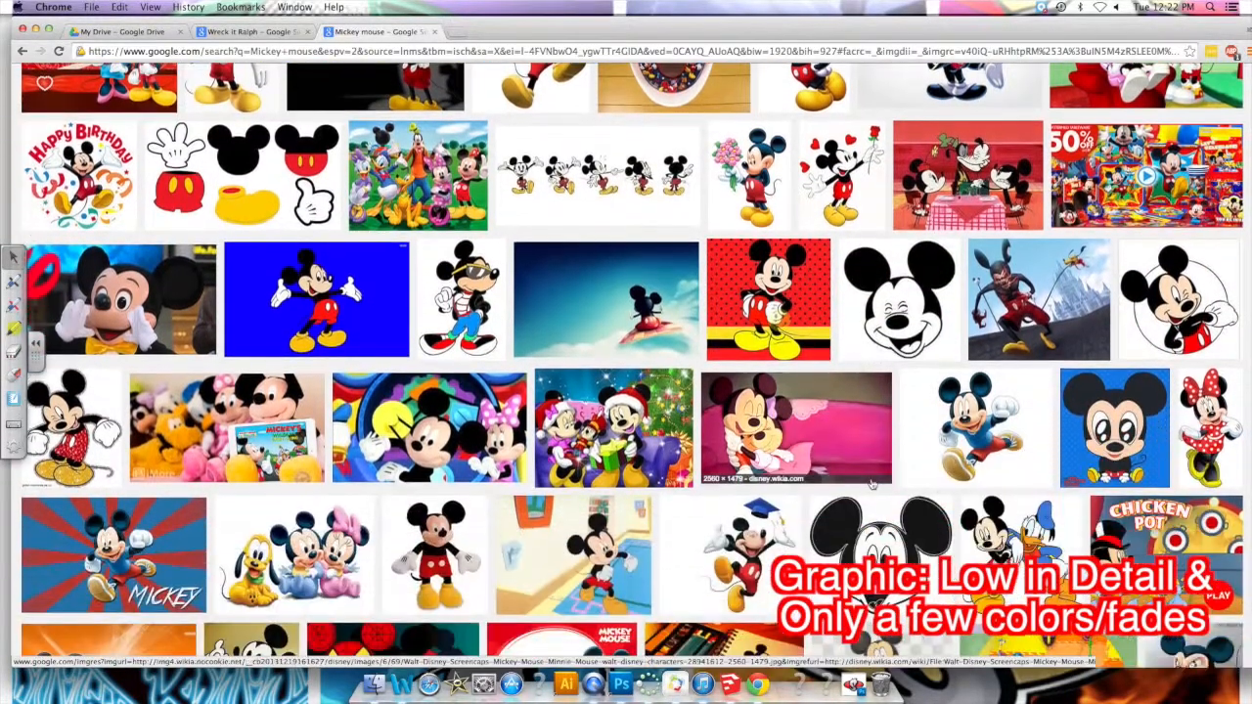
pyautogui.scroll(-3)
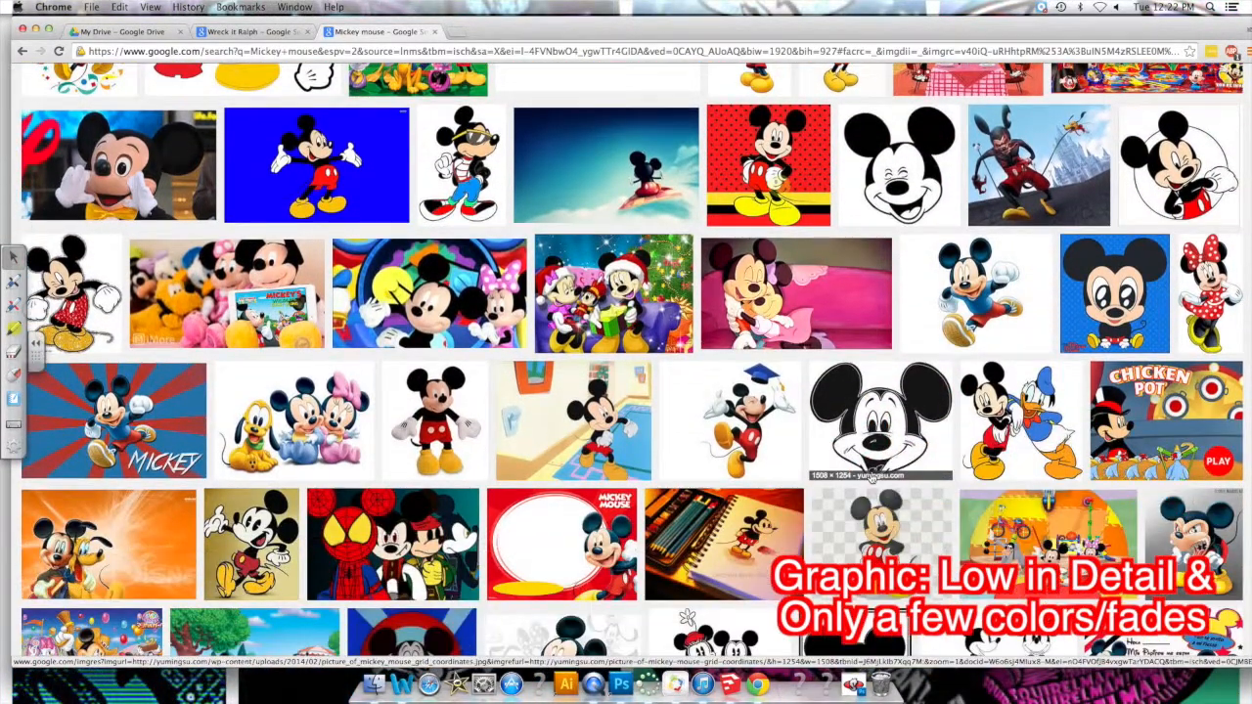
pyautogui.scroll(-3)
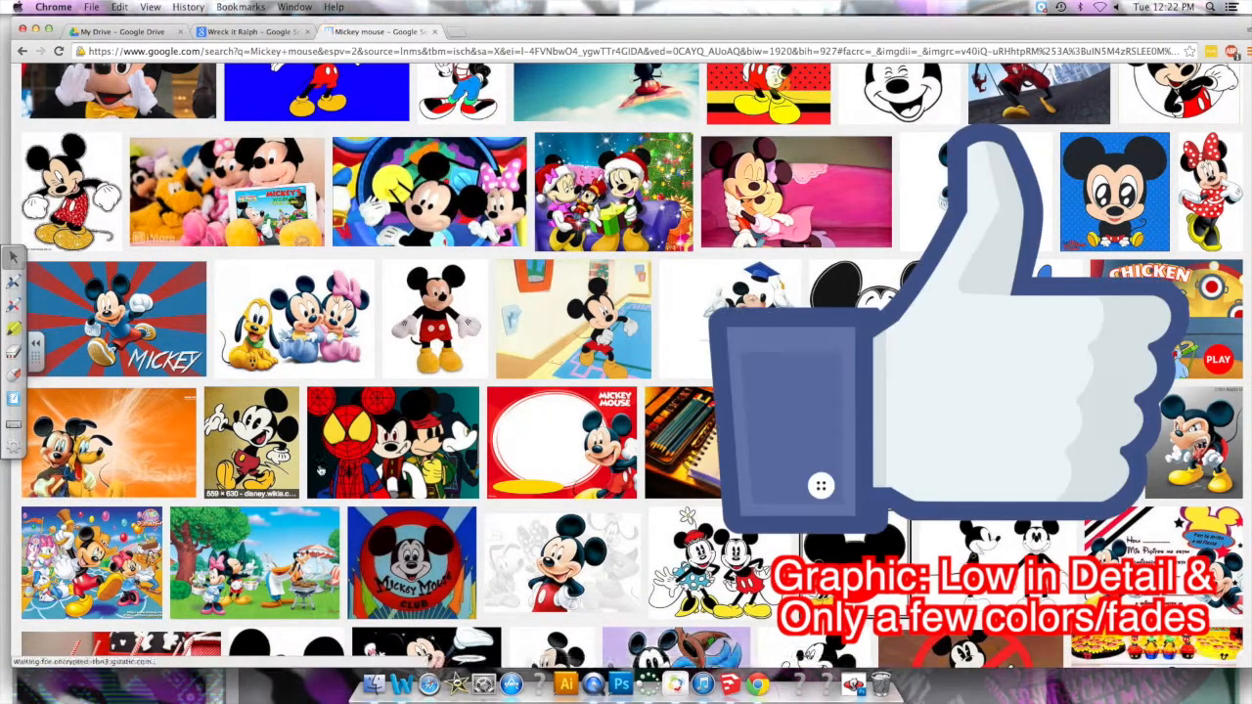
pyautogui.click(250, 442)
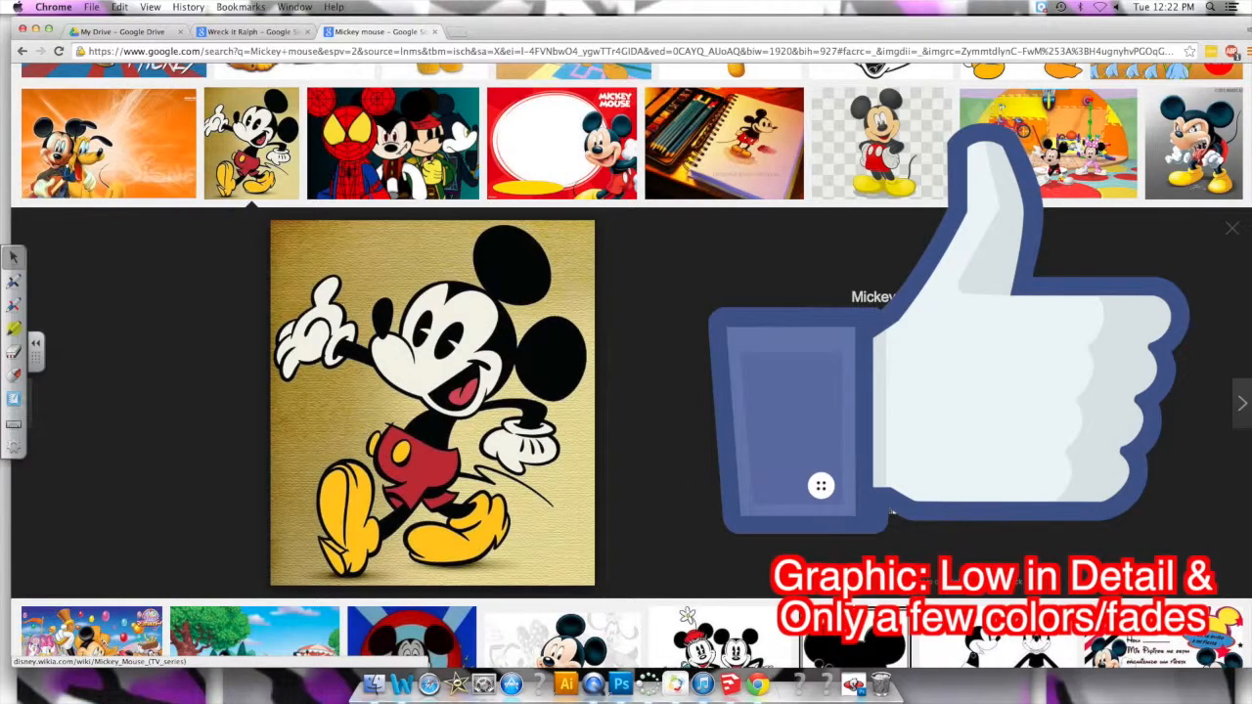
pyautogui.scroll(-3)
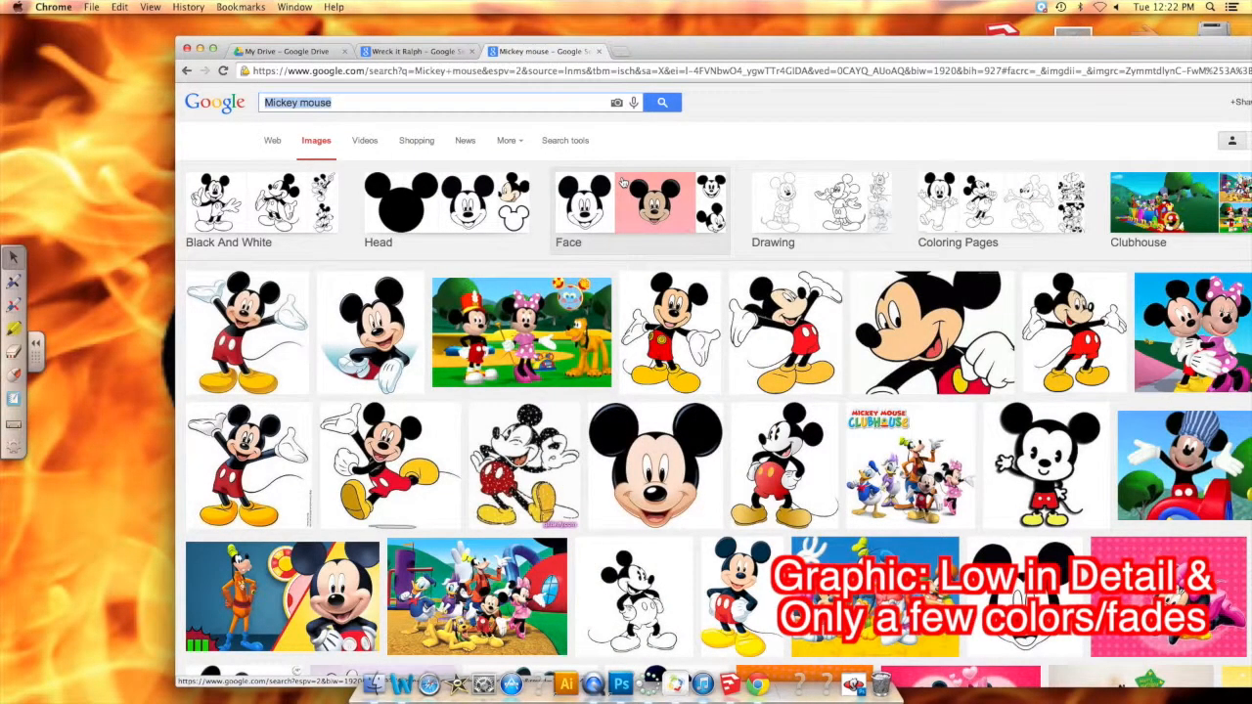
pyautogui.write('logo')
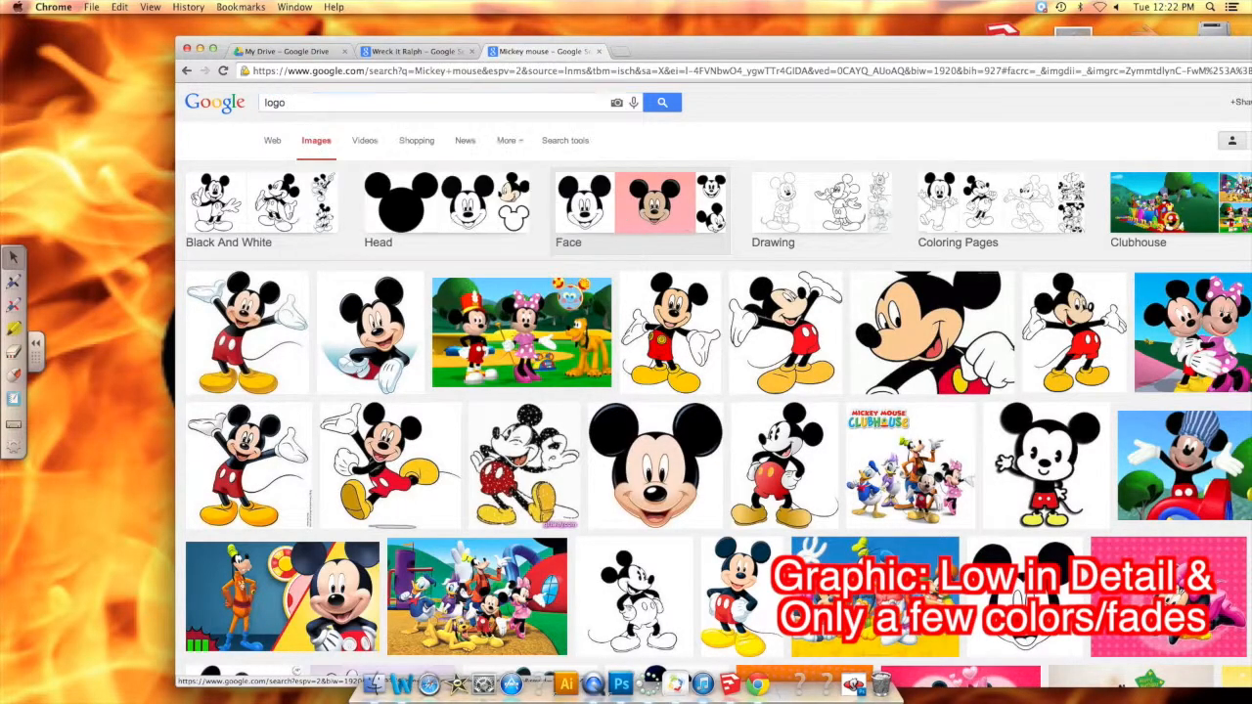
pyautogui.click(662, 102)
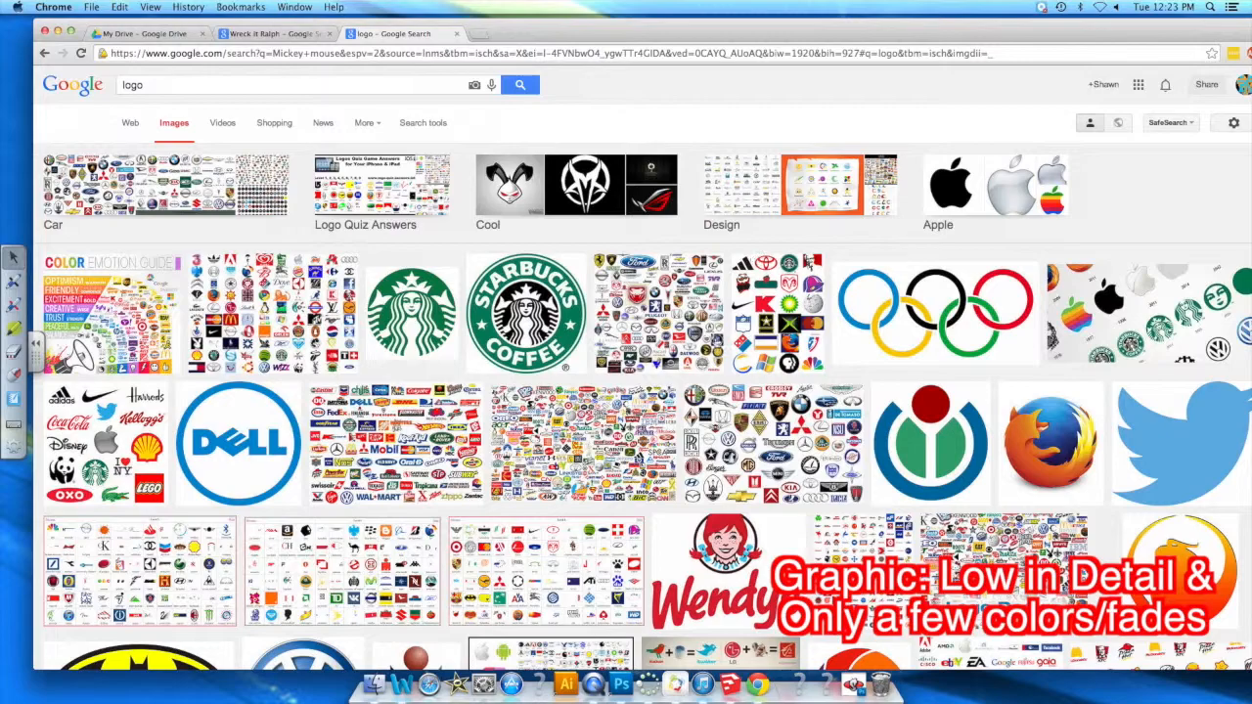
pyautogui.scroll(-3)
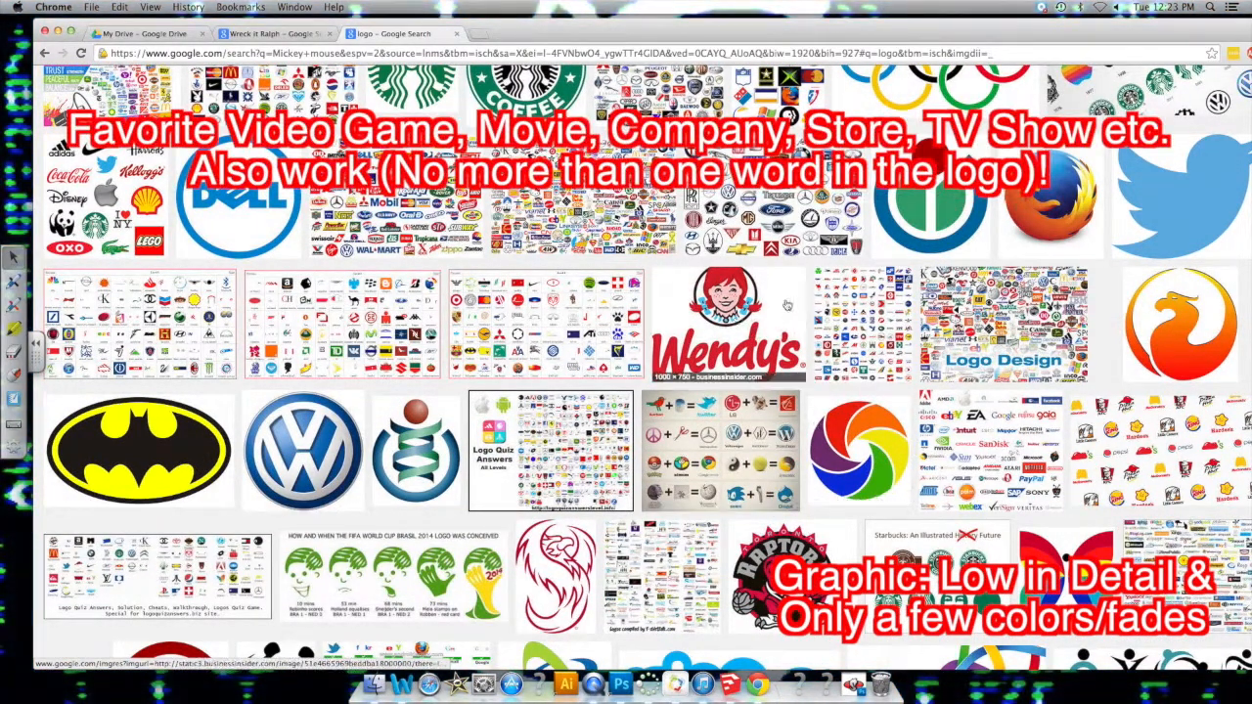
pyautogui.scroll(-3)
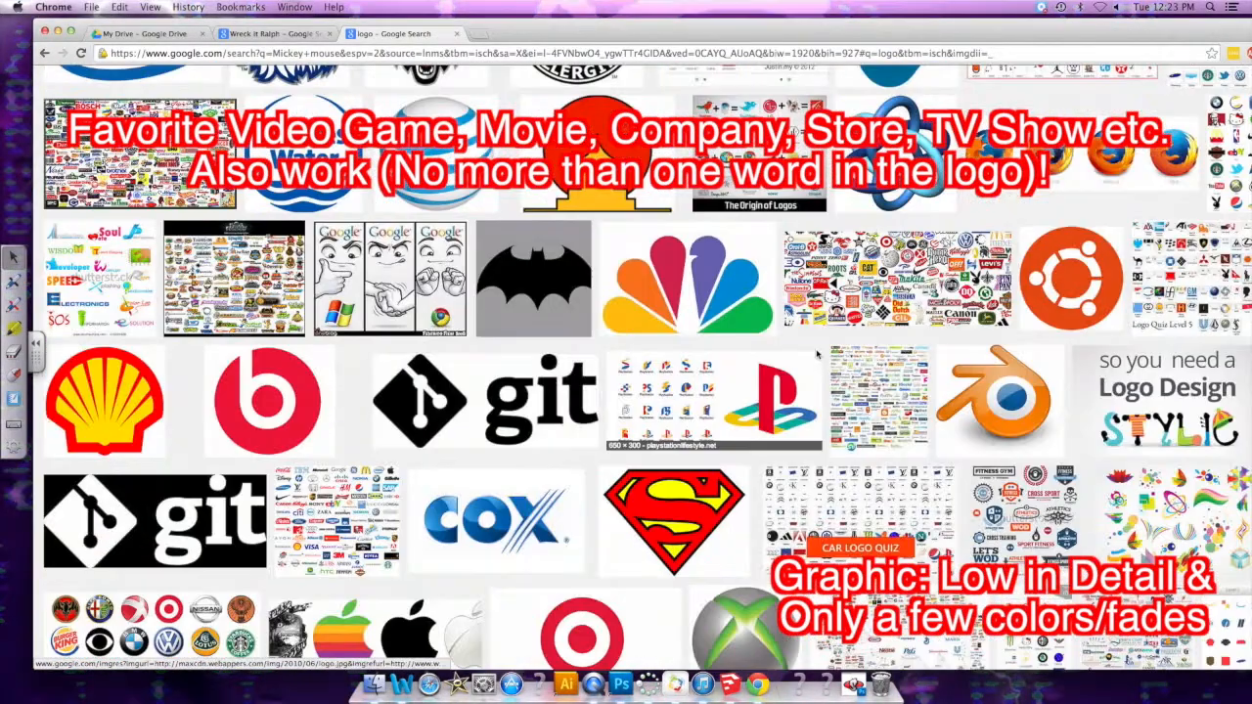
pyautogui.scroll(-3)
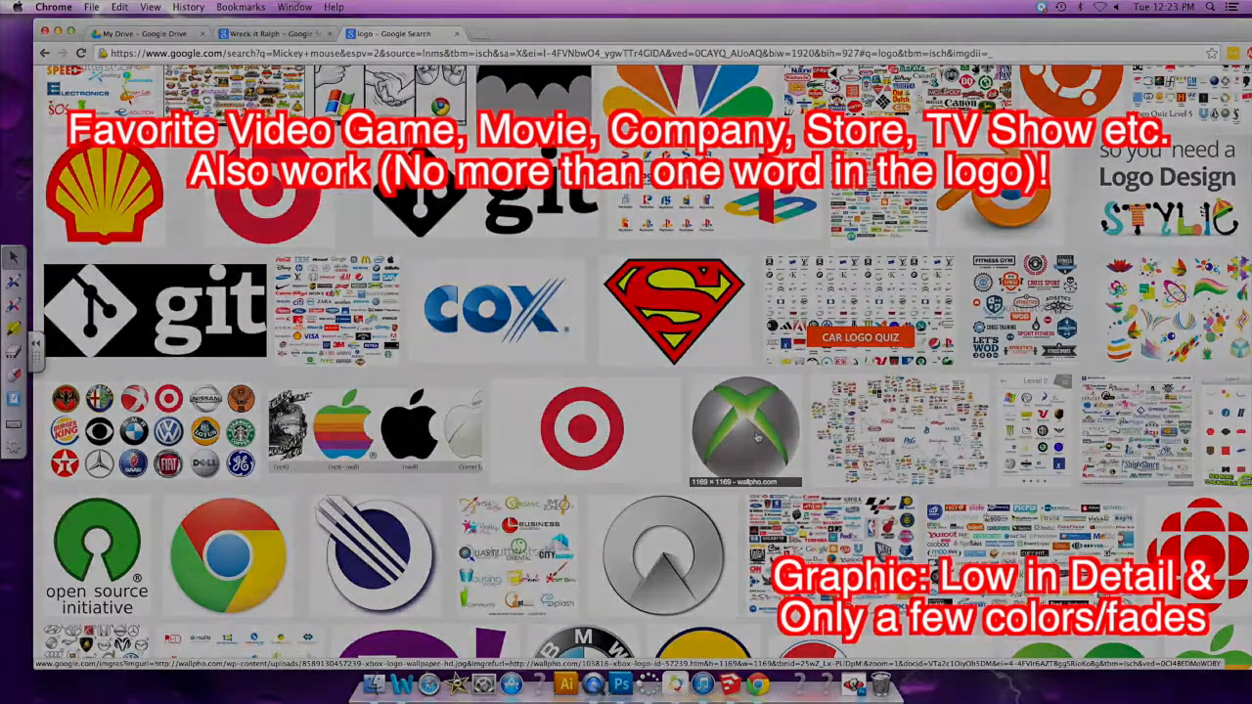
pyautogui.scroll(-3)
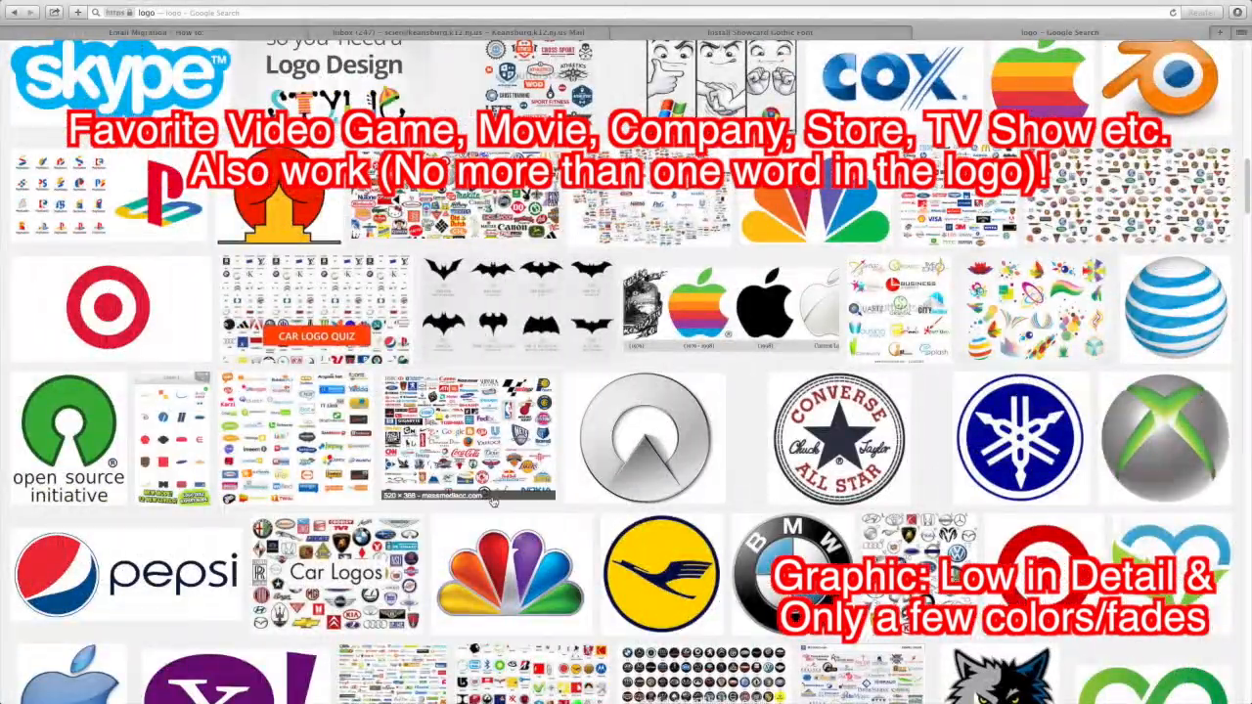
pyautogui.scroll(-3)
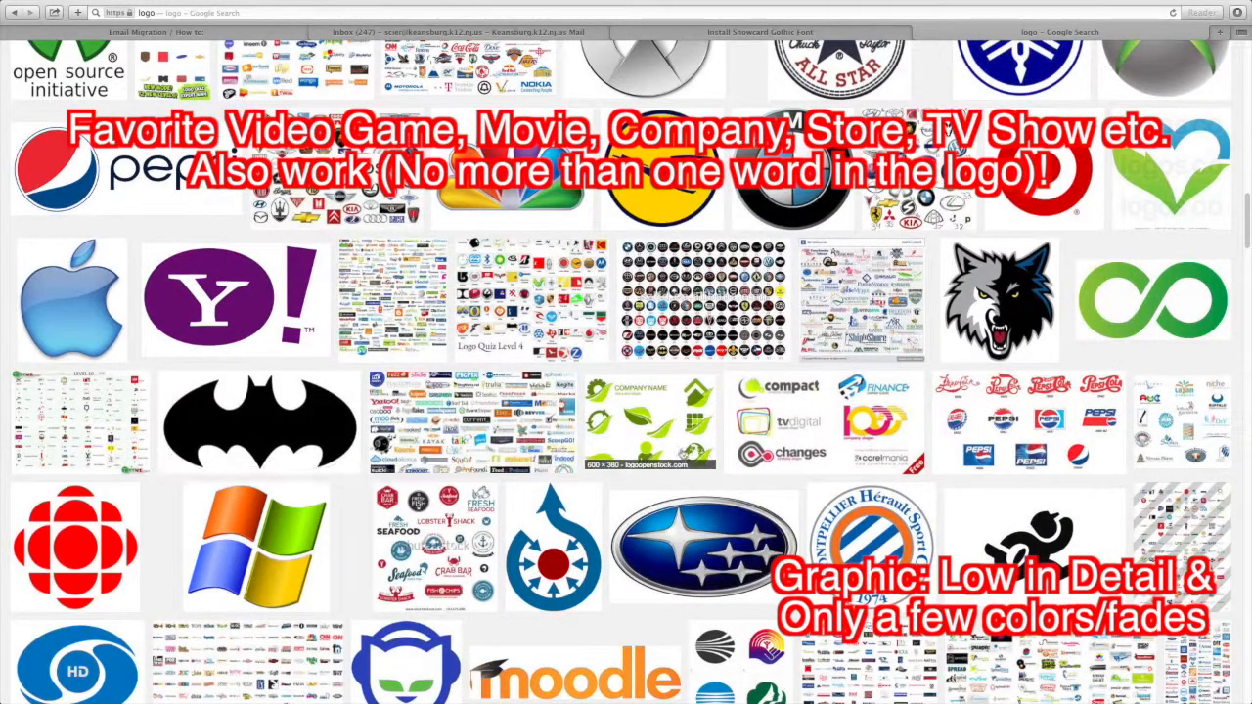
pyautogui.scroll(-3)
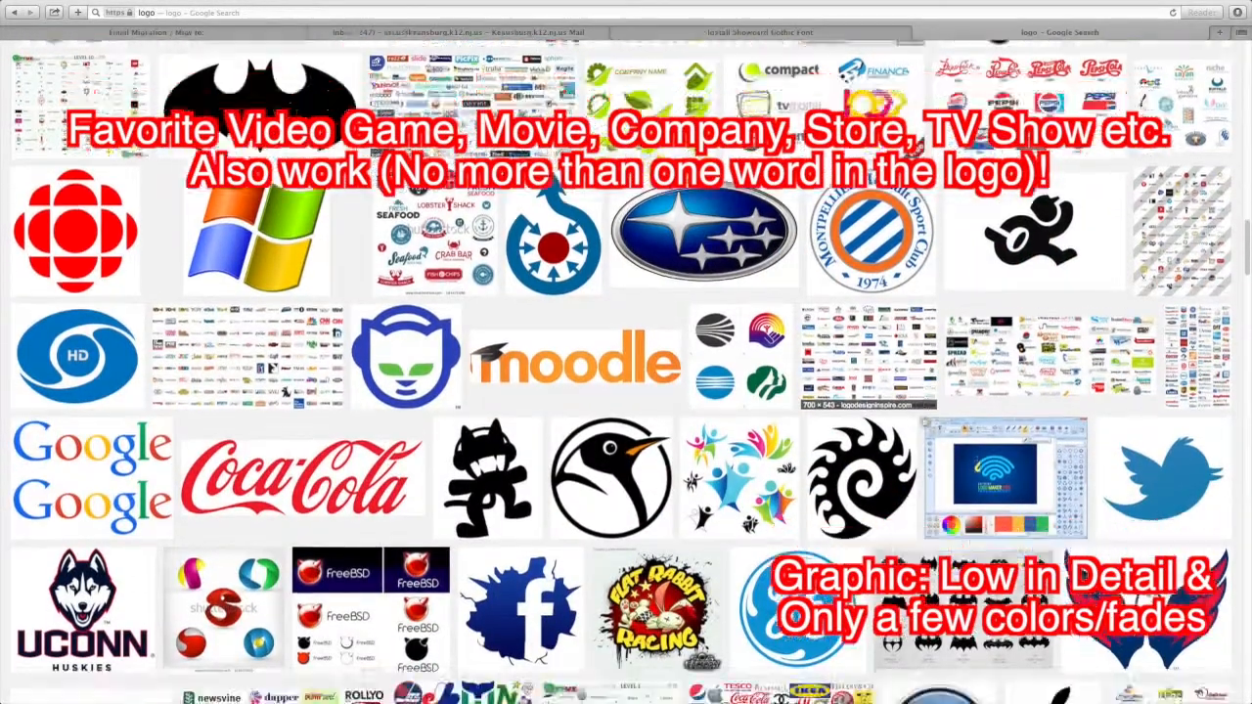
pyautogui.scroll(-3)
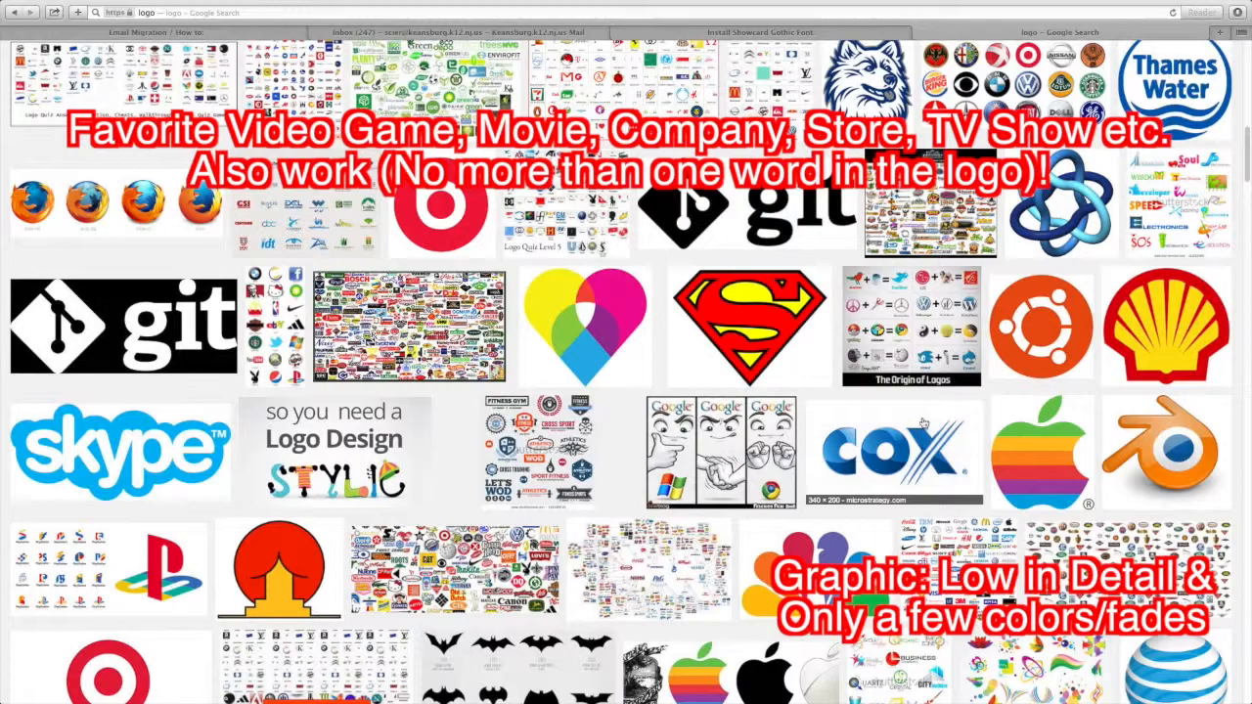
pyautogui.click(747, 325)
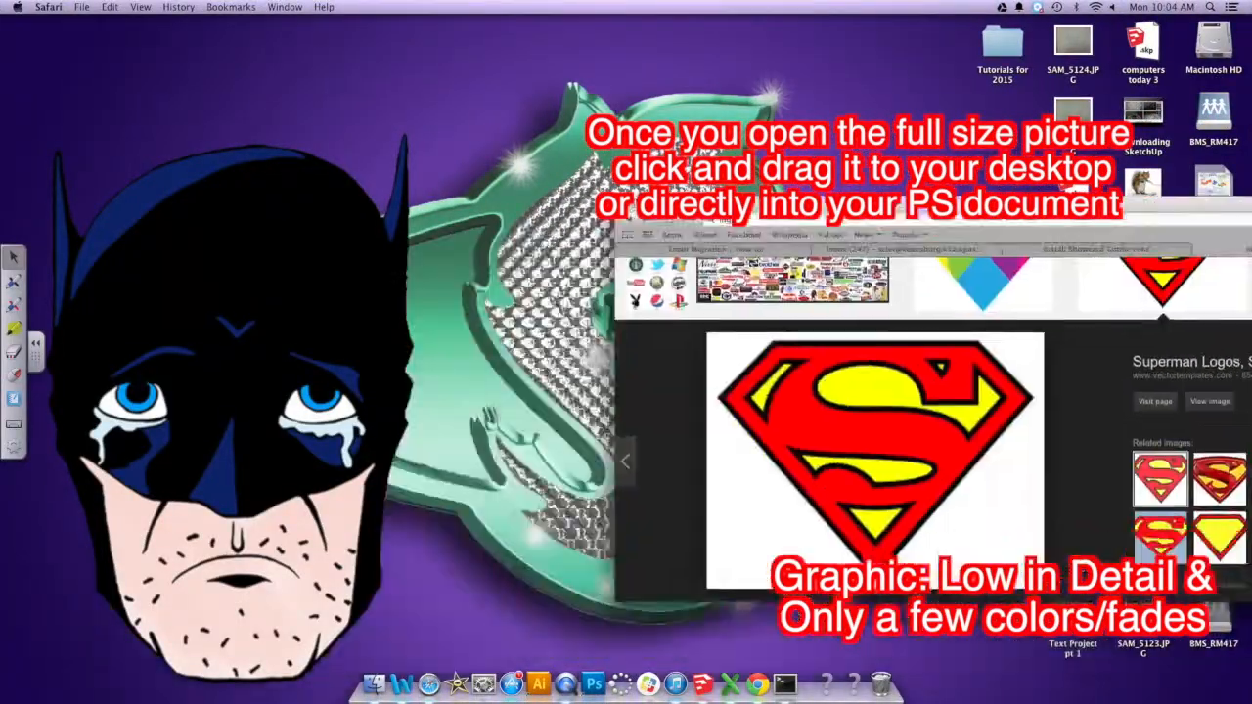
# Step: View the Superman logo at full size, then bring Photoshop to the front
pyautogui.click(593, 680)
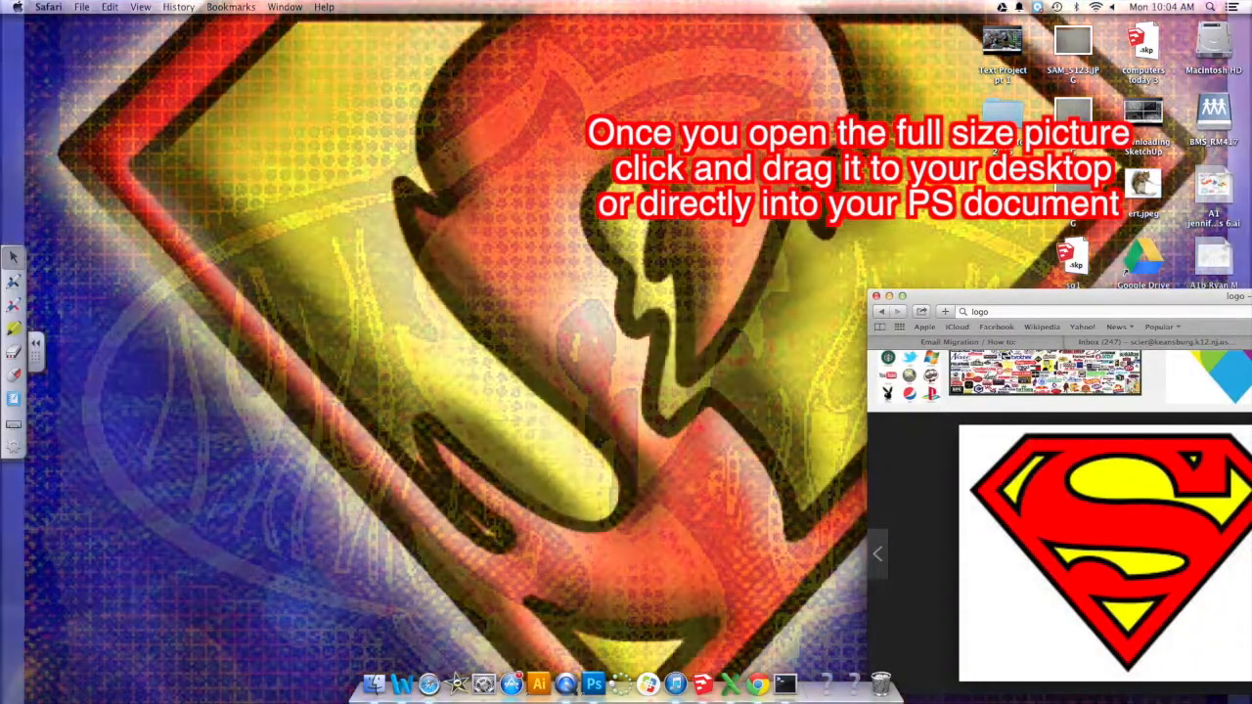
pyautogui.click(593, 685)
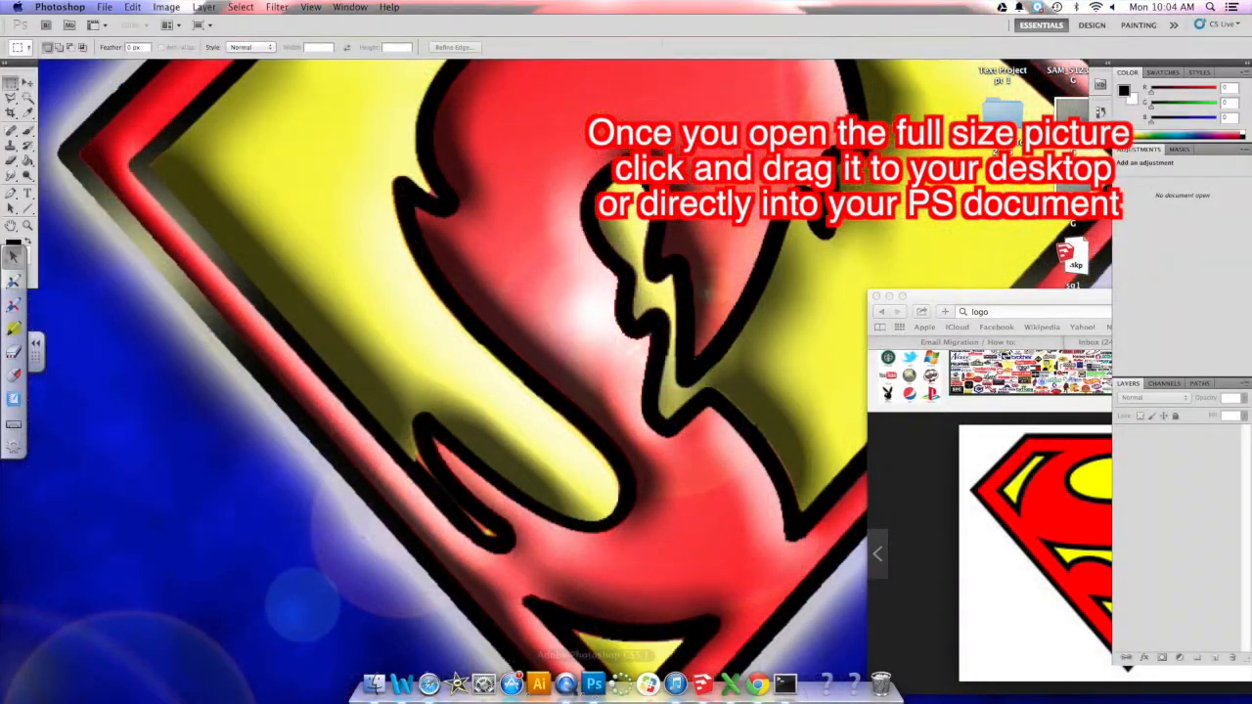
pyautogui.click(104, 8)
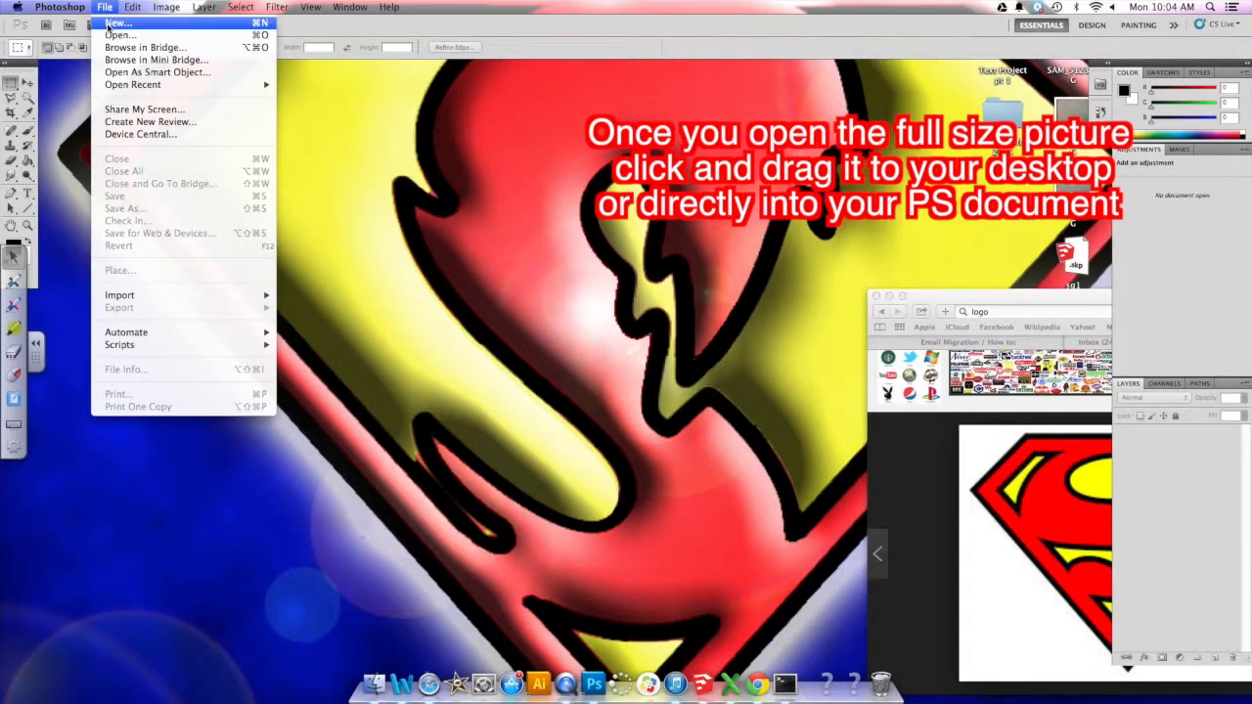
# Step: Create a new 11 x 8.5 in, 150 ppi document named 'Mister C 7 IFT' for the Superman logo
pyautogui.click(118, 23)
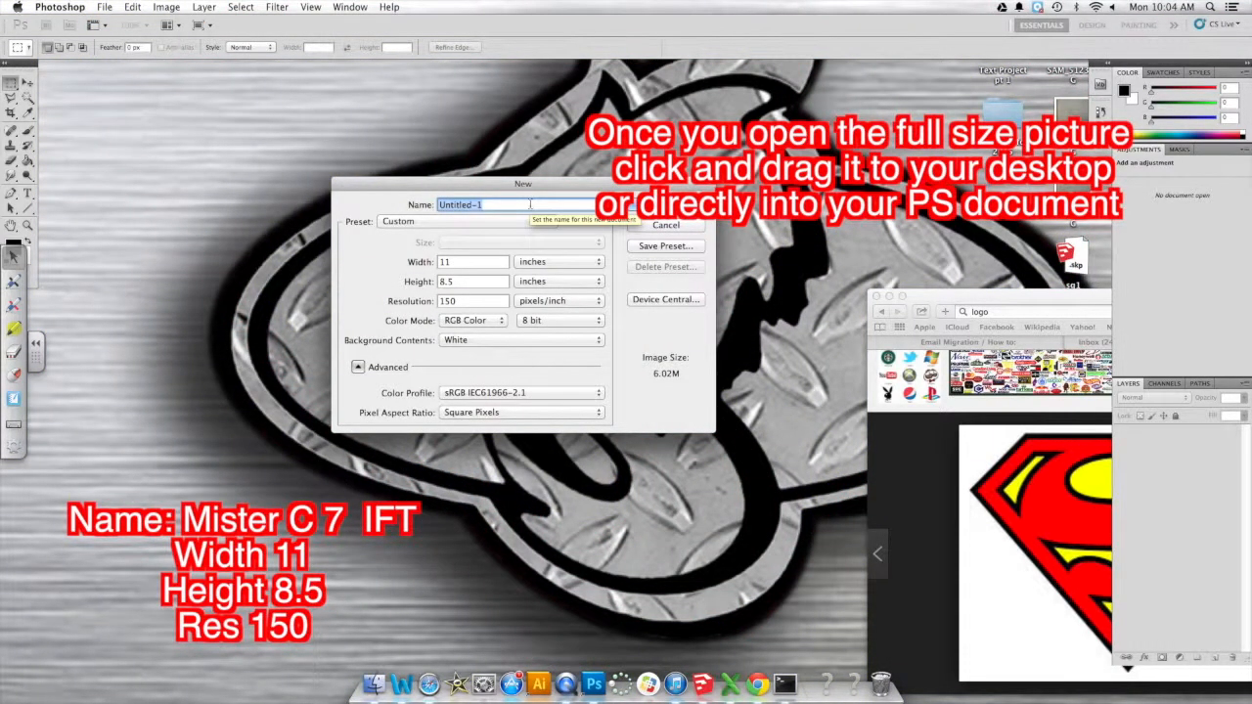
pyautogui.write('Mister C 7 IFT')
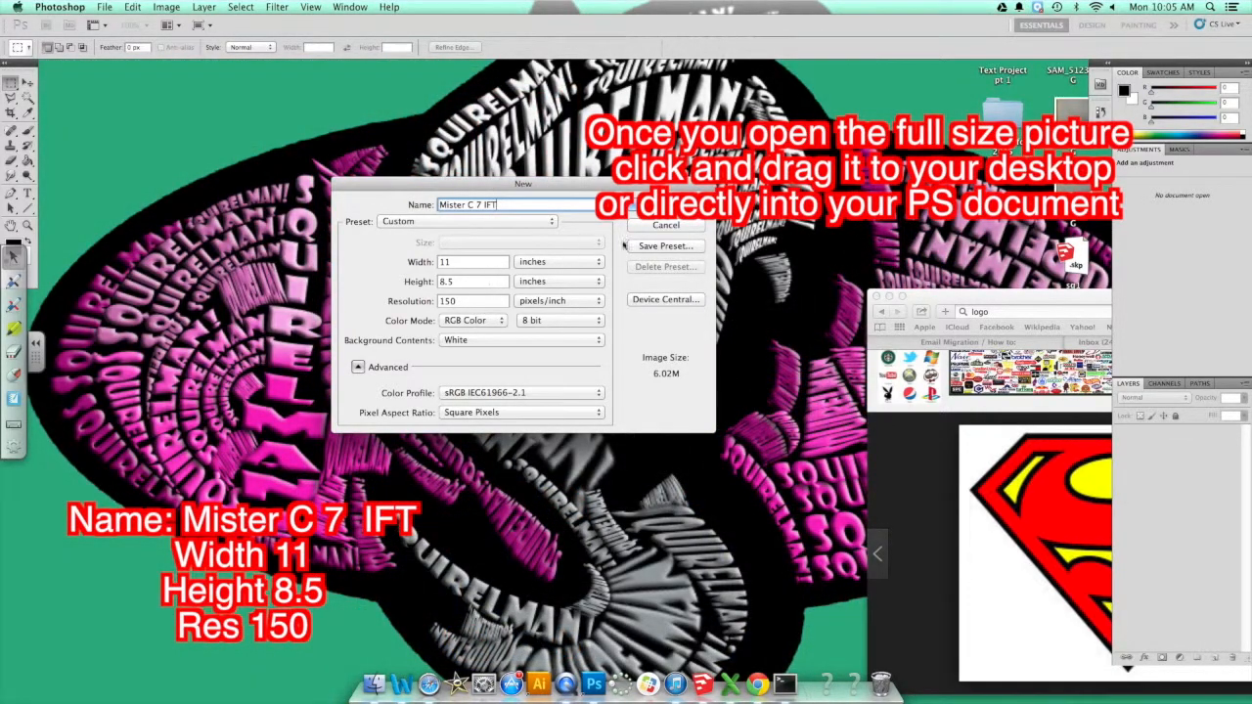
pyautogui.click(665, 225)
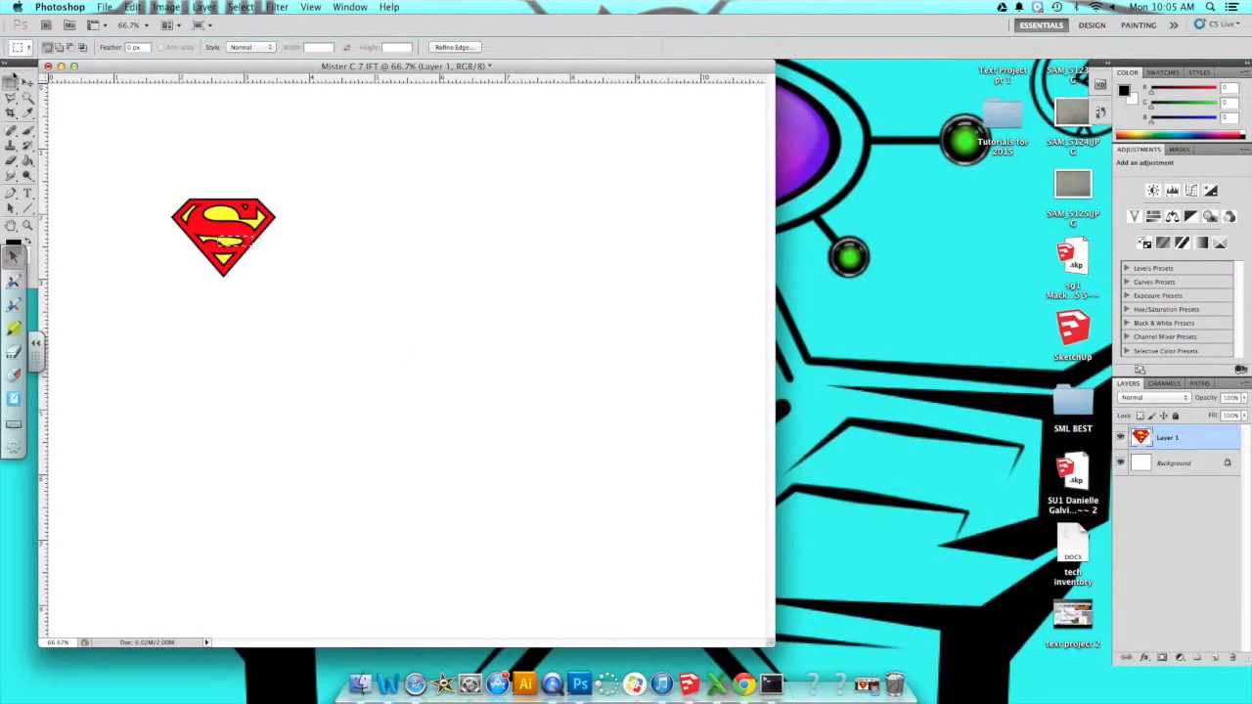
pyautogui.click(14, 82)
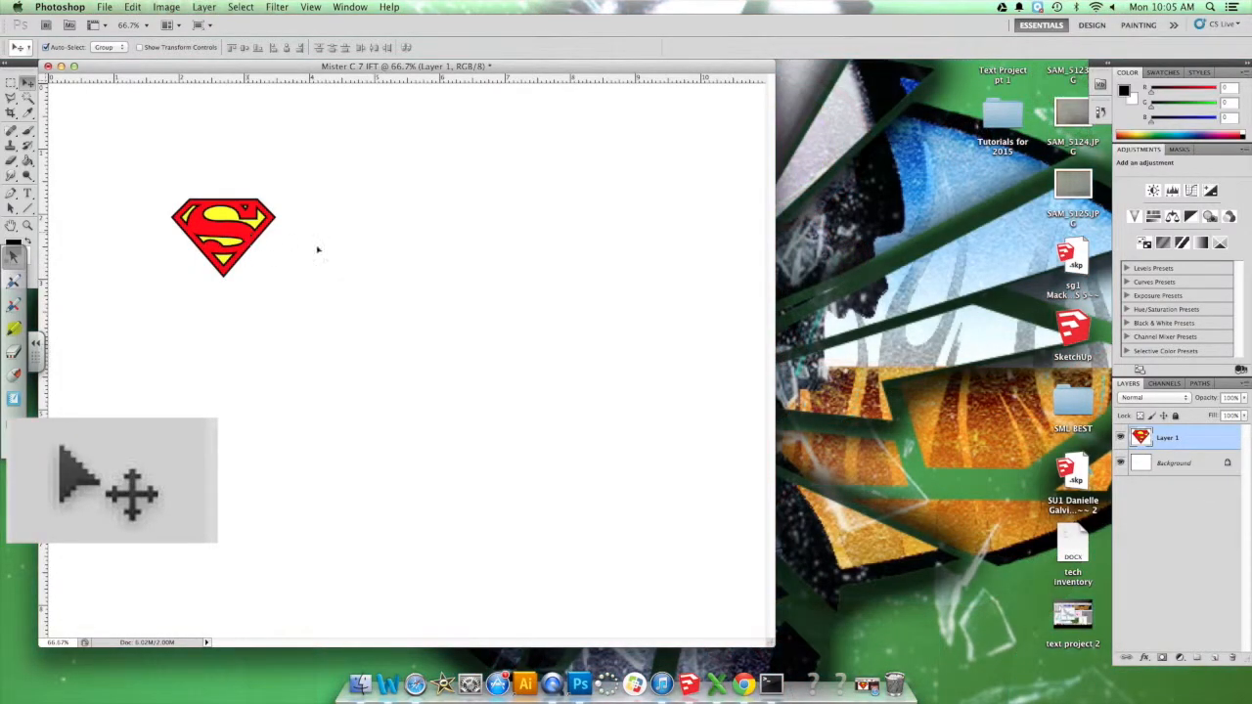
# Step: Move the Superman logo to the page centre and start a free transform
pyautogui.moveTo(224, 235); pyautogui.dragTo(446, 301)
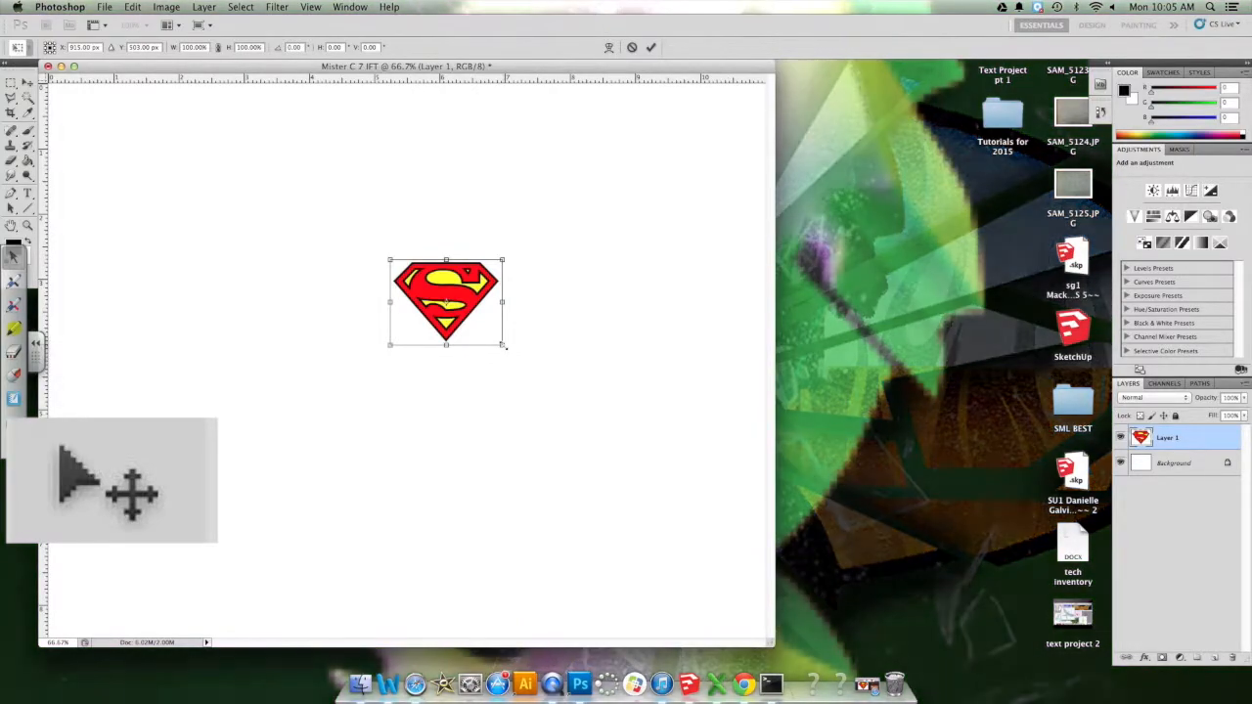
pyautogui.press('cmd+t')
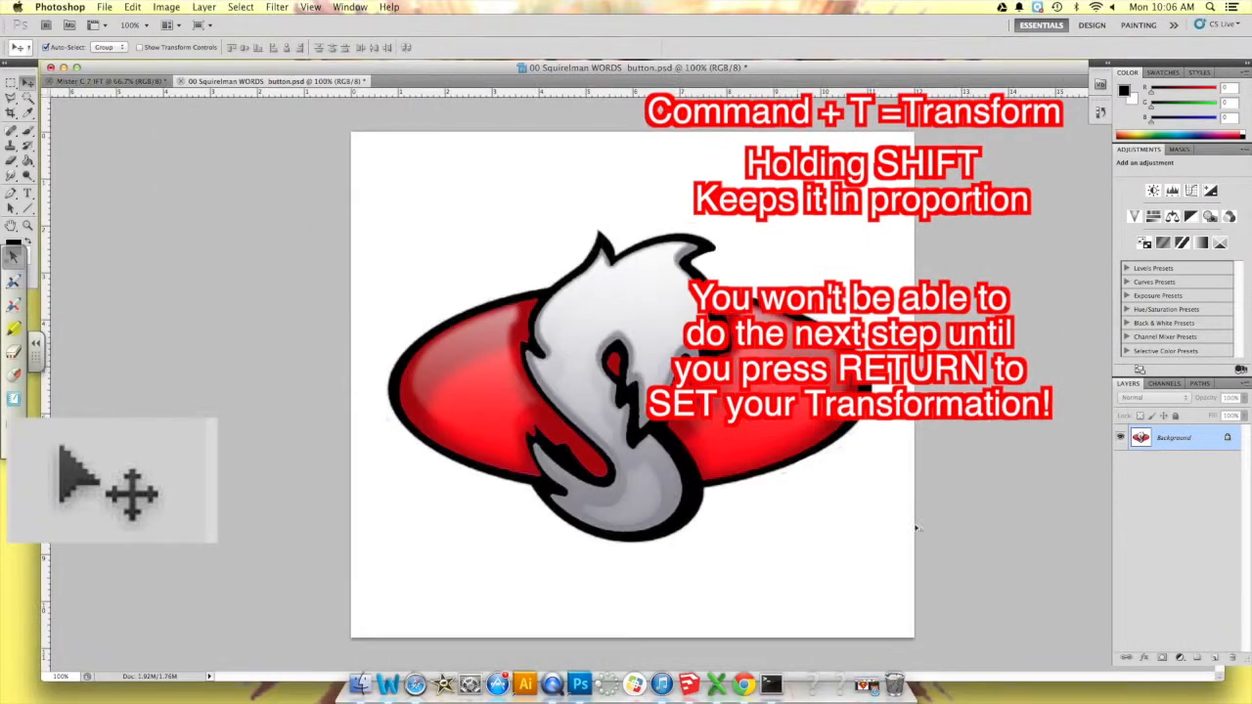
# Step: Start a new empty type layer near the top-left of the Squirrelman button artwork
pyautogui.press('return')
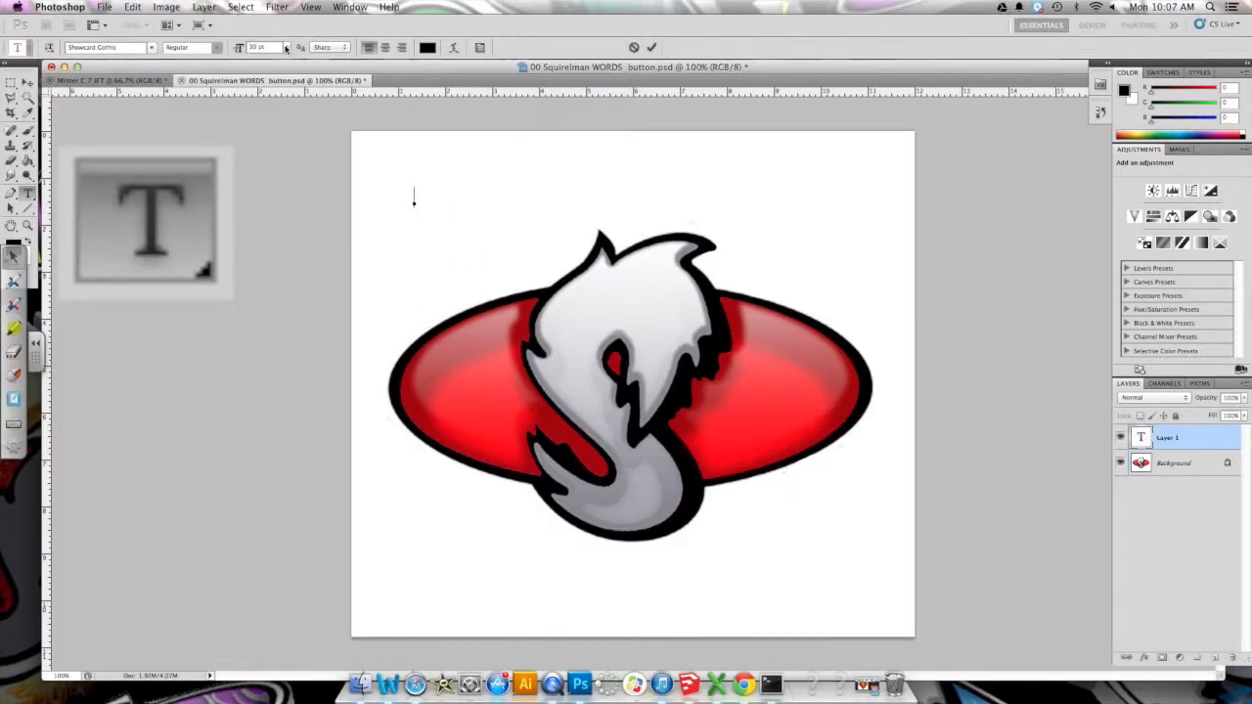
# Step: Choose a font size and set the text colour to red
pyautogui.click(270, 47)
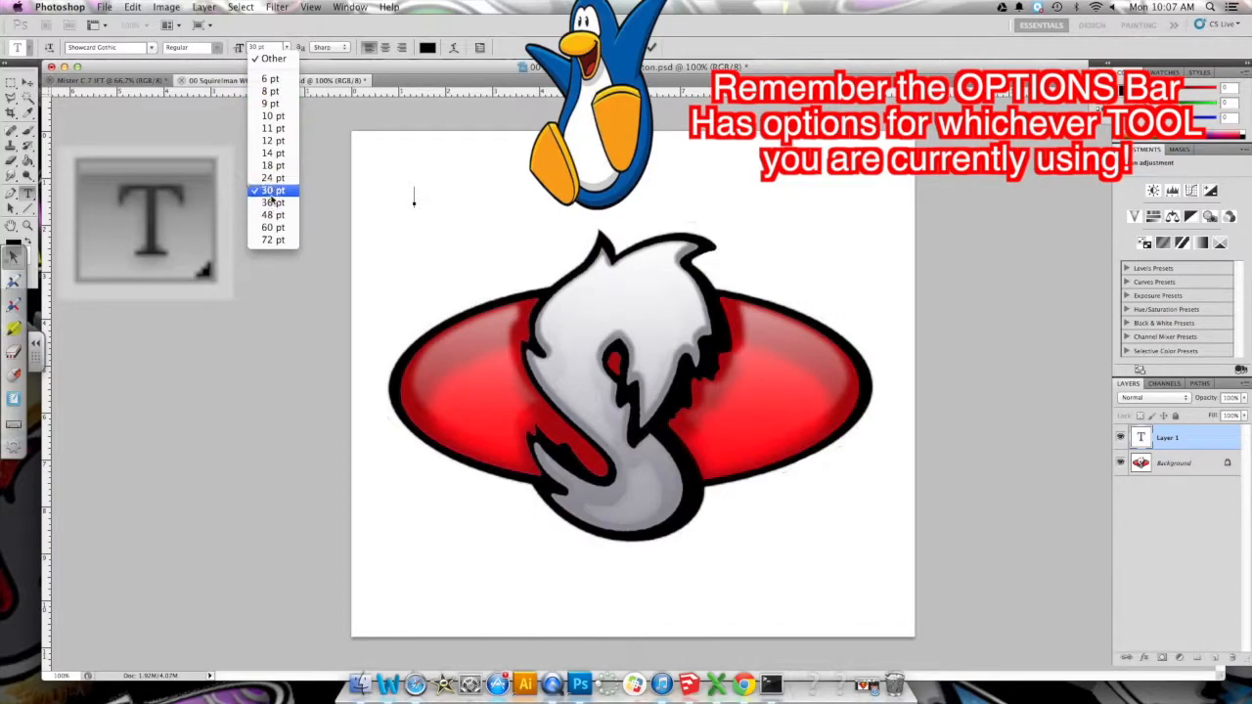
pyautogui.click(273, 201)
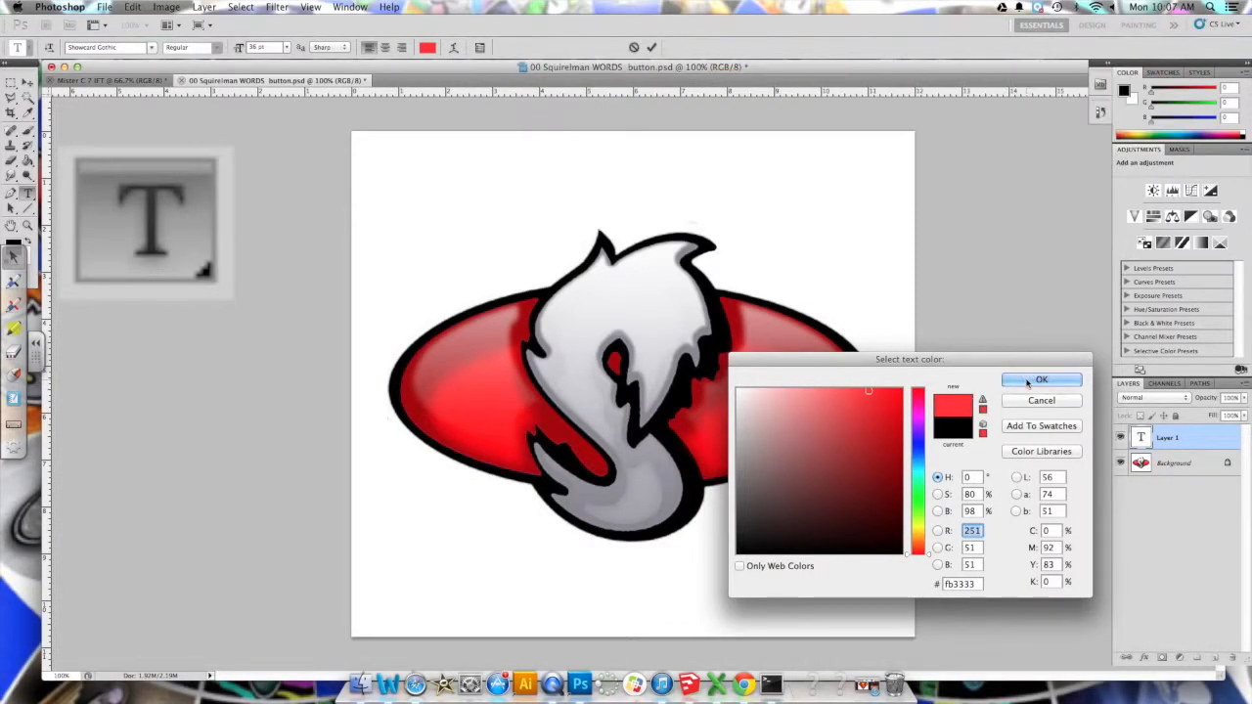
pyautogui.click(889, 423)
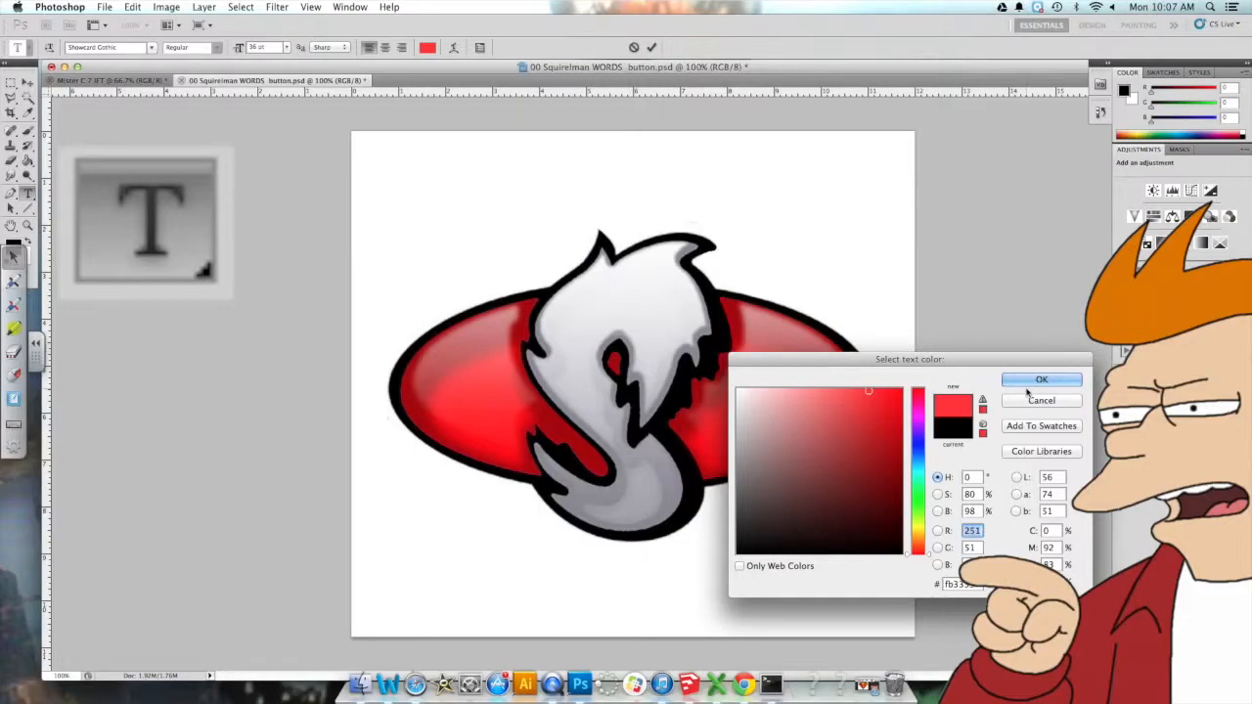
pyautogui.click(1041, 379)
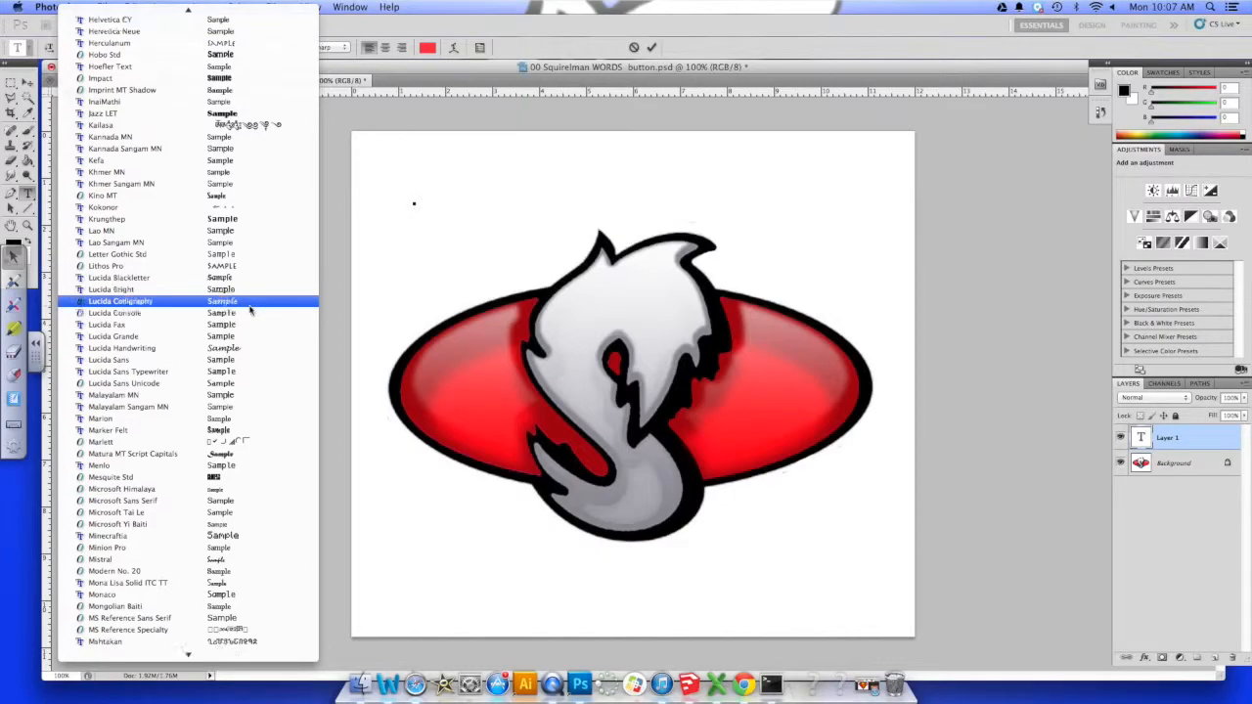
# Step: Finish the red title by scrolling the font list and typing the trailing 'AN' of SQUIRELMAN
pyautogui.scroll(-3)
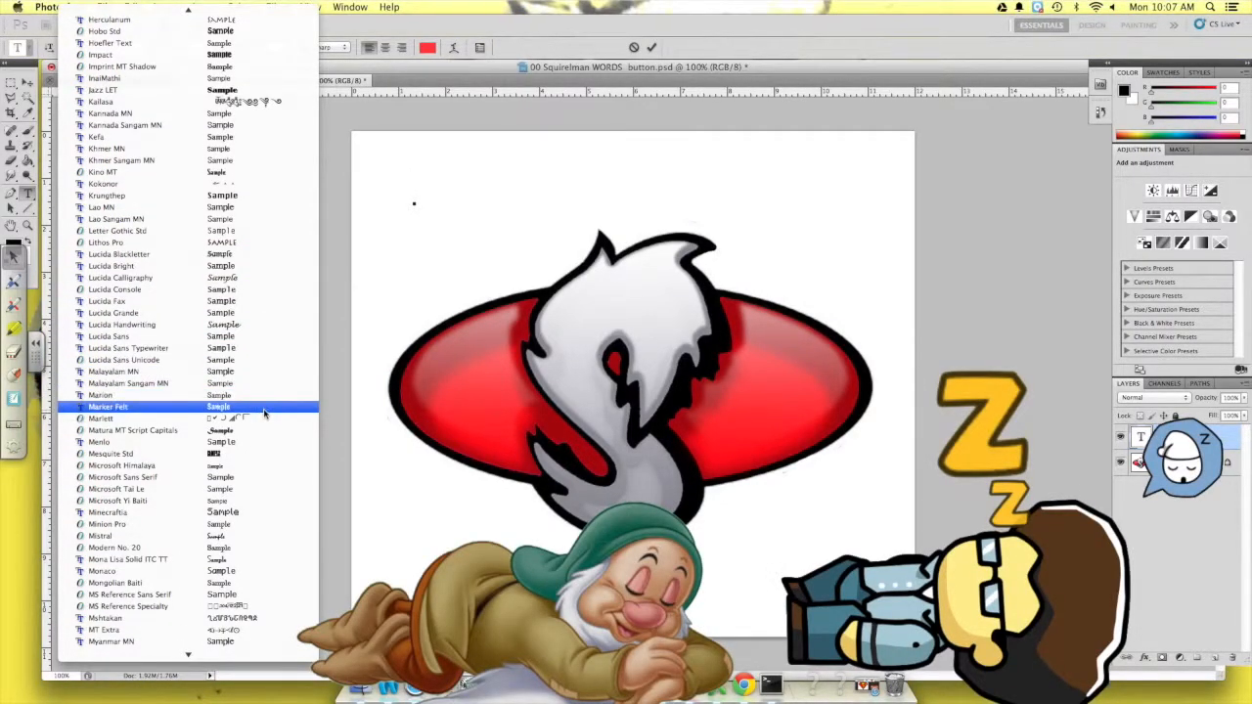
pyautogui.scroll(-3)
pyautogui.write('SQUIRELM')
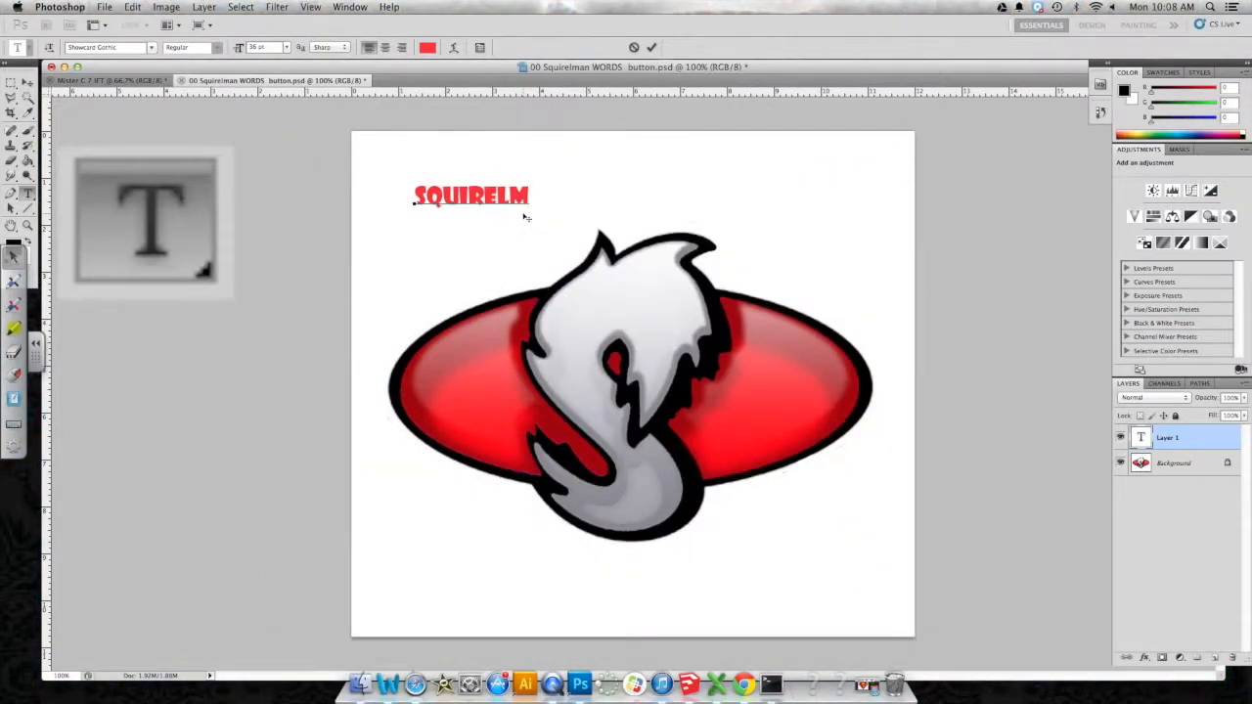
pyautogui.write('AN')
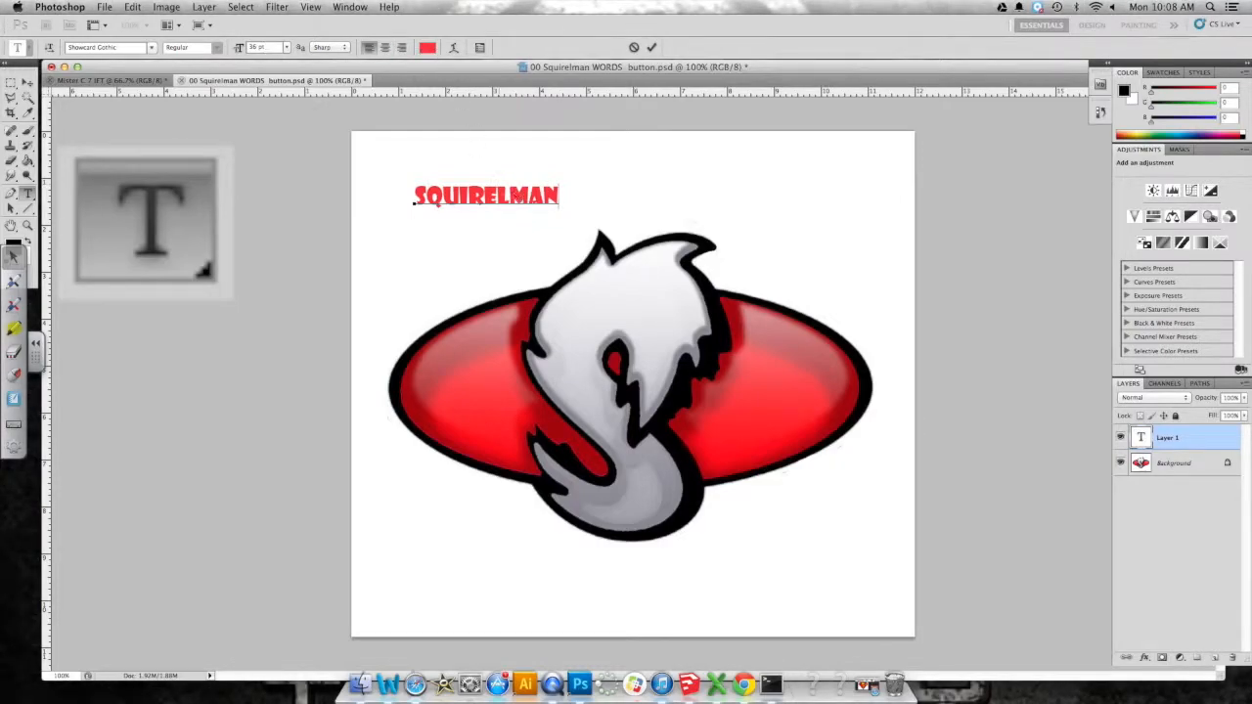
# Step: Select the whole word SQUIRELMAN and try a different font from the font family list
pyautogui.doubleClick(485, 196)
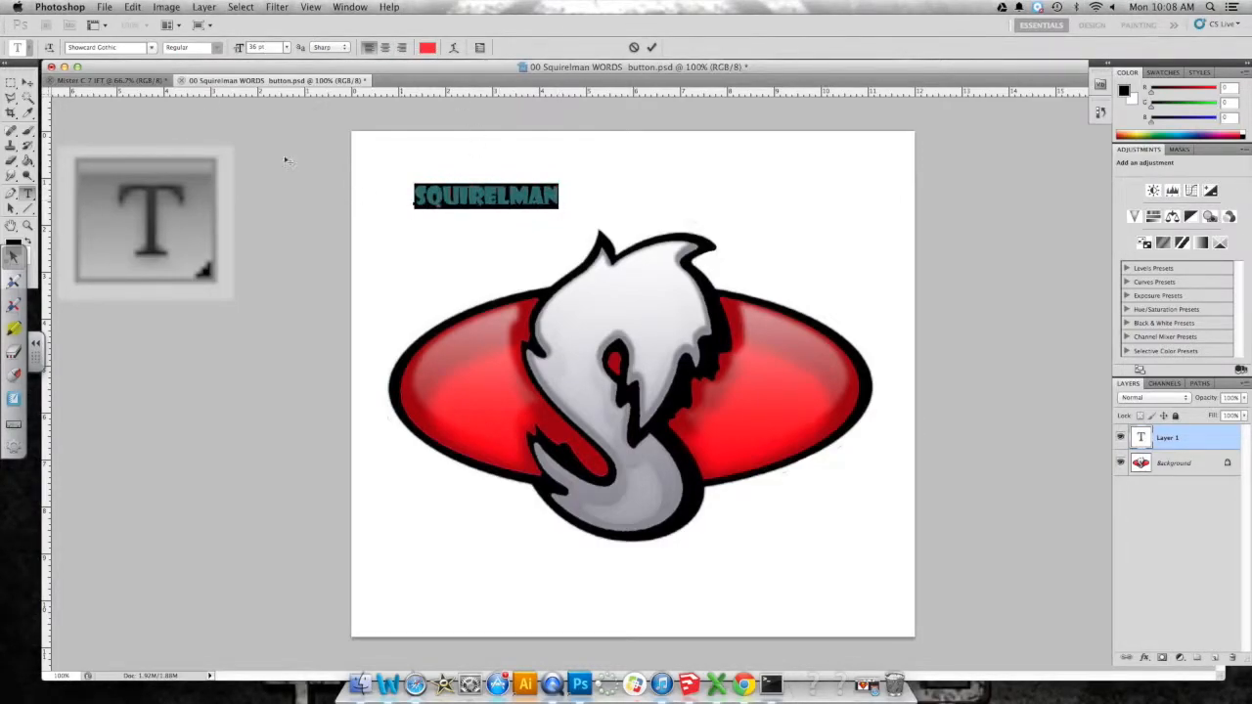
pyautogui.click(108, 47)
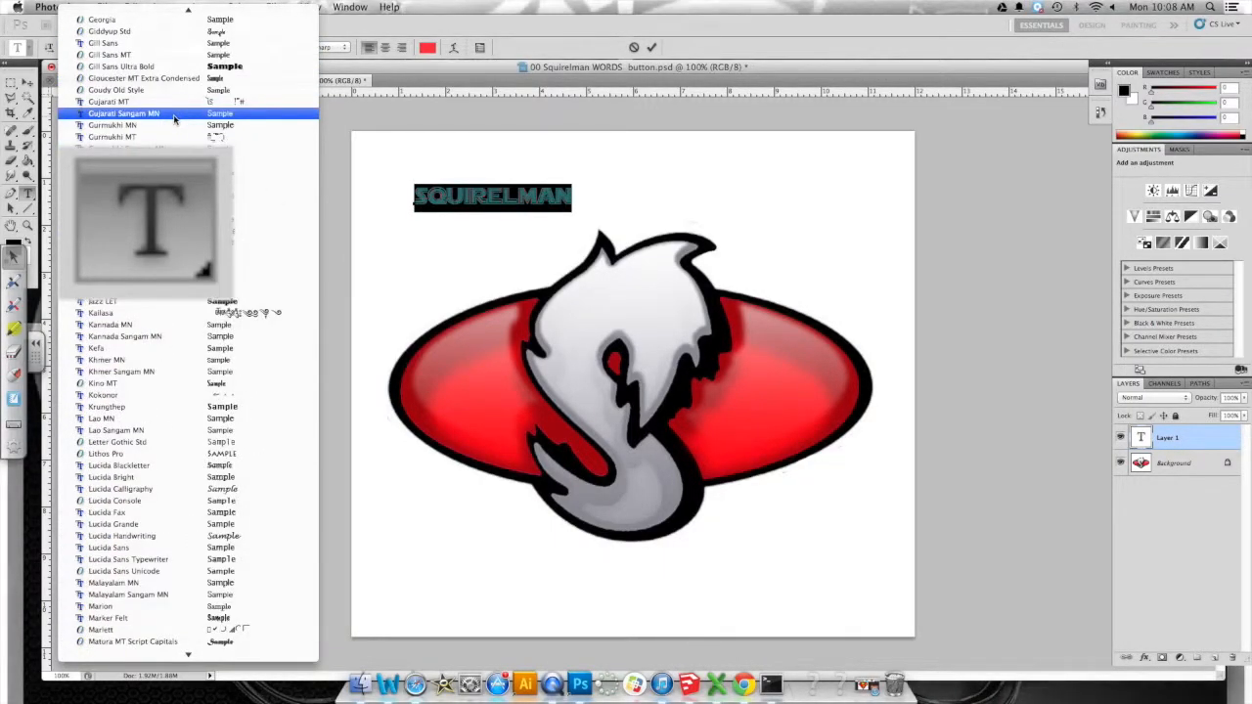
pyautogui.click(108, 111)
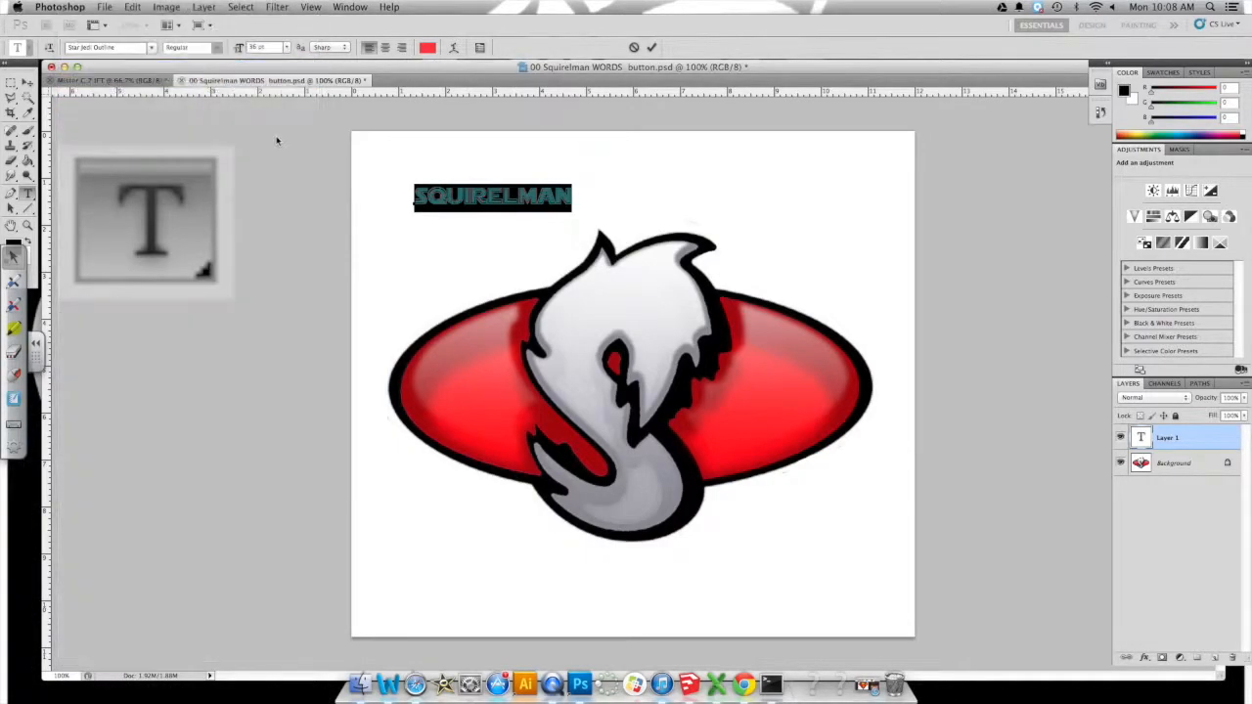
pyautogui.click(108, 47)
pyautogui.write('Chalkduster')
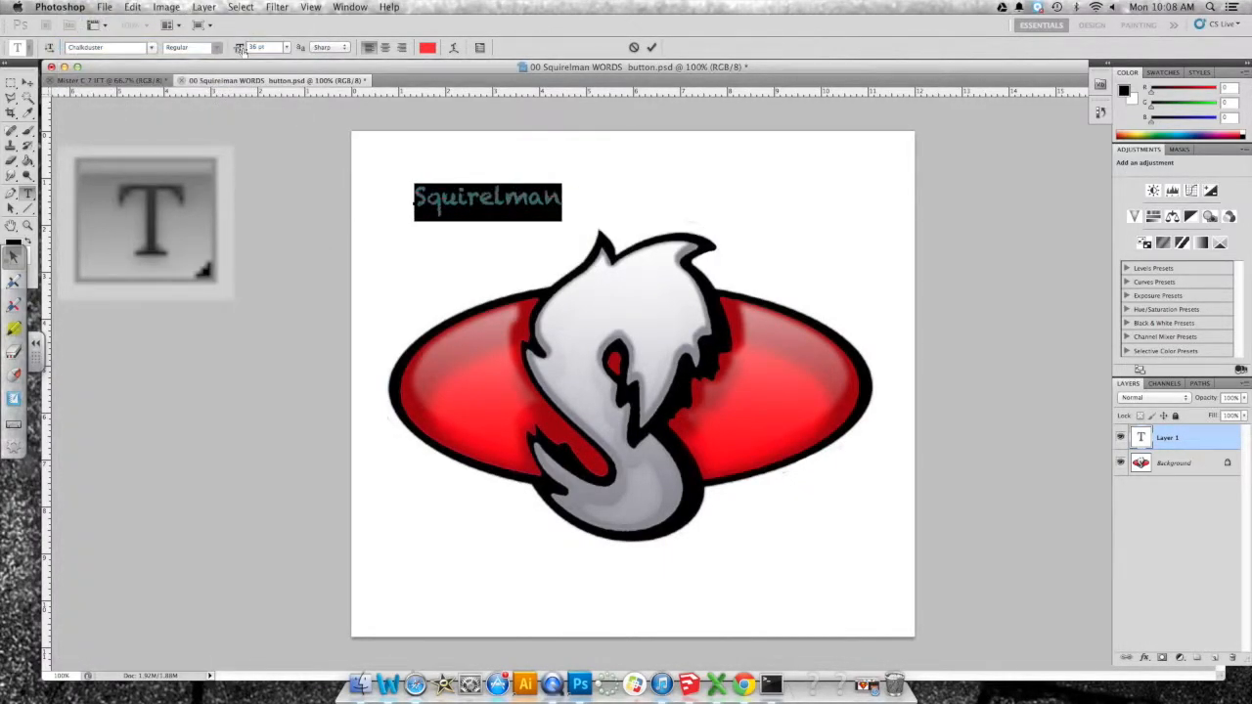
# Step: Choose a bold, playful display font further down the list for the title
pyautogui.click(107, 47)
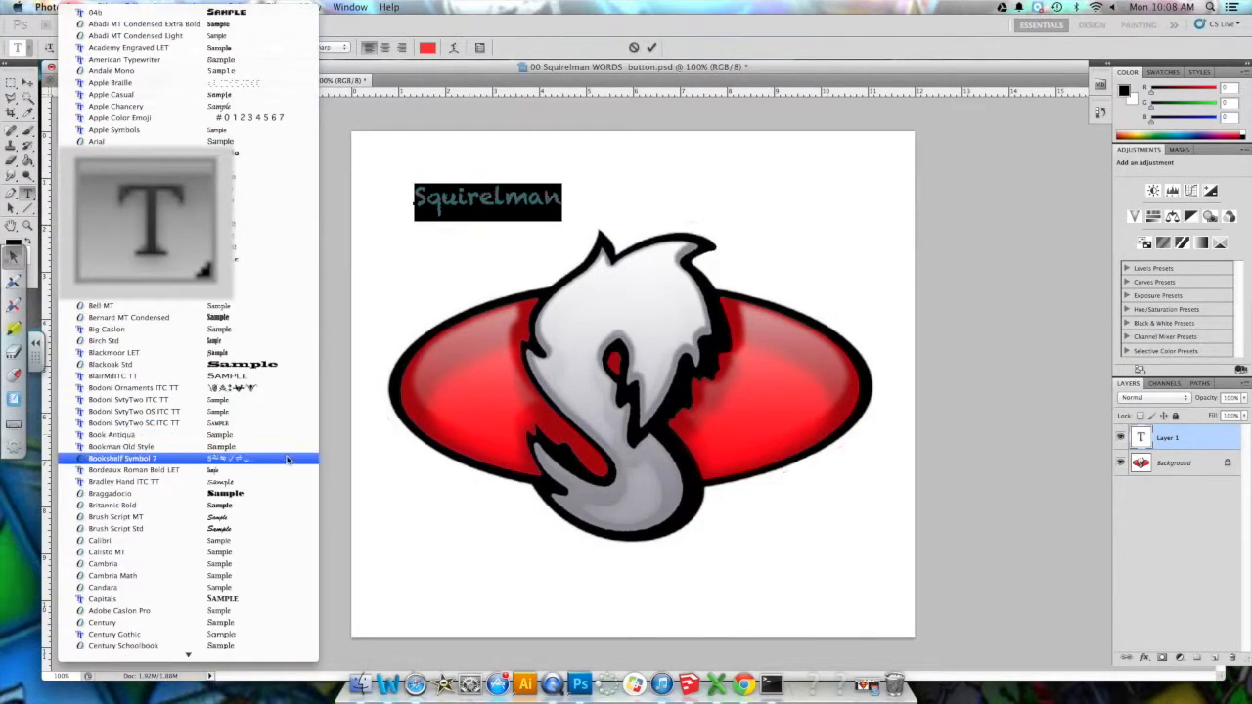
pyautogui.scroll(-3)
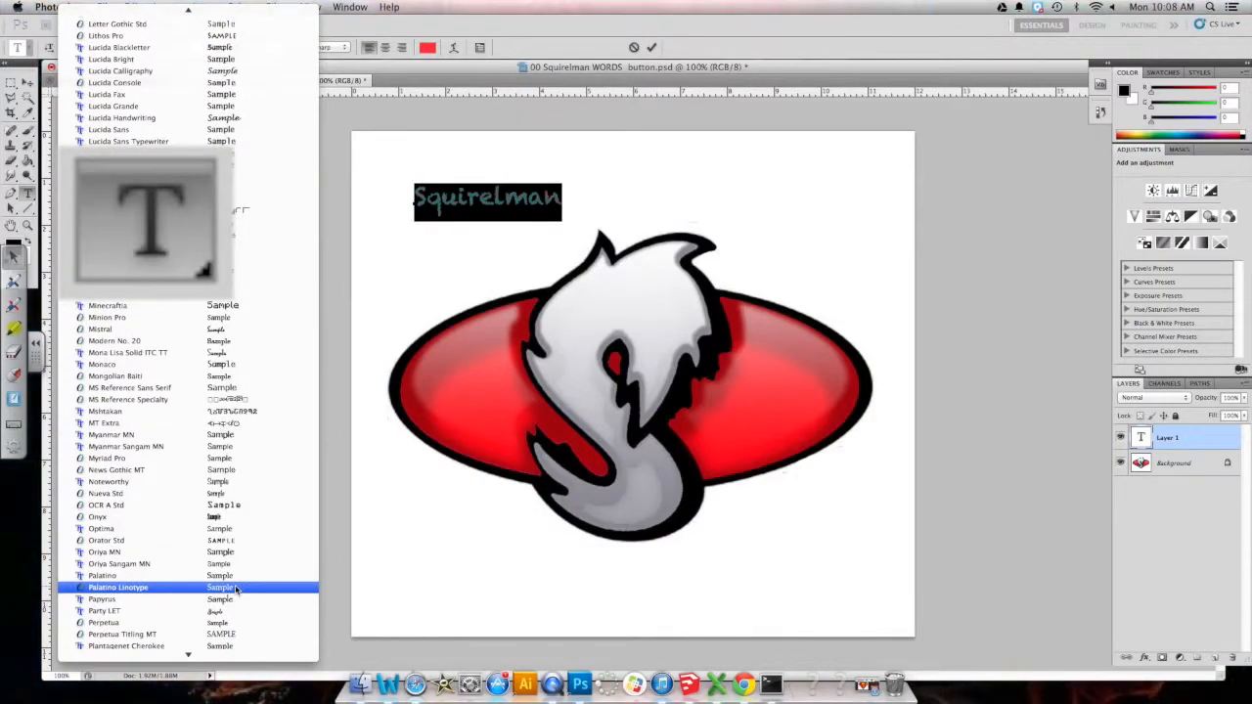
pyautogui.scroll(-3)
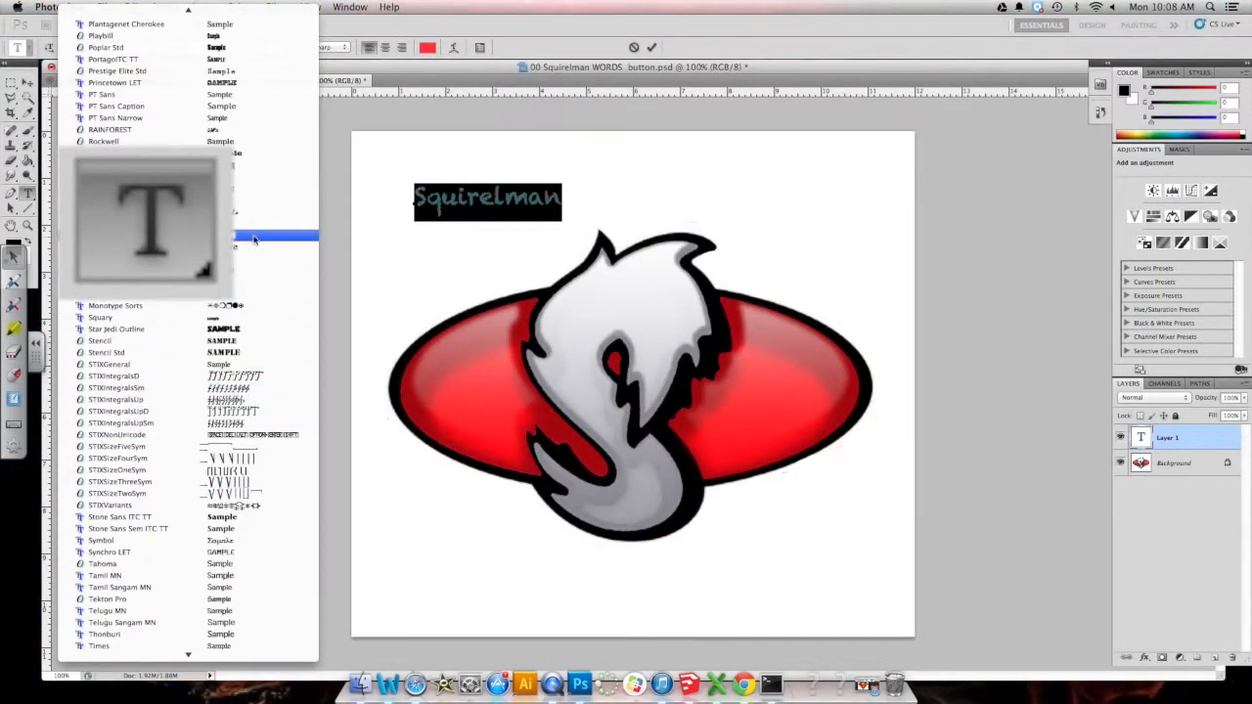
pyautogui.click(147, 239)
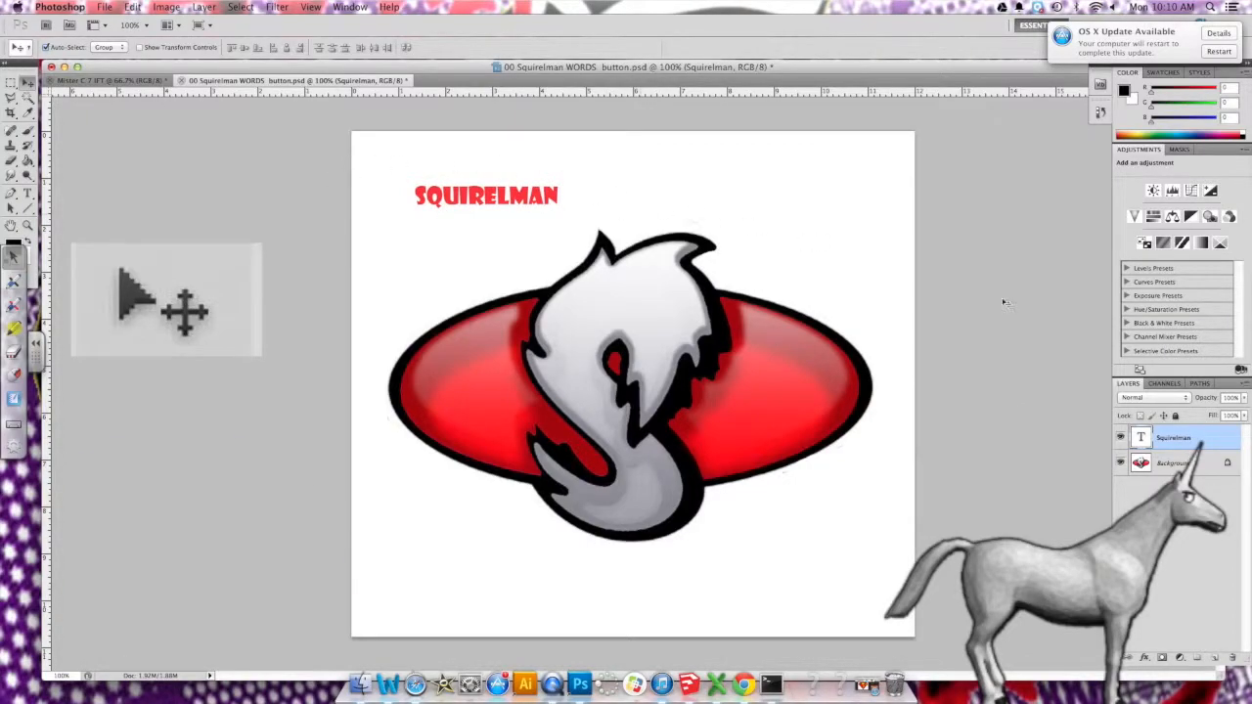
# Step: Bring up the title's layer style settings and add an outline (Stroke) around it
pyautogui.doubleClick(1174, 439)
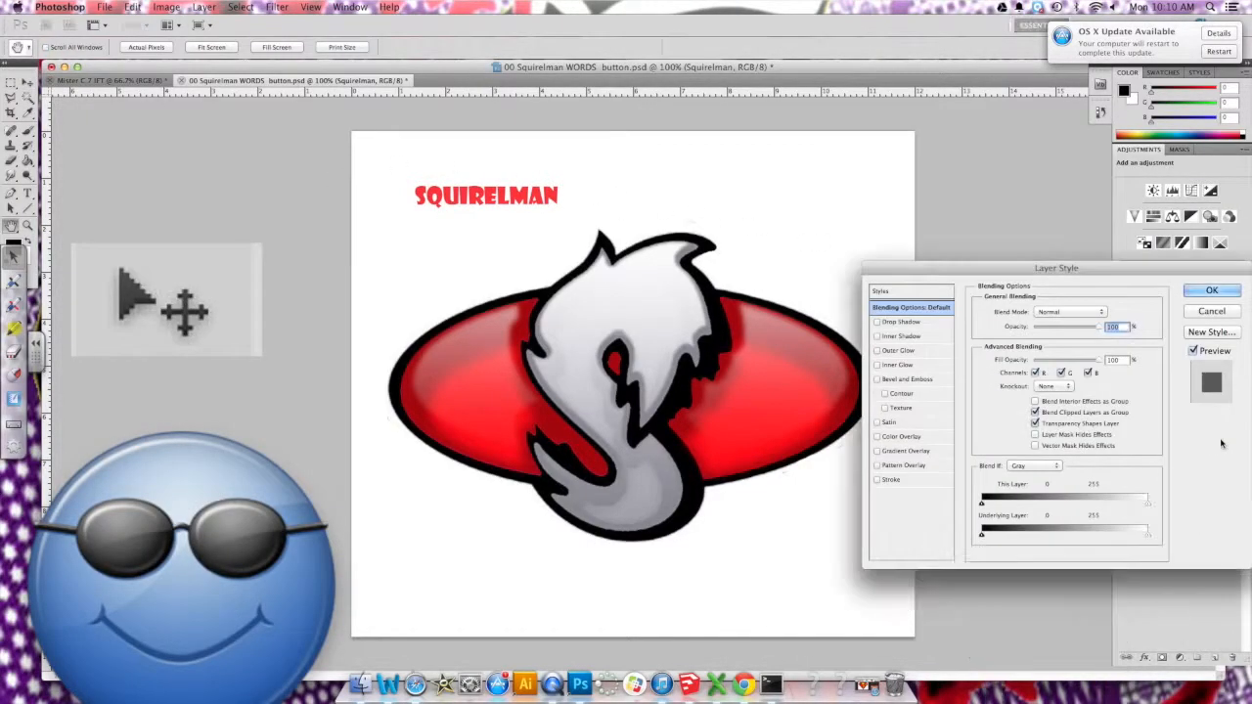
pyautogui.moveTo(1056, 266); pyautogui.dragTo(765, 246)
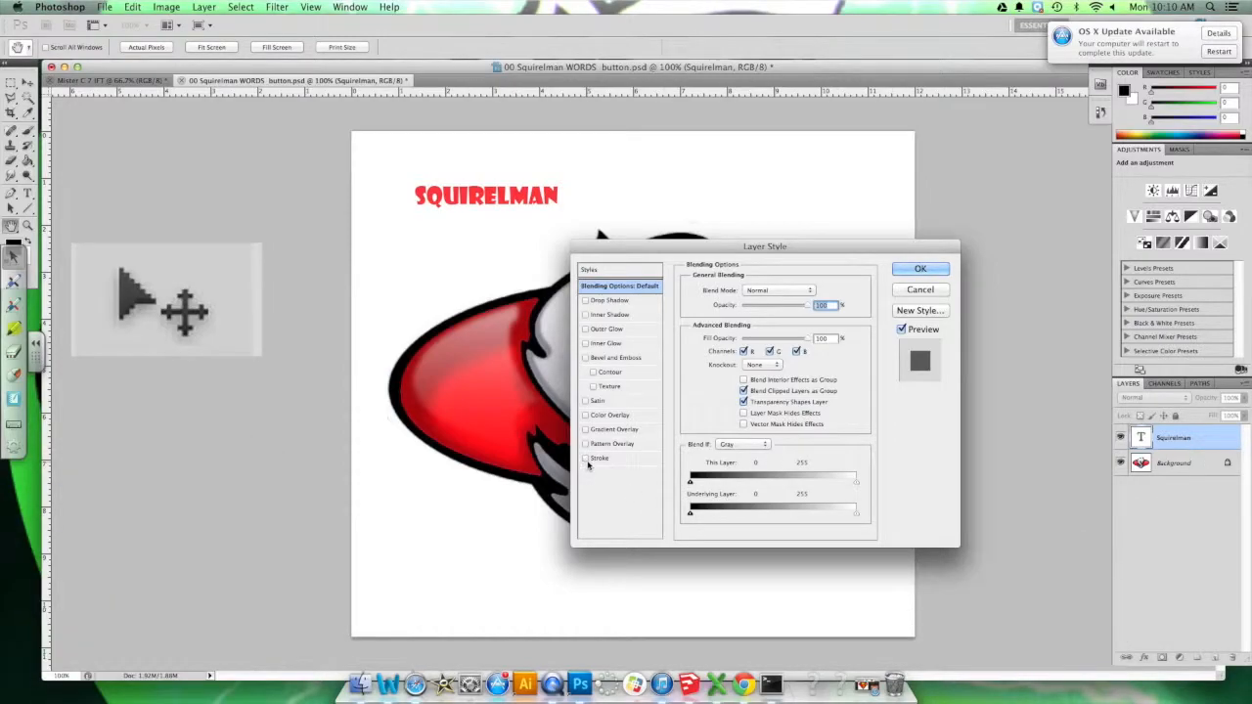
pyautogui.click(585, 457)
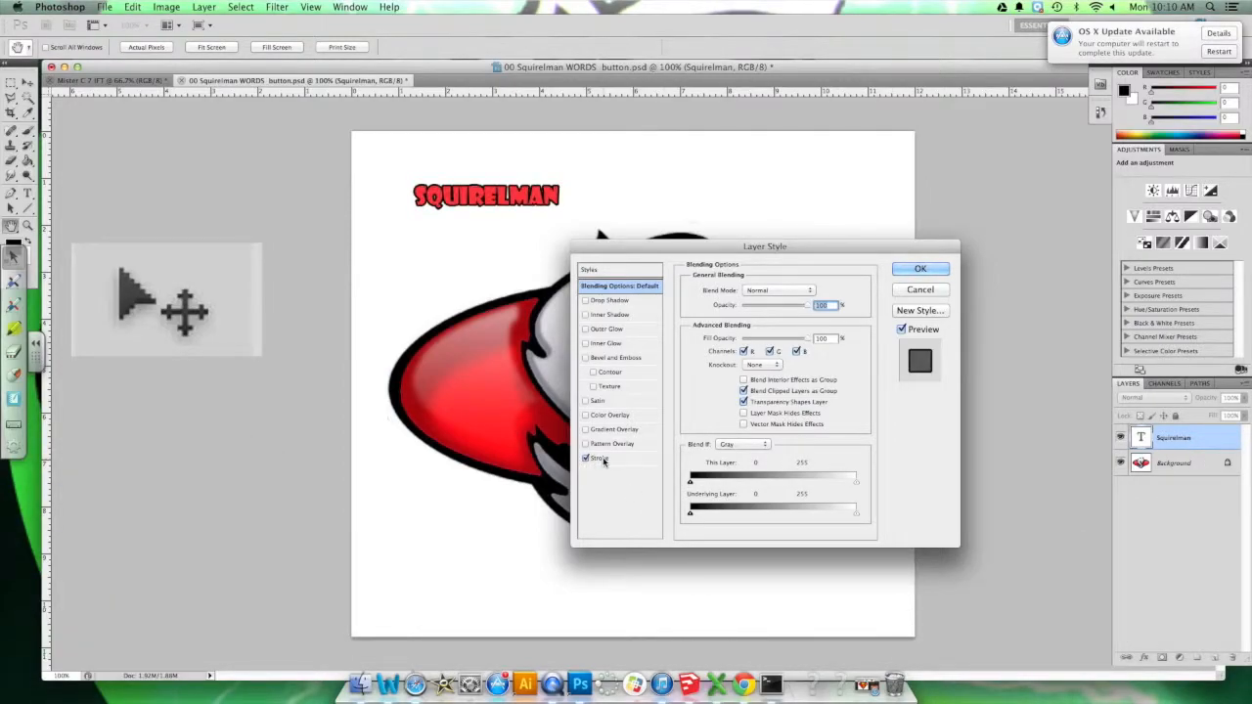
pyautogui.click(599, 458)
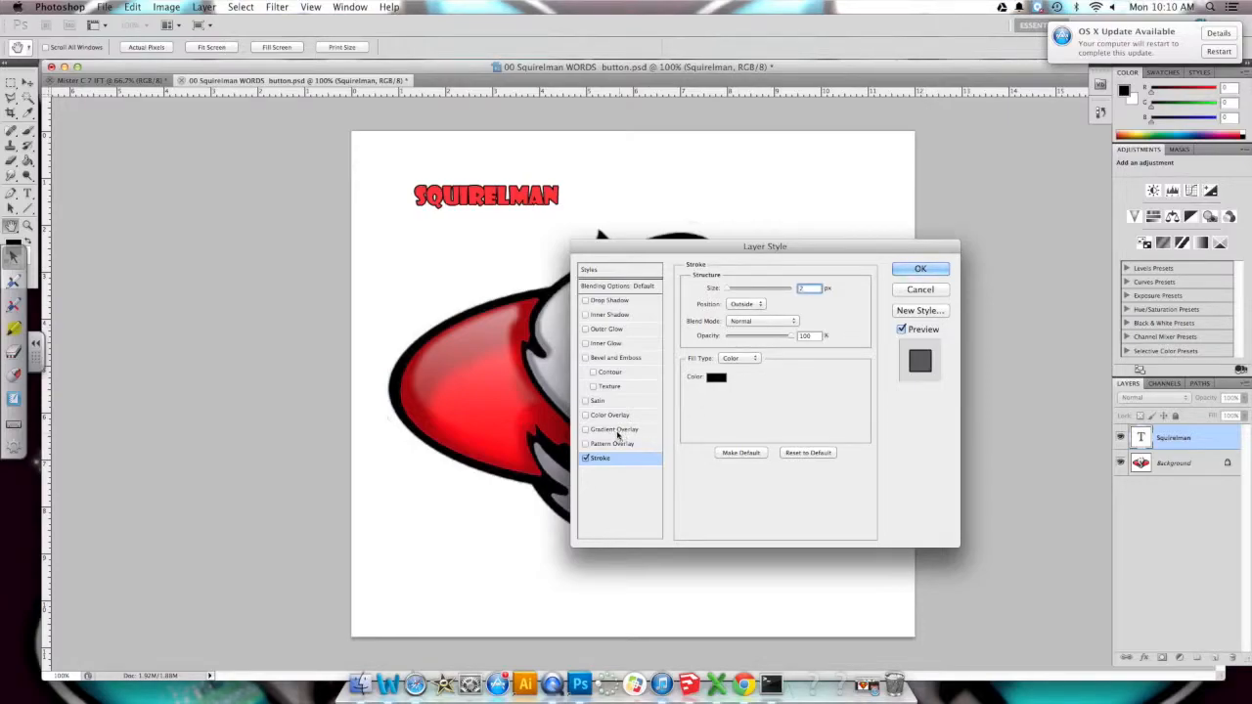
# Step: Try a red Color Overlay, then switch the title to a dark Gradient Overlay preview
pyautogui.click(611, 415)
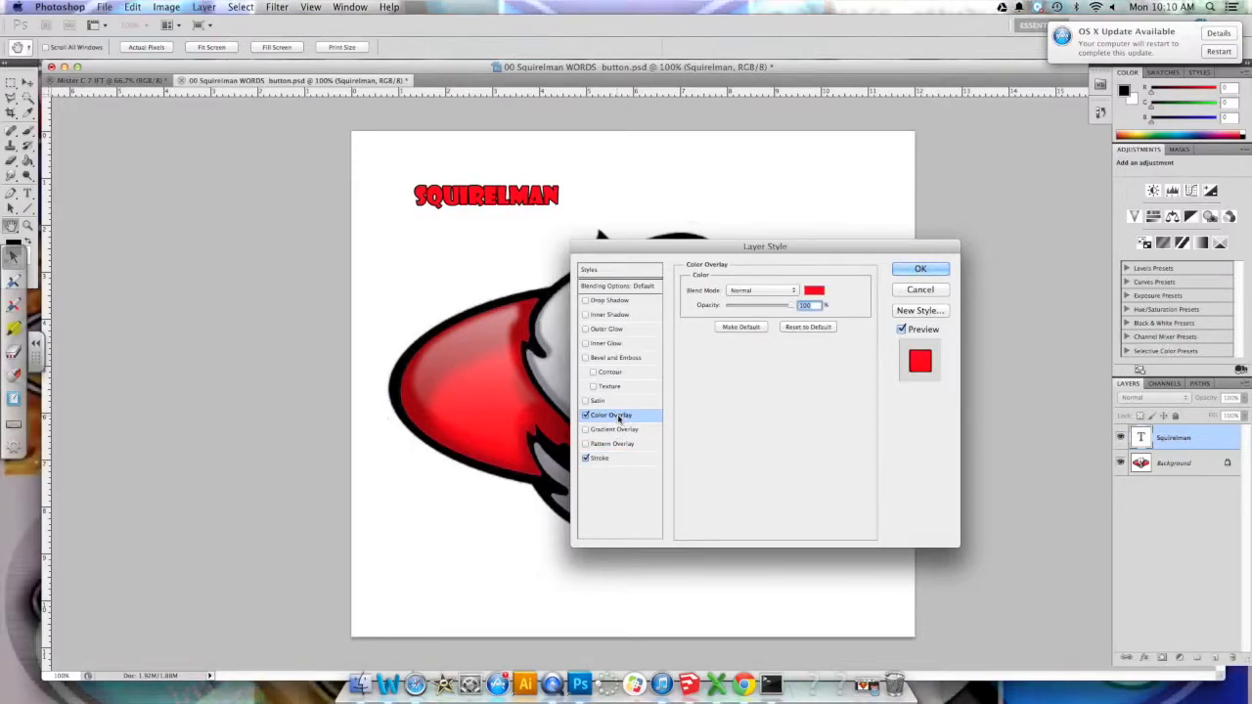
pyautogui.click(615, 429)
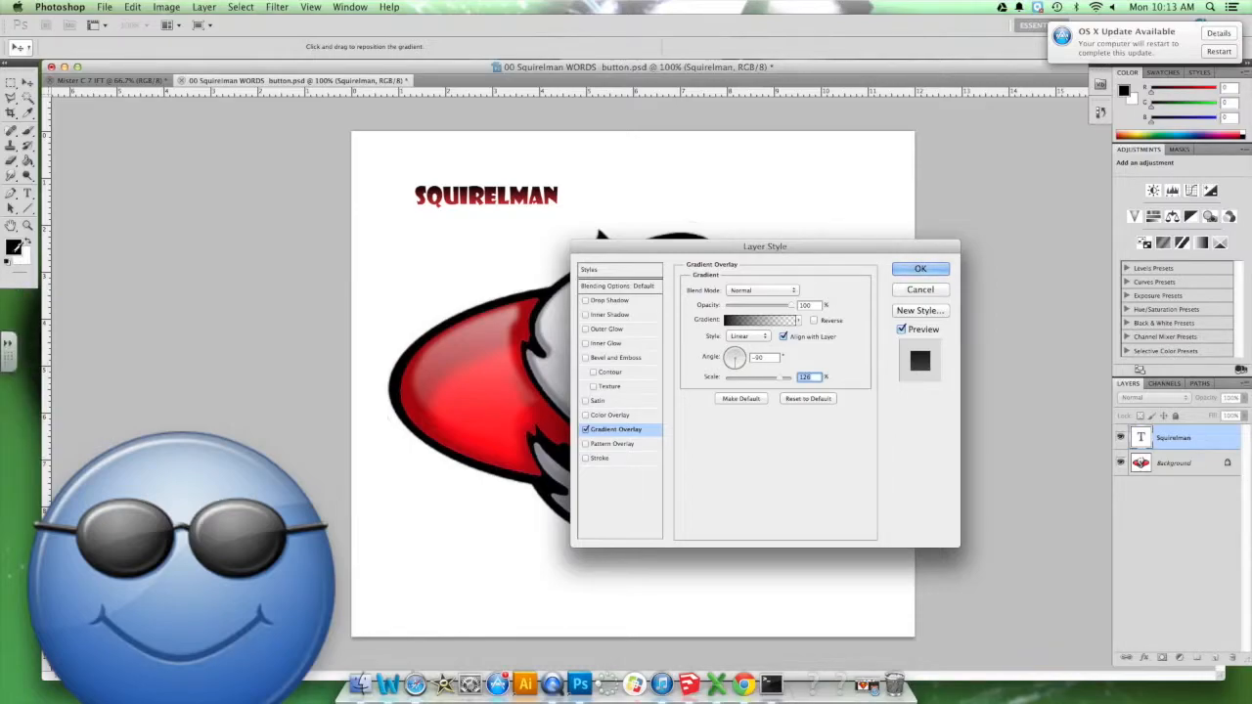
# Step: Set the foreground colour to a light greyish shade, then return to the title's layer style settings
pyautogui.click(919, 268)
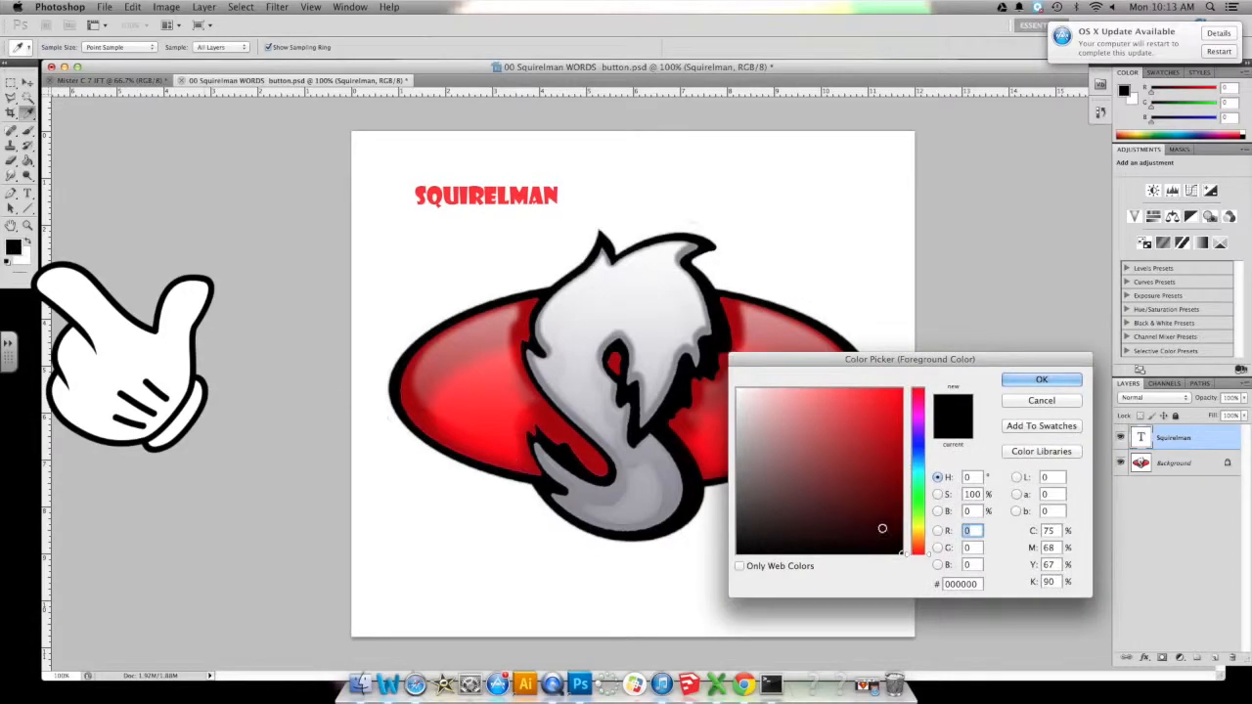
pyautogui.click(753, 438)
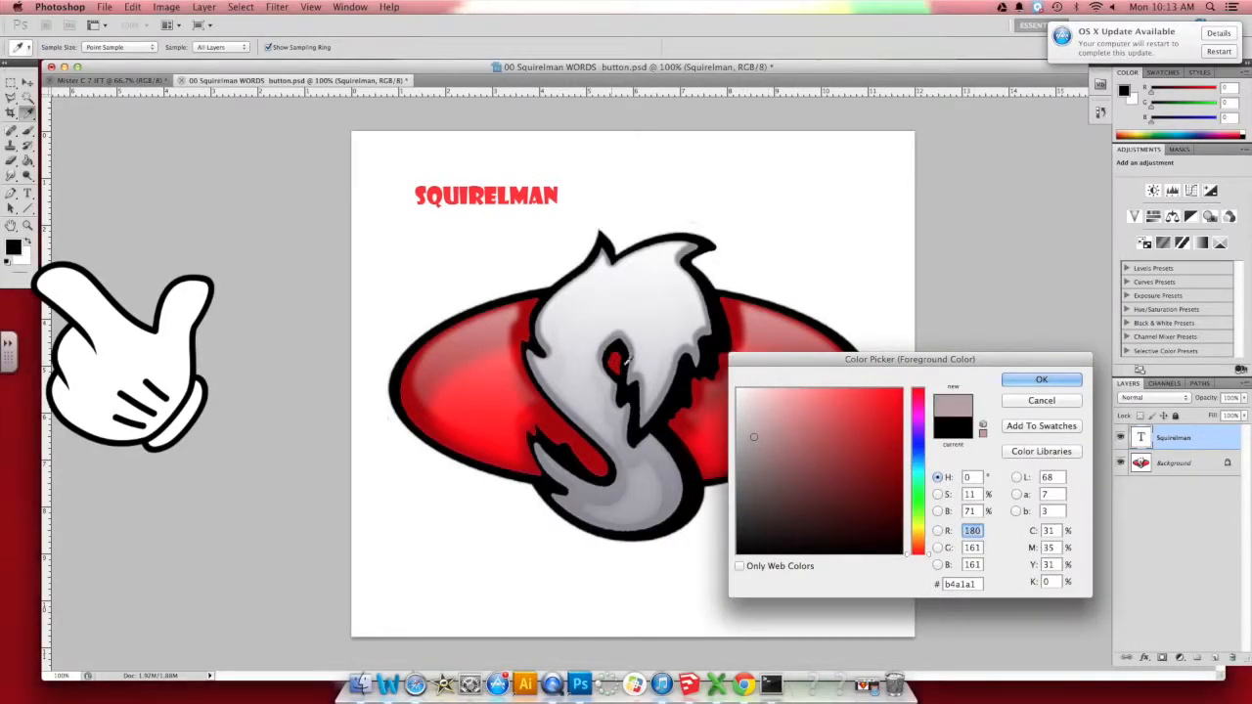
pyautogui.click(1041, 379)
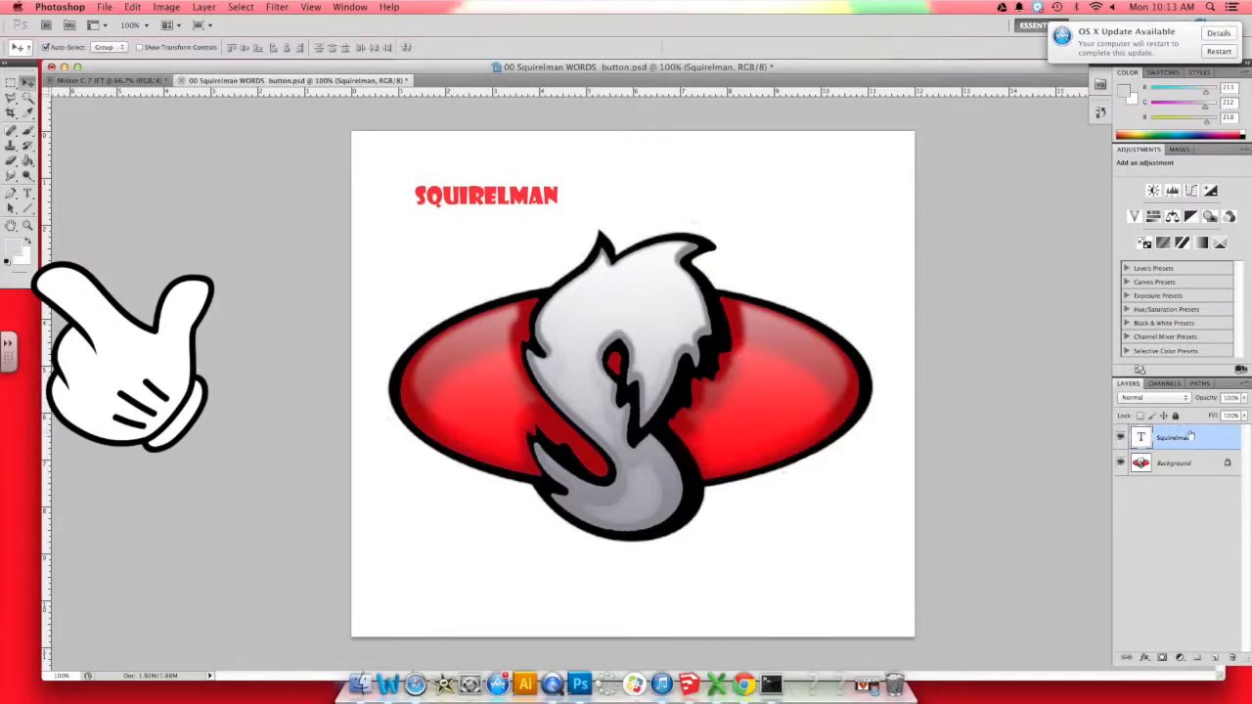
pyautogui.doubleClick(1174, 438)
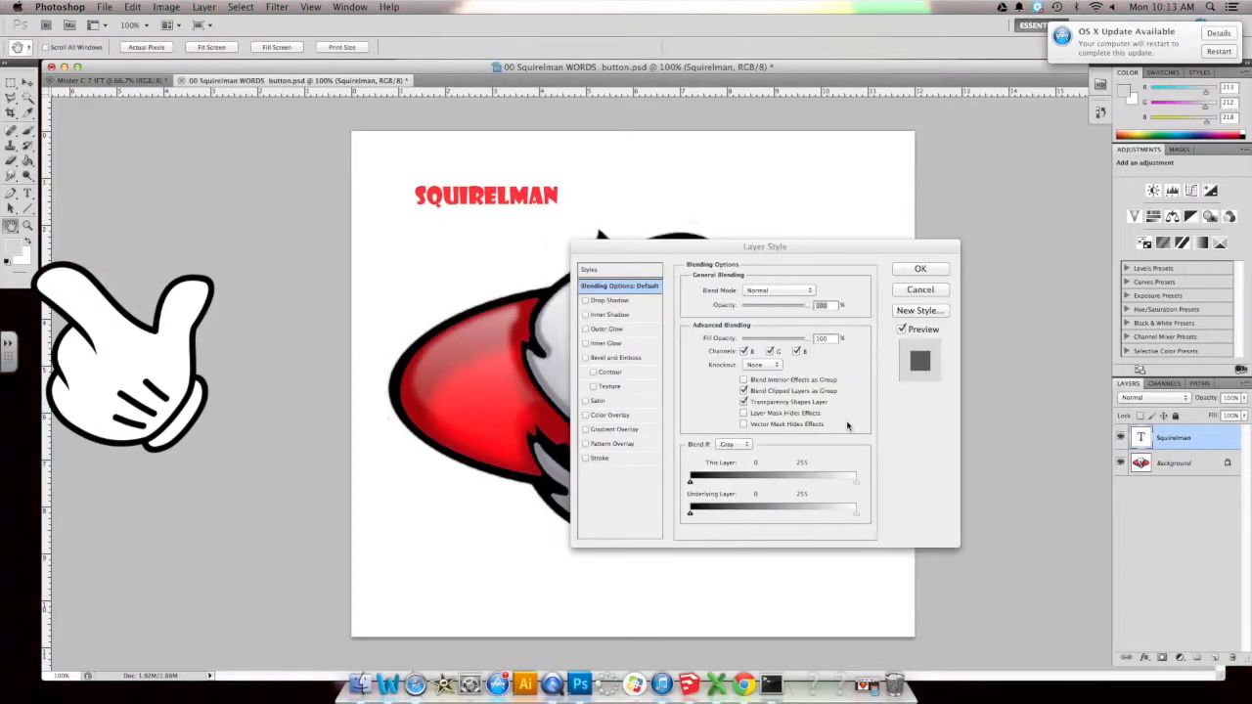
# Step: Give the title a Gradient Overlay using the Foreground to Transparent preset
pyautogui.click(587, 430)
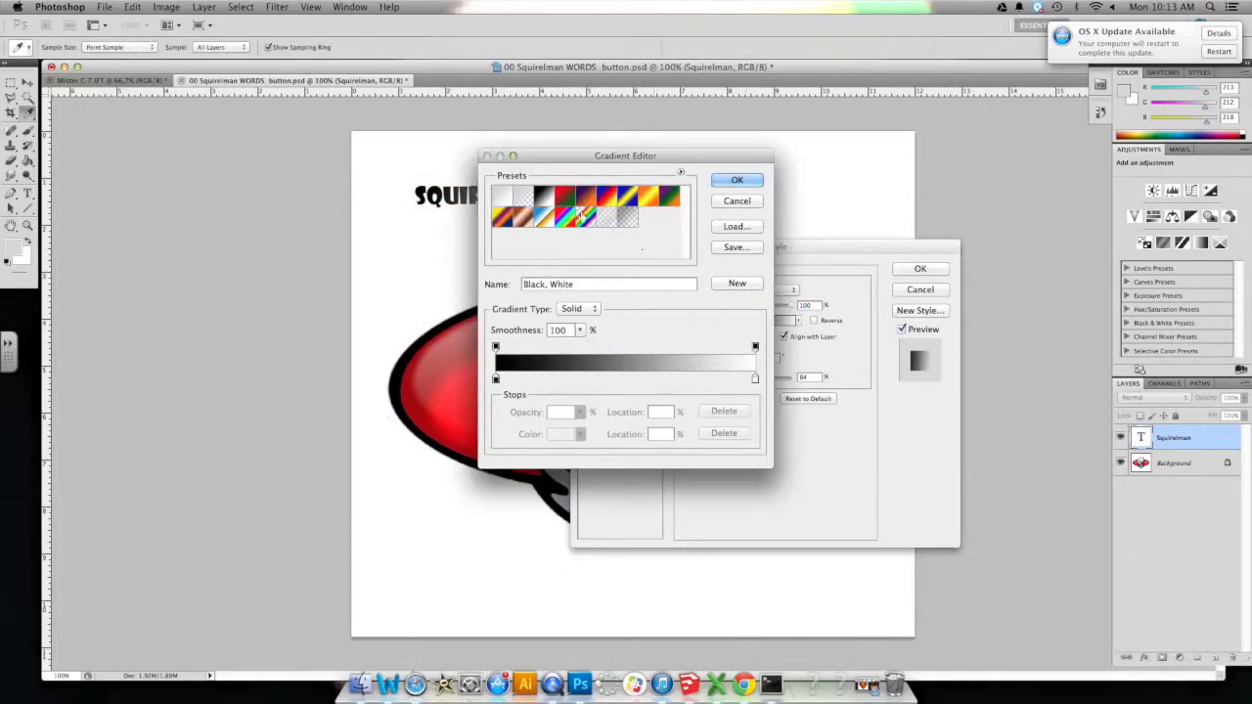
pyautogui.click(517, 194)
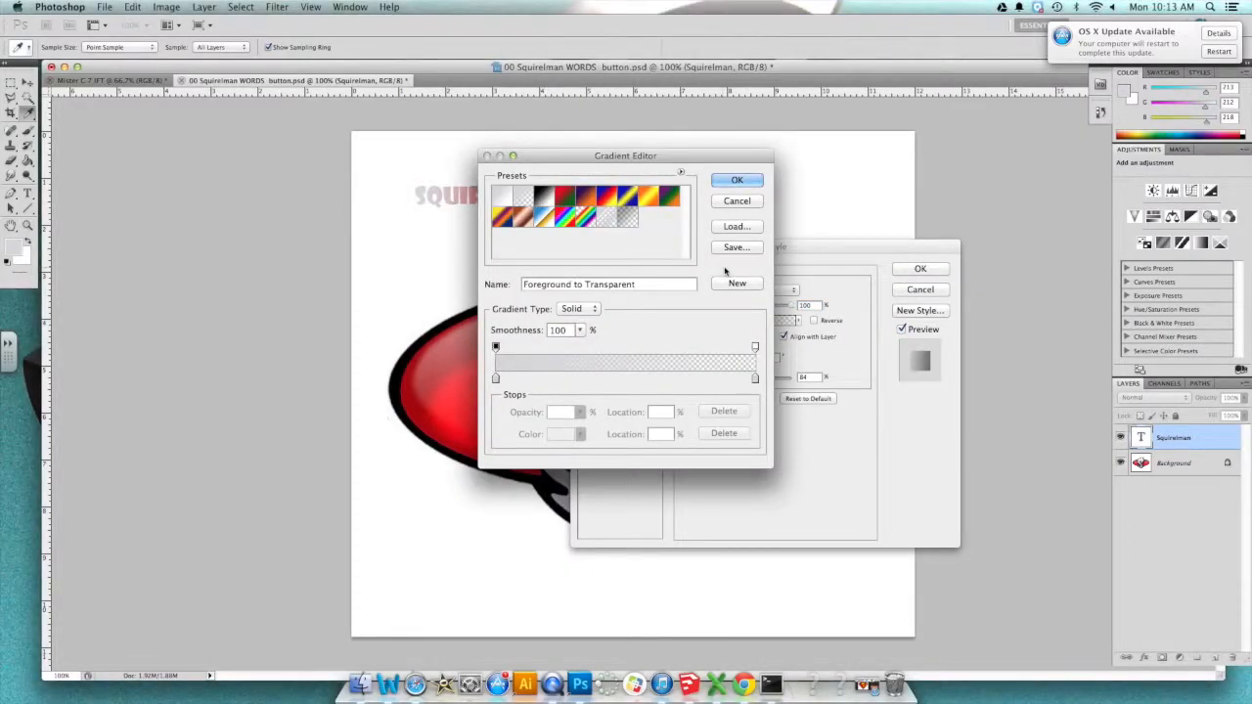
pyautogui.click(735, 180)
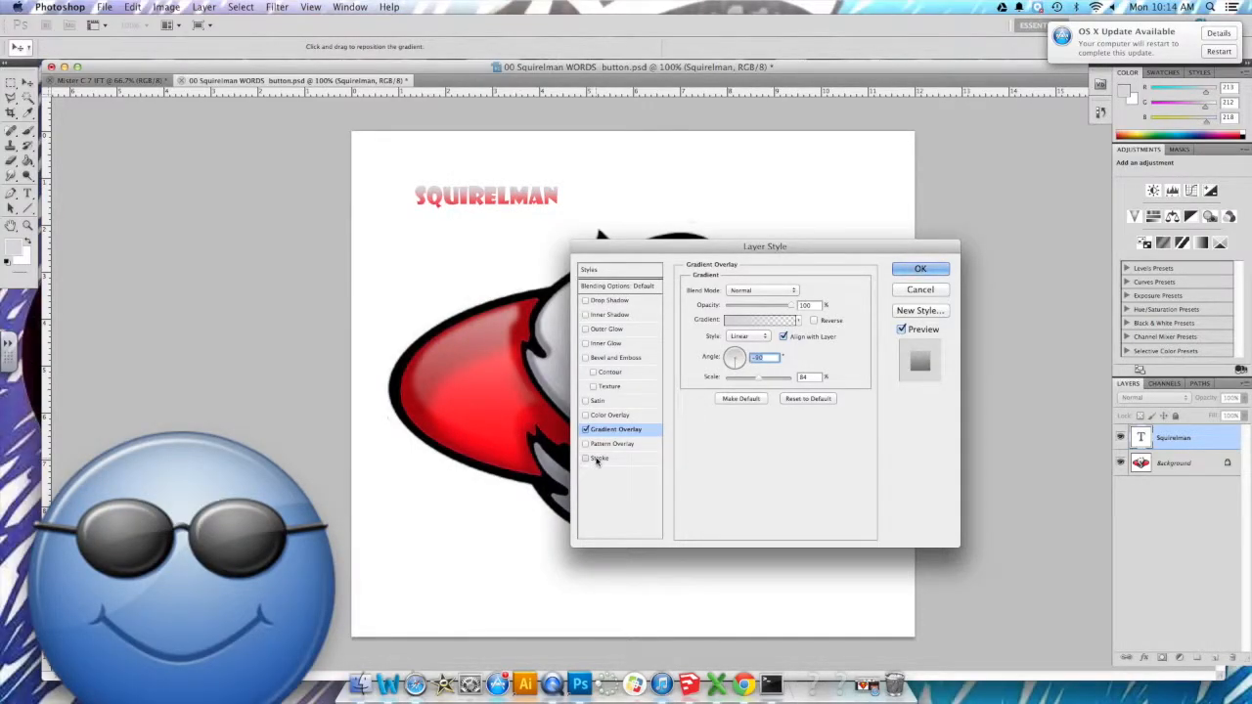
# Step: Add a black Stroke outline and commit both effects to the title layer
pyautogui.click(598, 458)
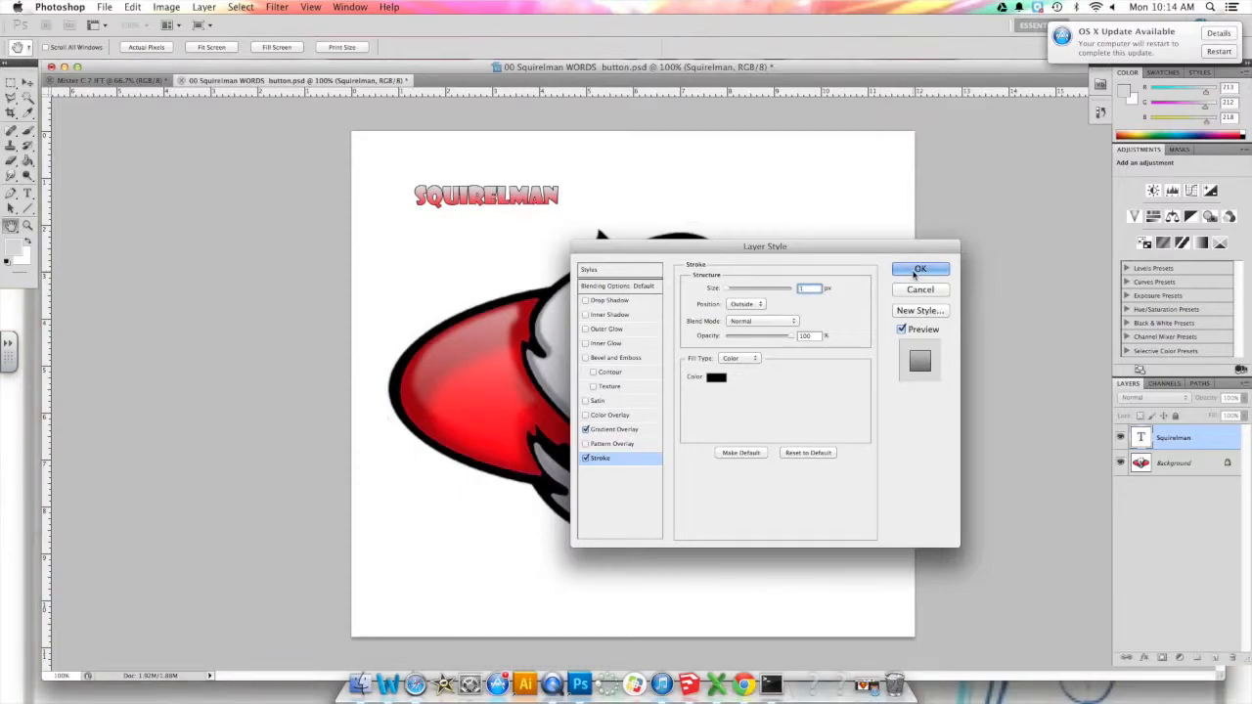
pyautogui.click(920, 270)
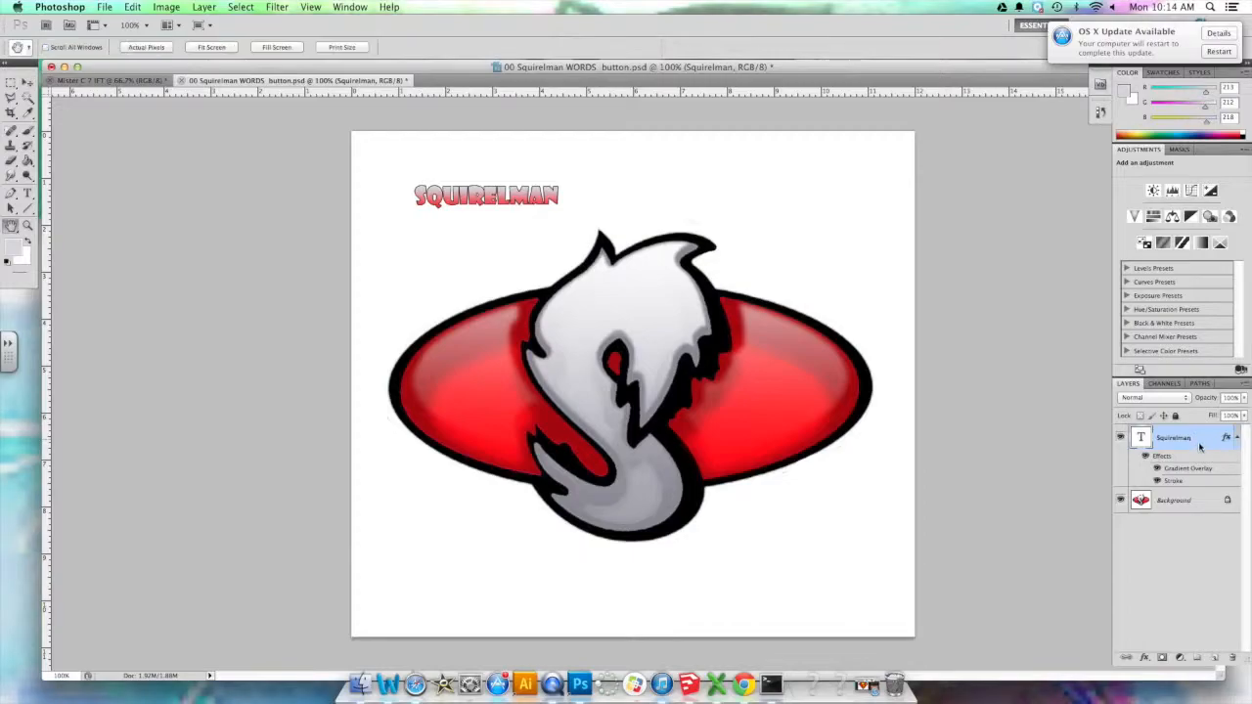
# Step: Add Bevel and Emboss plus a Drop Shadow to the title, keeping the stroke and dropping the gradient
pyautogui.doubleClick(1188, 468)
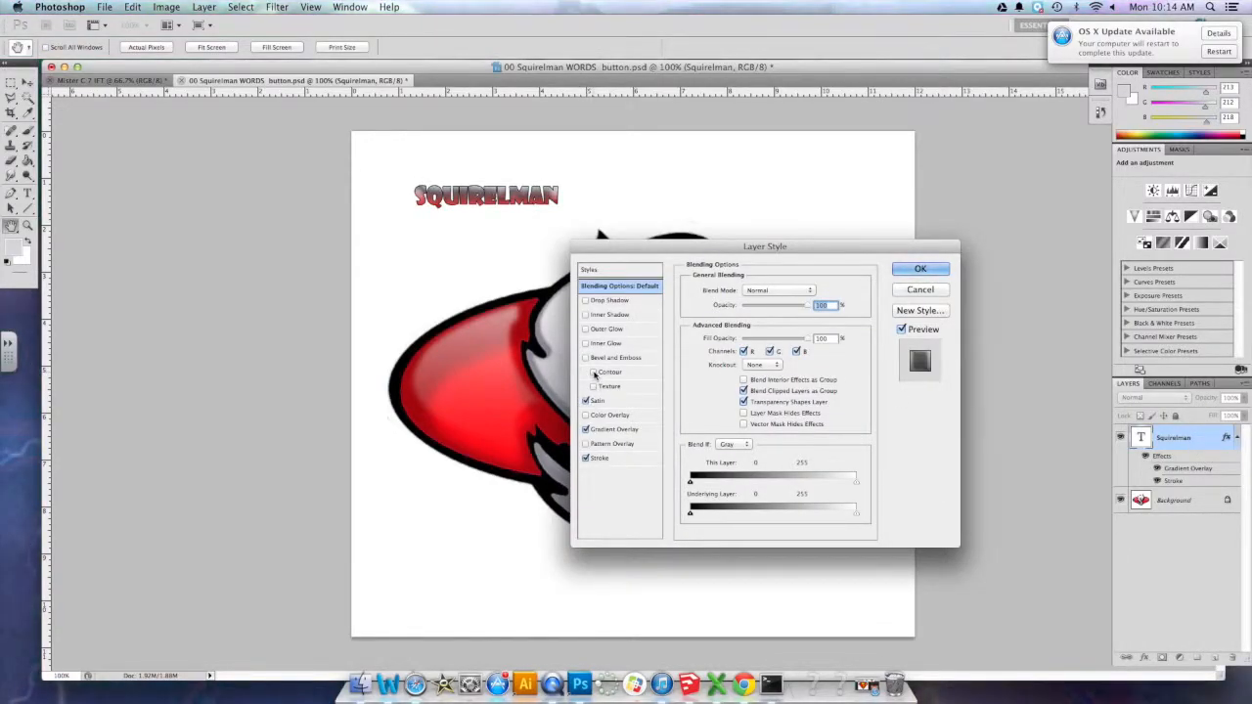
pyautogui.click(587, 372)
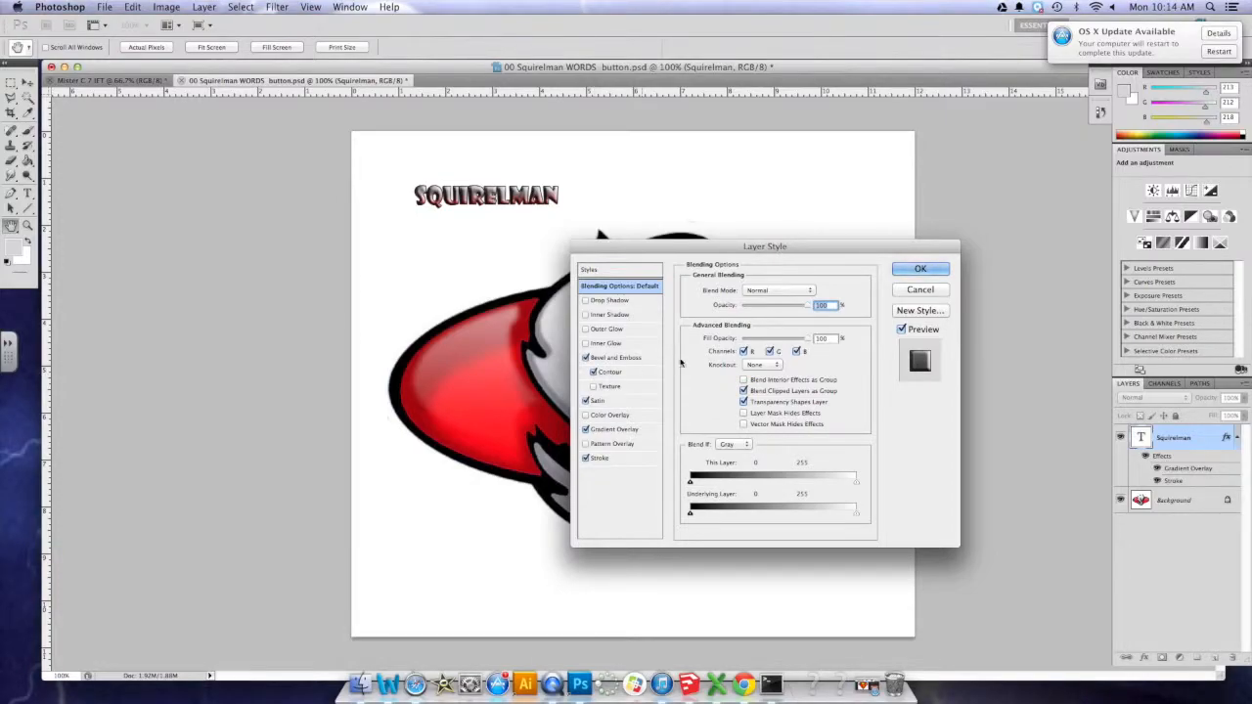
pyautogui.click(920, 268)
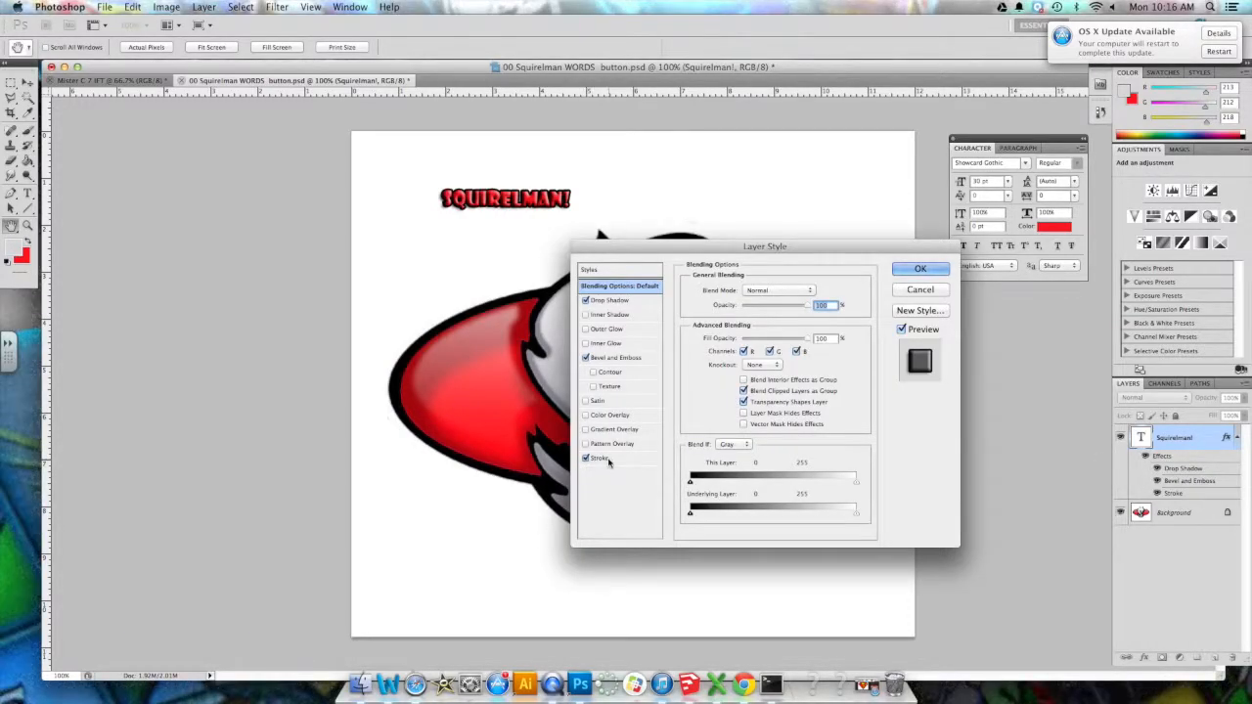
# Step: Review the Stroke and Bevel settings, ending on the Drop Shadow settings for the title
pyautogui.click(599, 457)
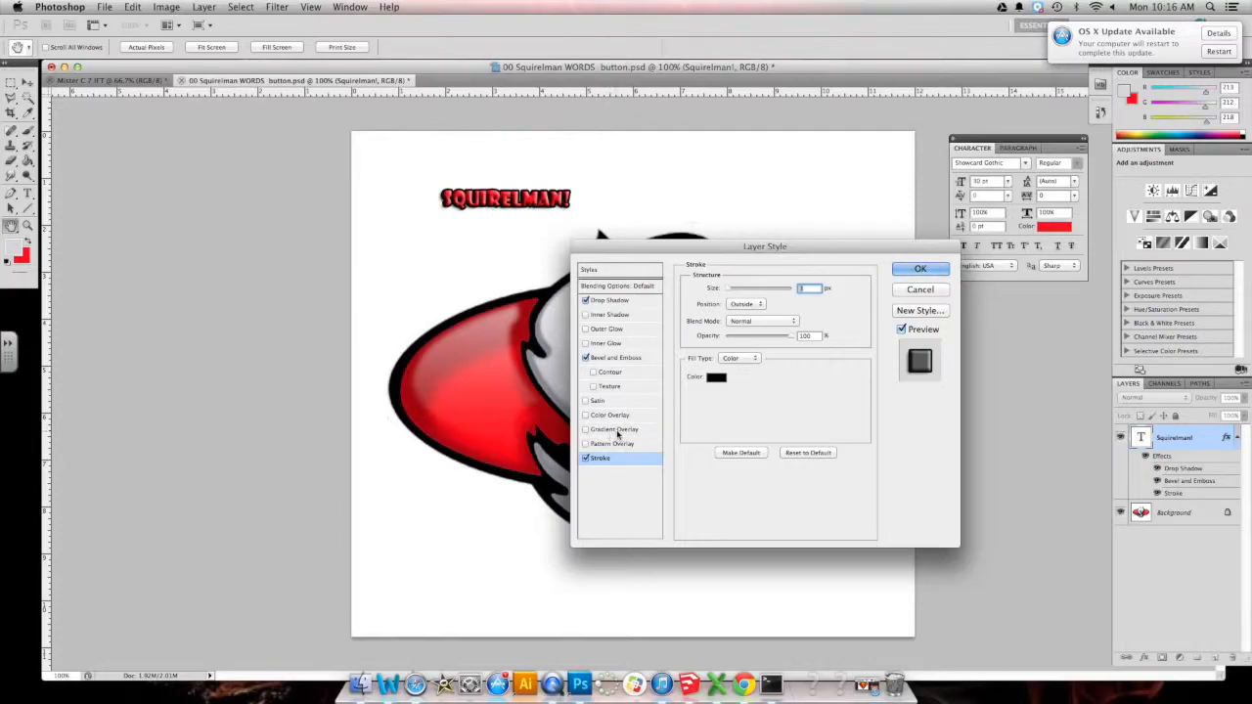
pyautogui.moveTo(605, 403)
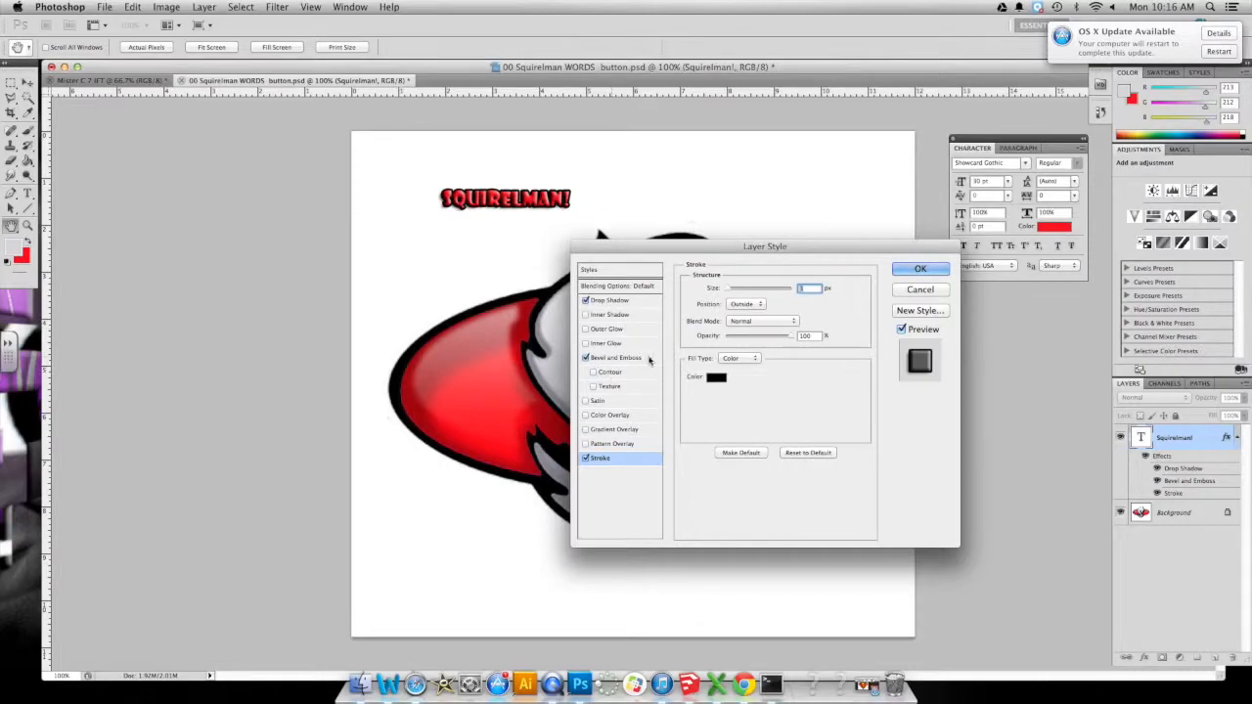
pyautogui.click(617, 356)
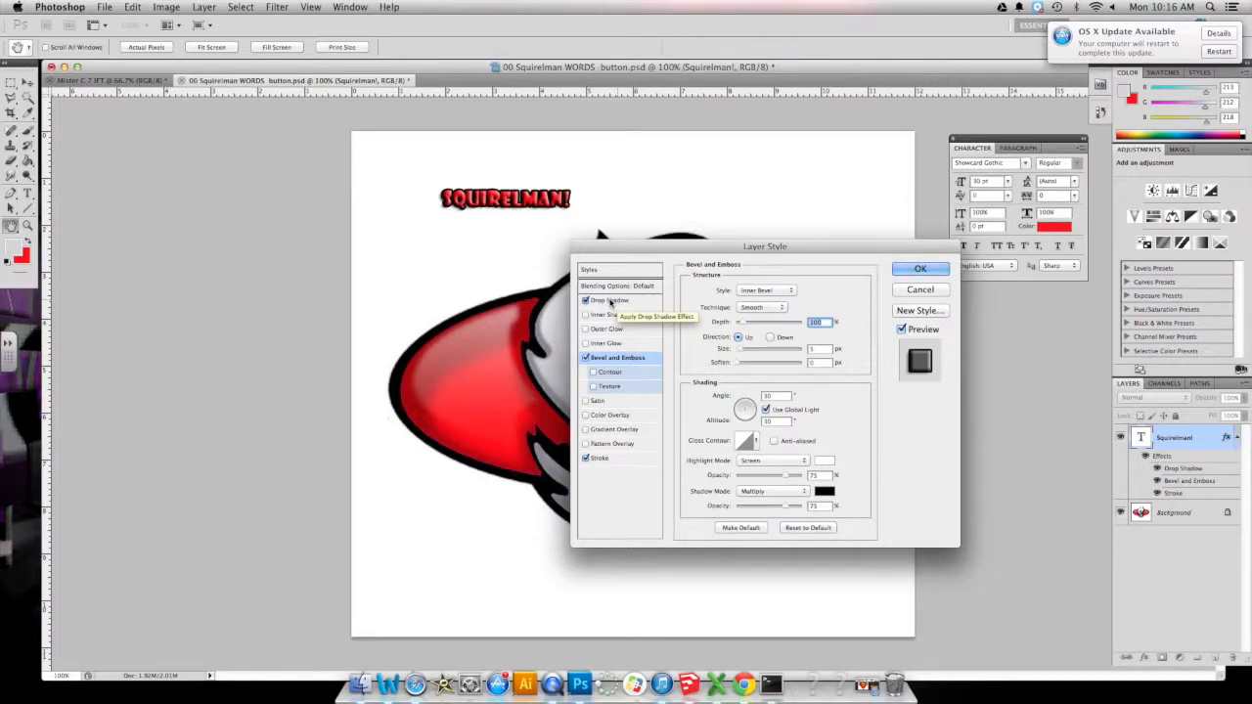
pyautogui.click(611, 301)
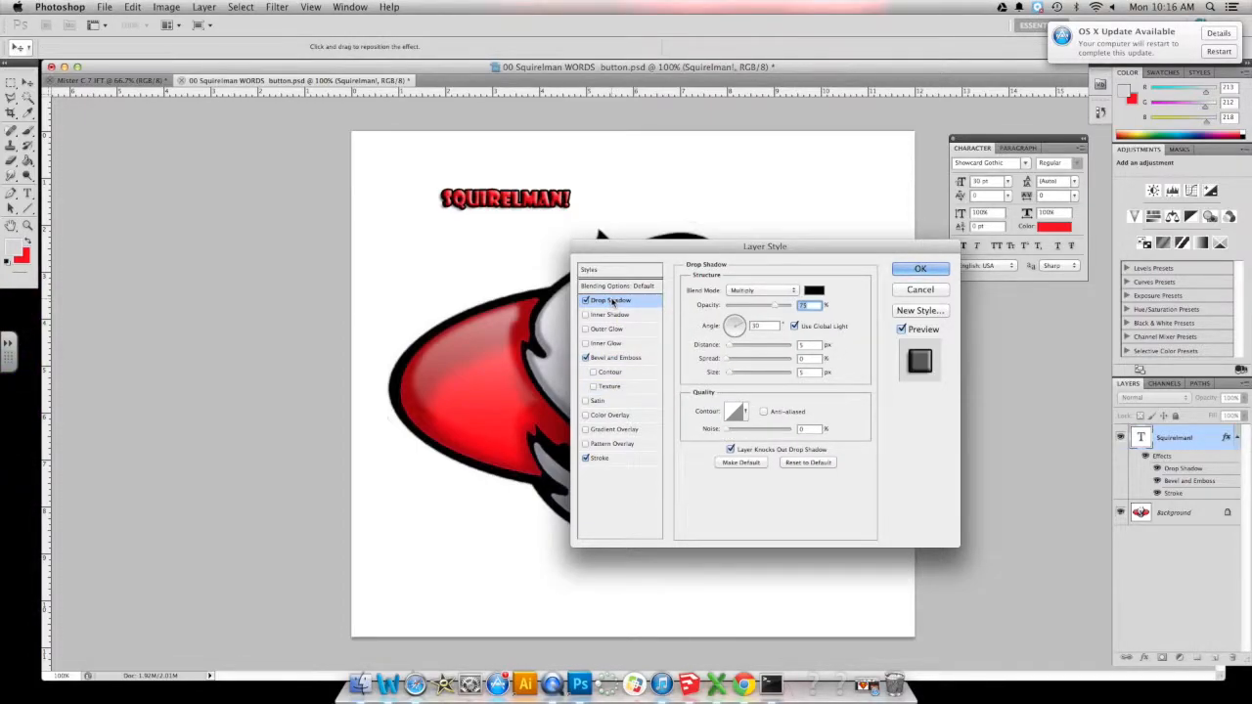